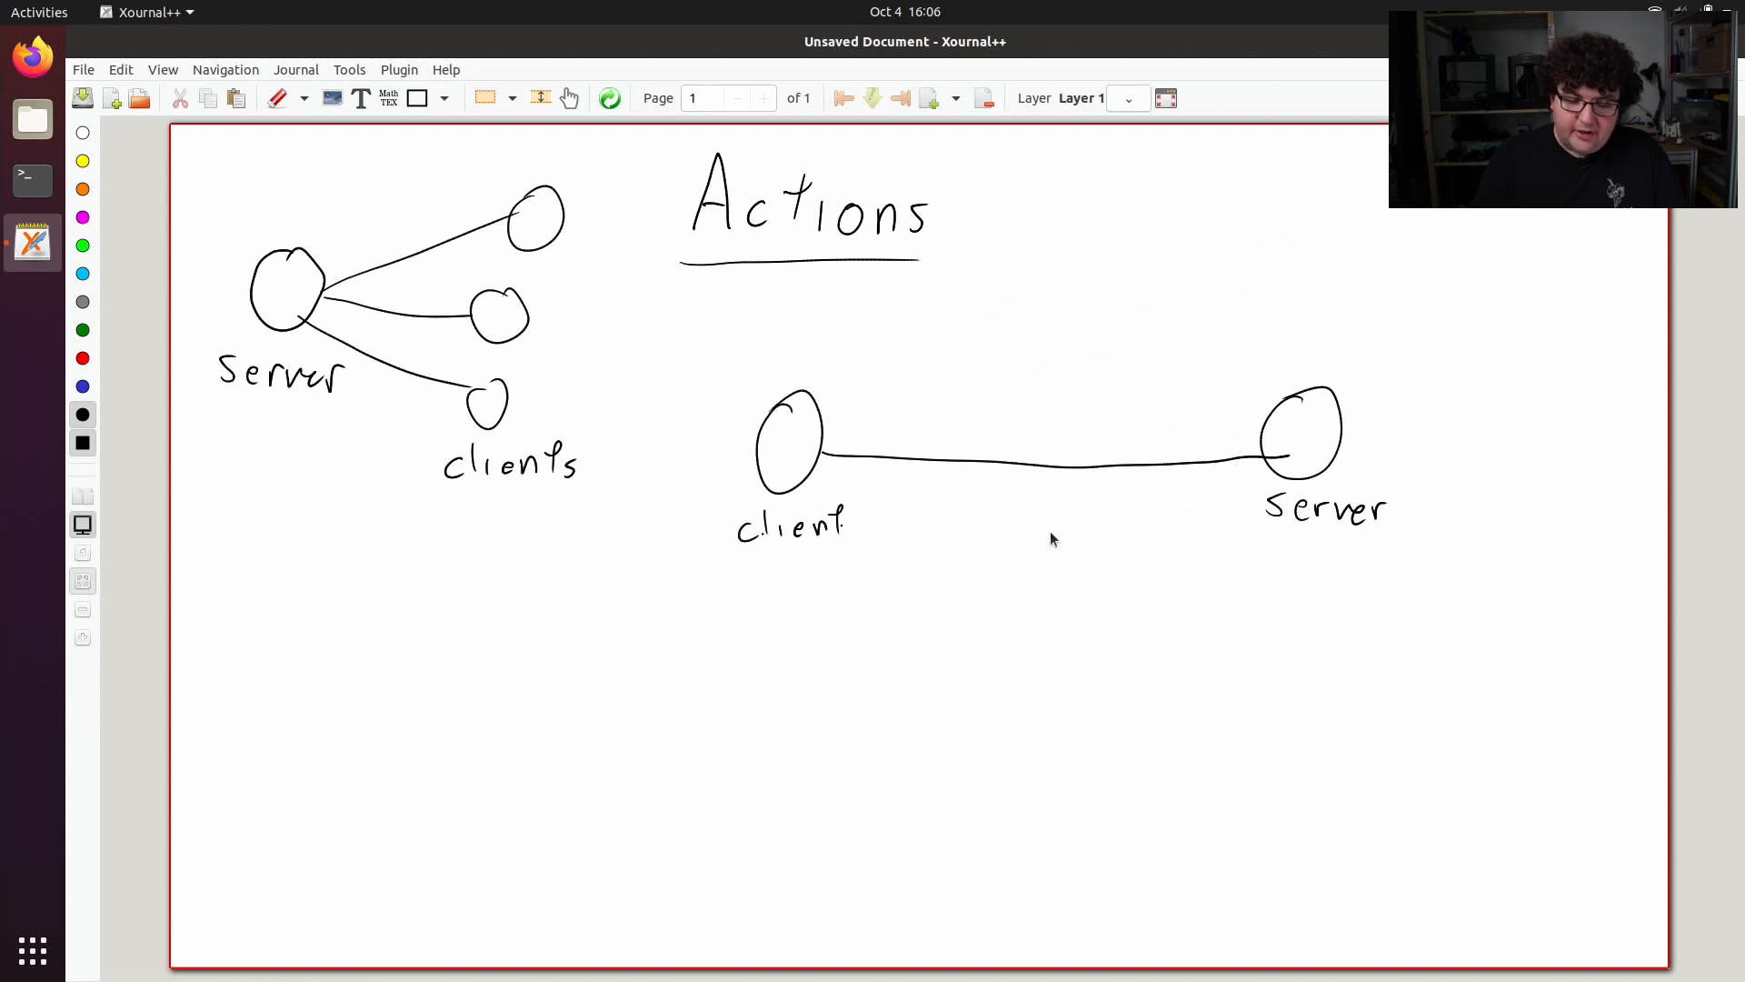
mouse_move(946, 426)
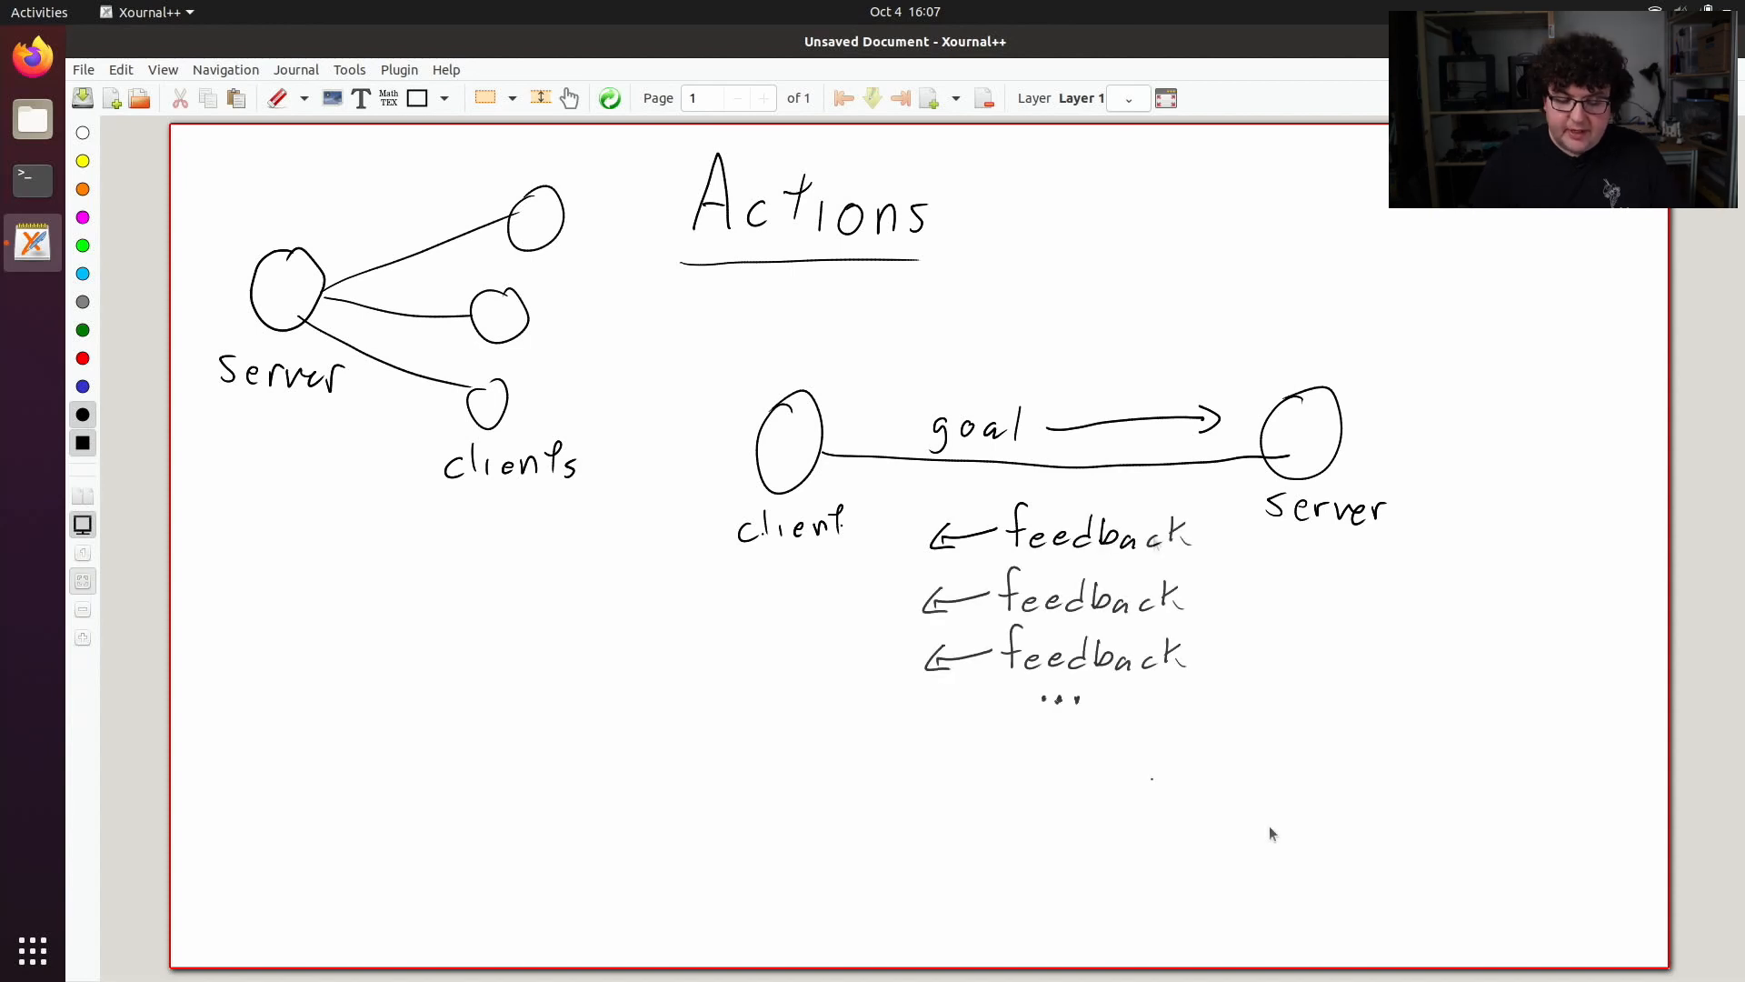
mouse_move(1265, 824)
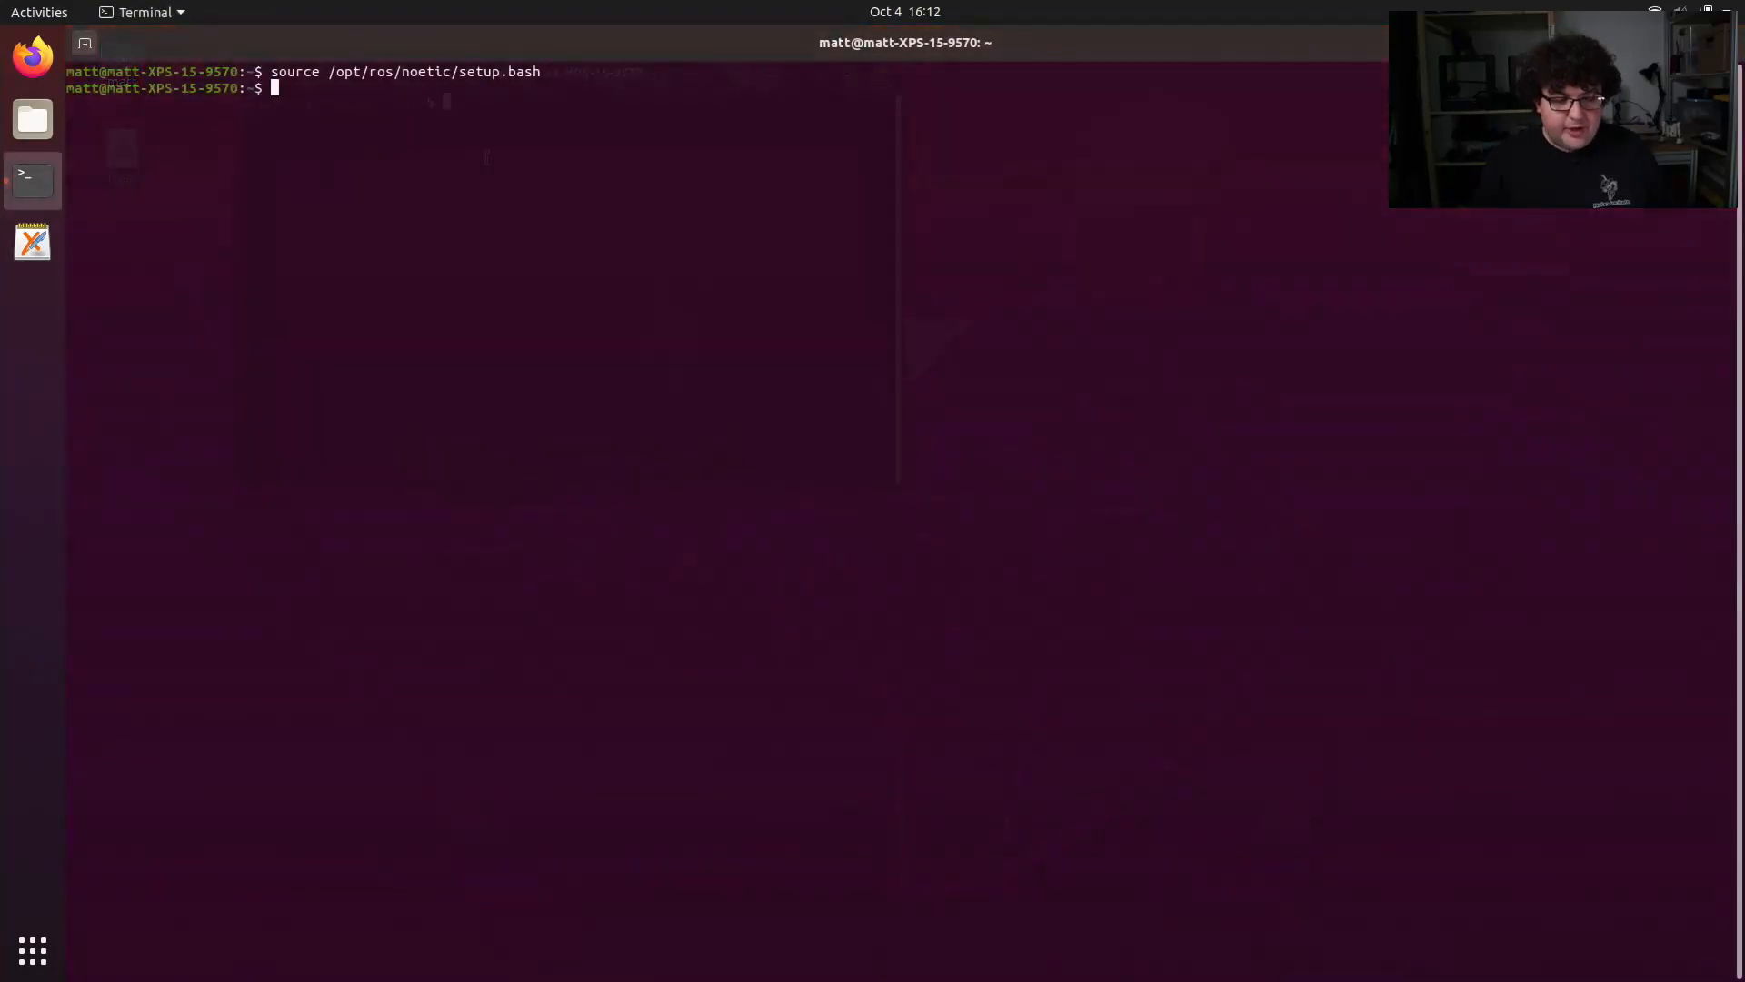
Move into actionlib_tutorials' action folder and print the Fibonacci.action definition
text(roscd actionlib_tu)
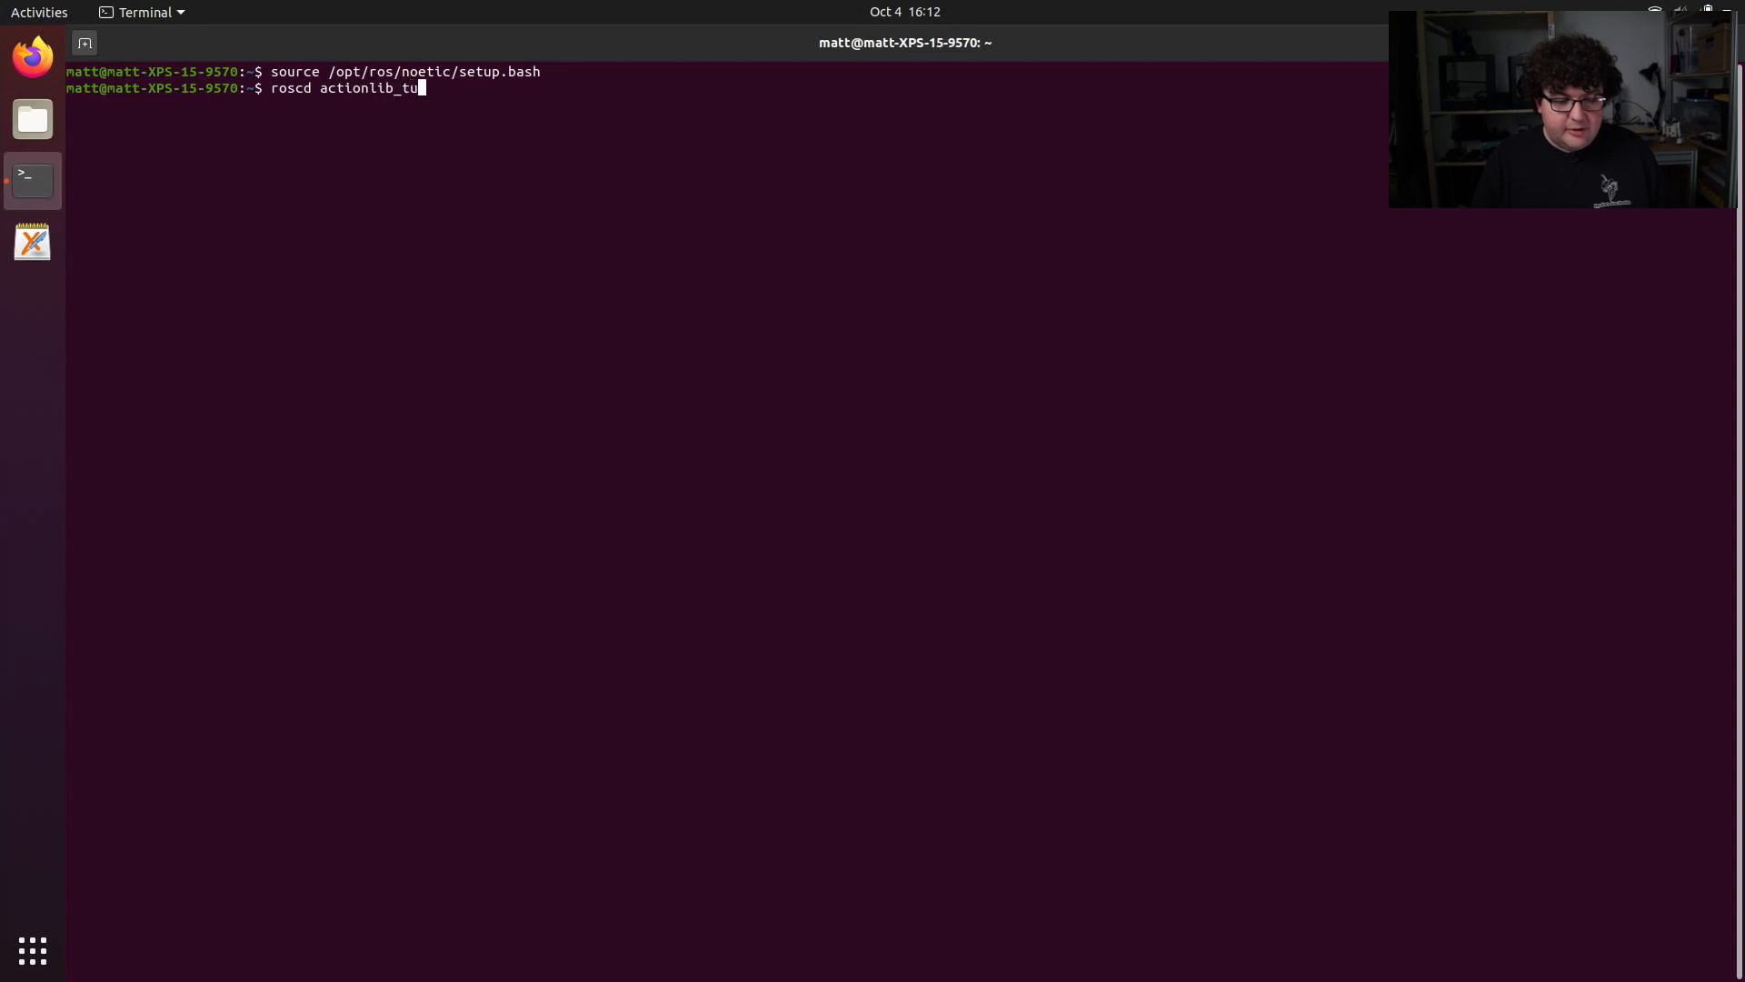
key(Return)
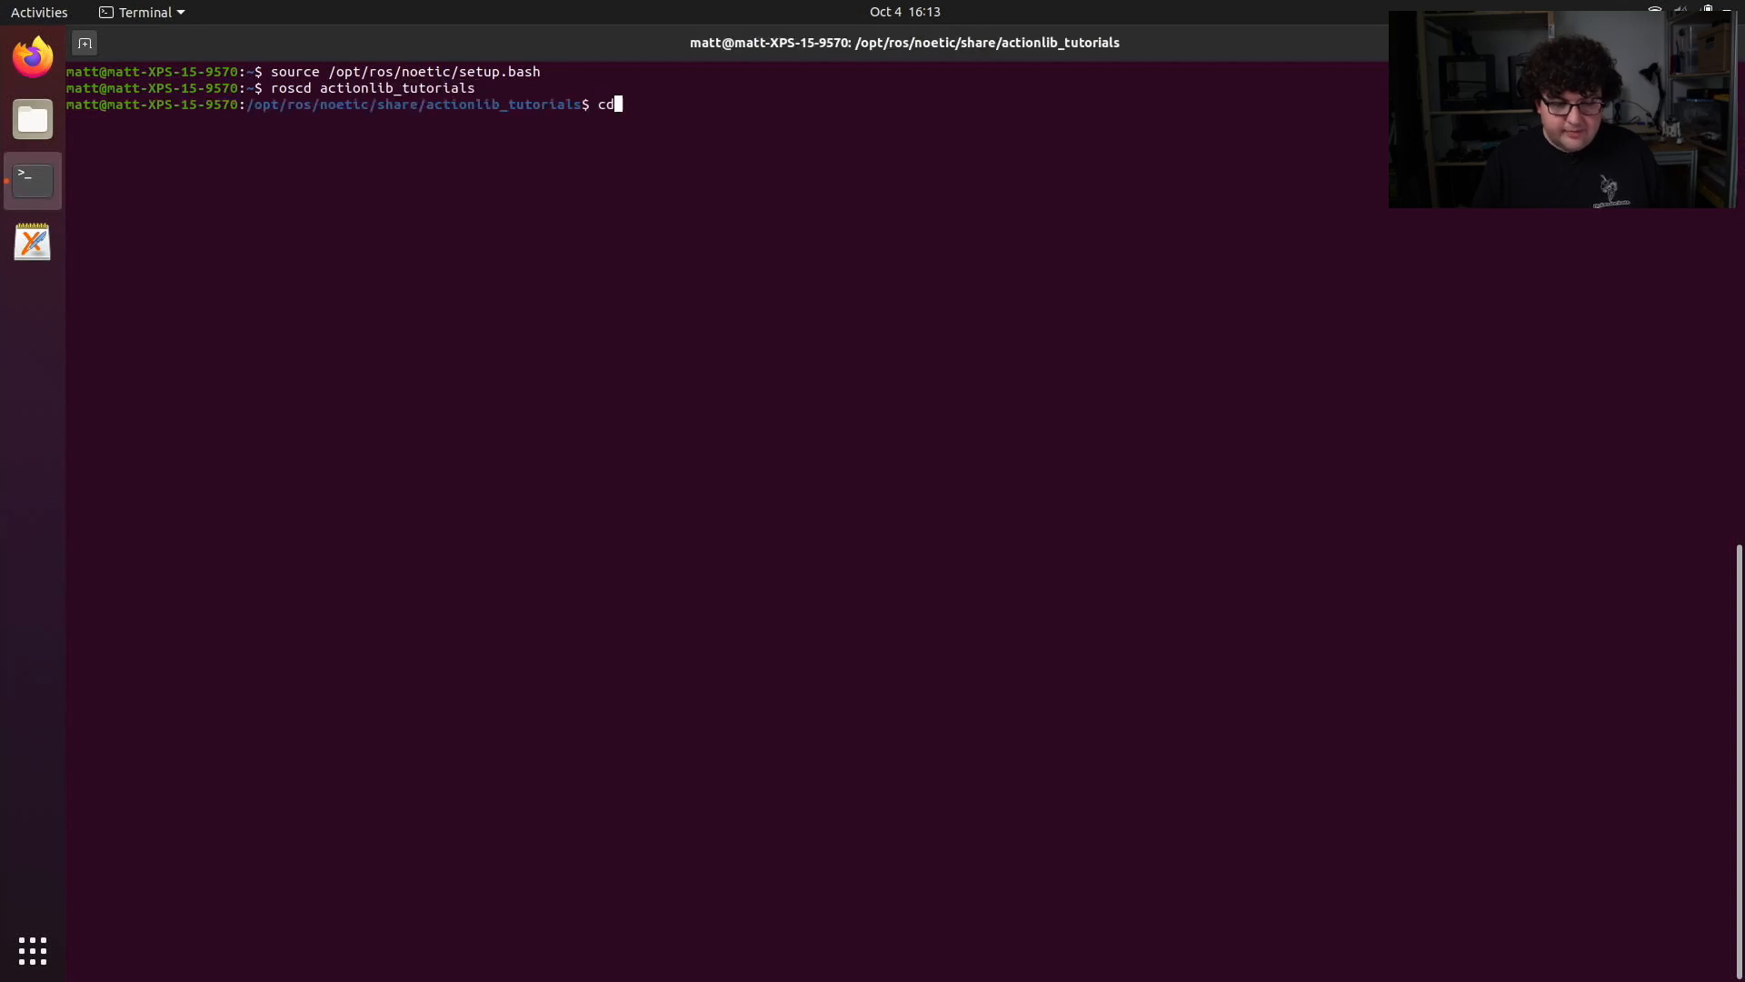
key(Return)
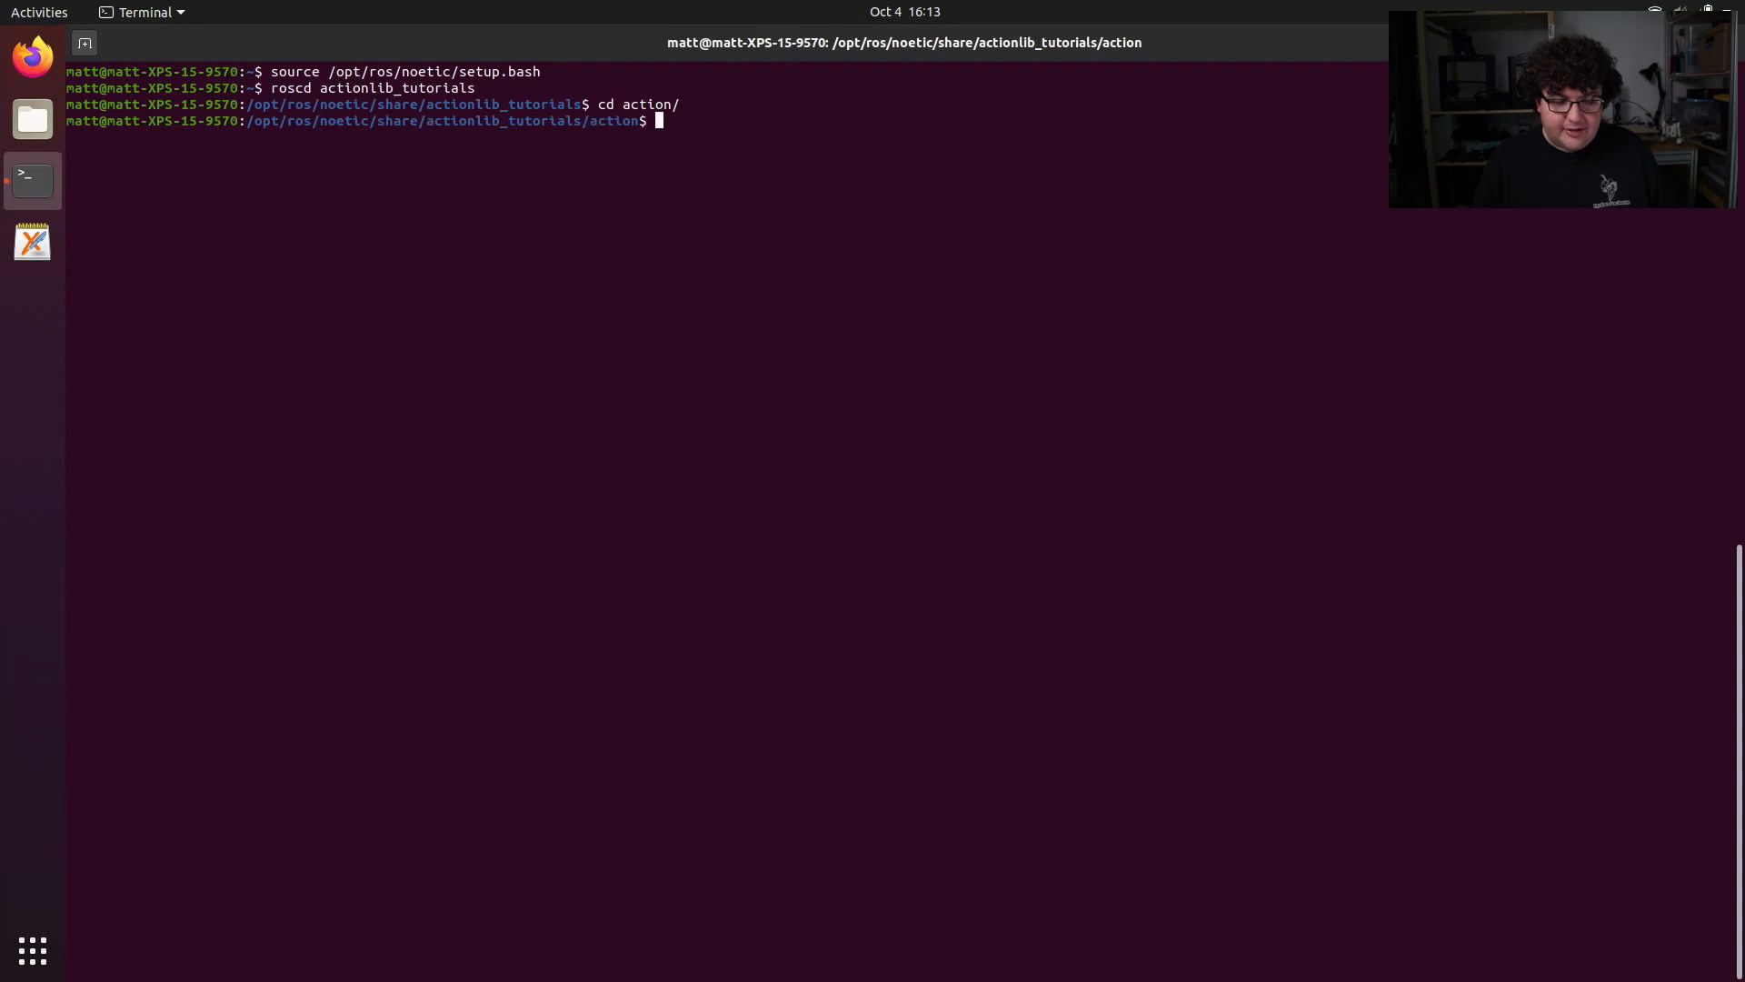
text(cat)
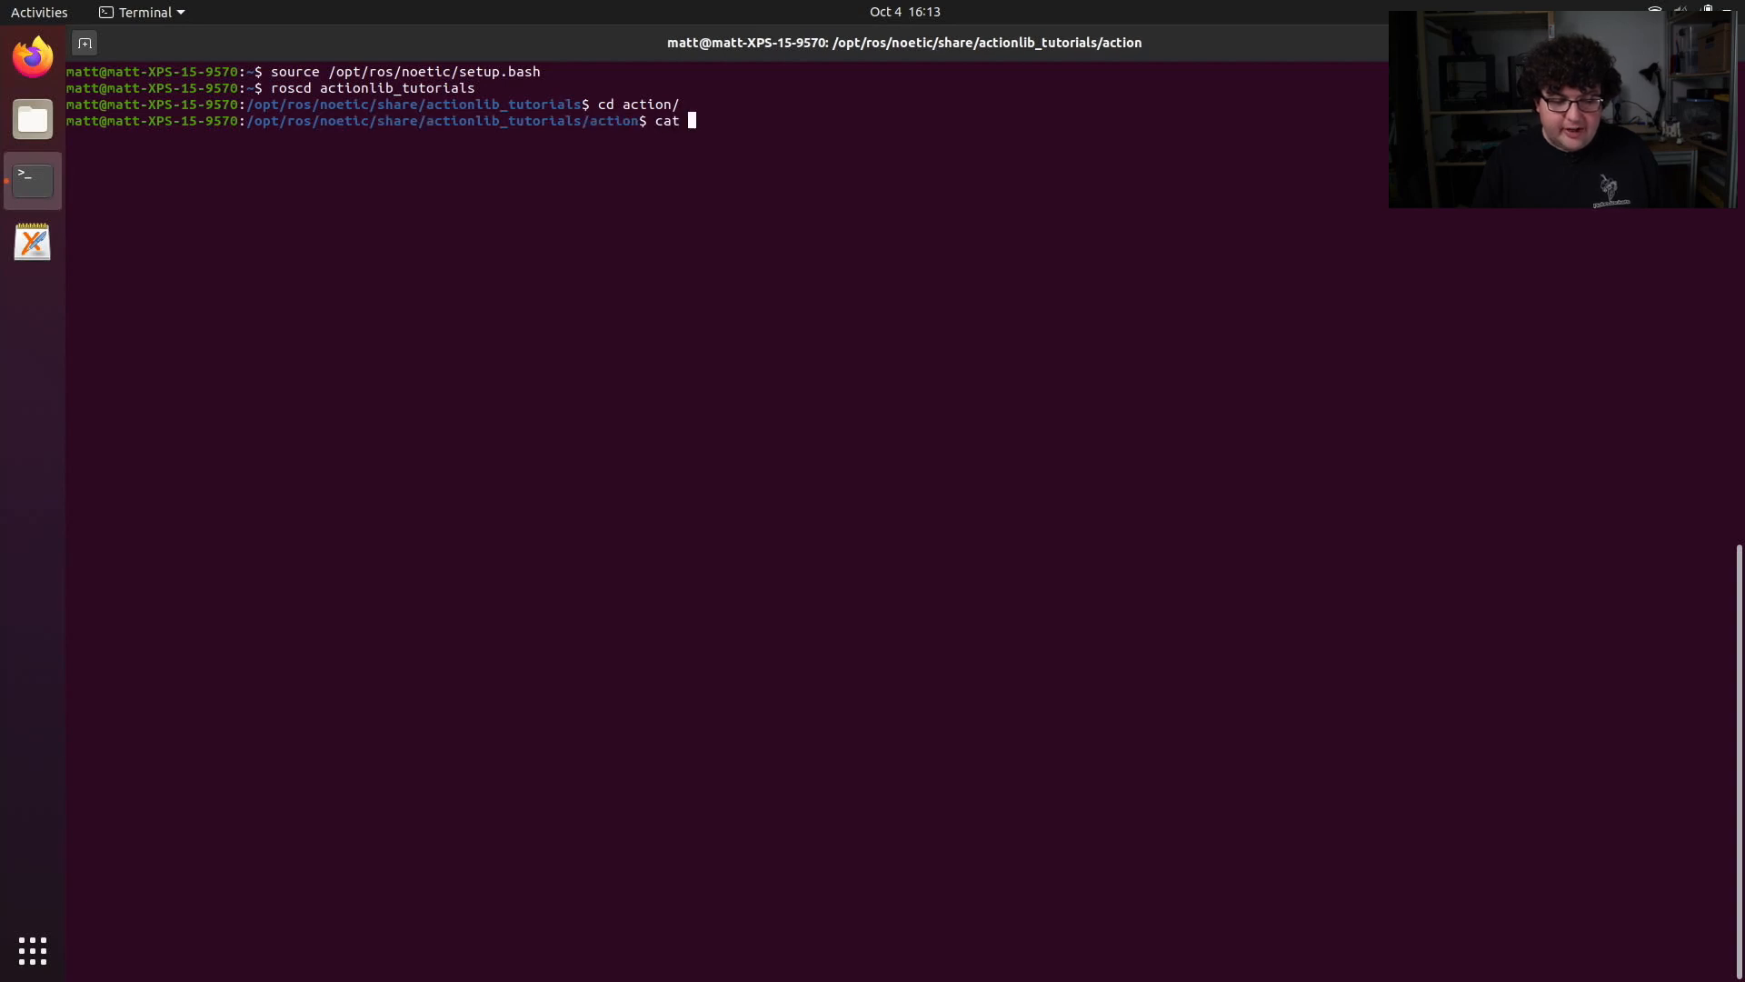
text(Fibonacci.action)
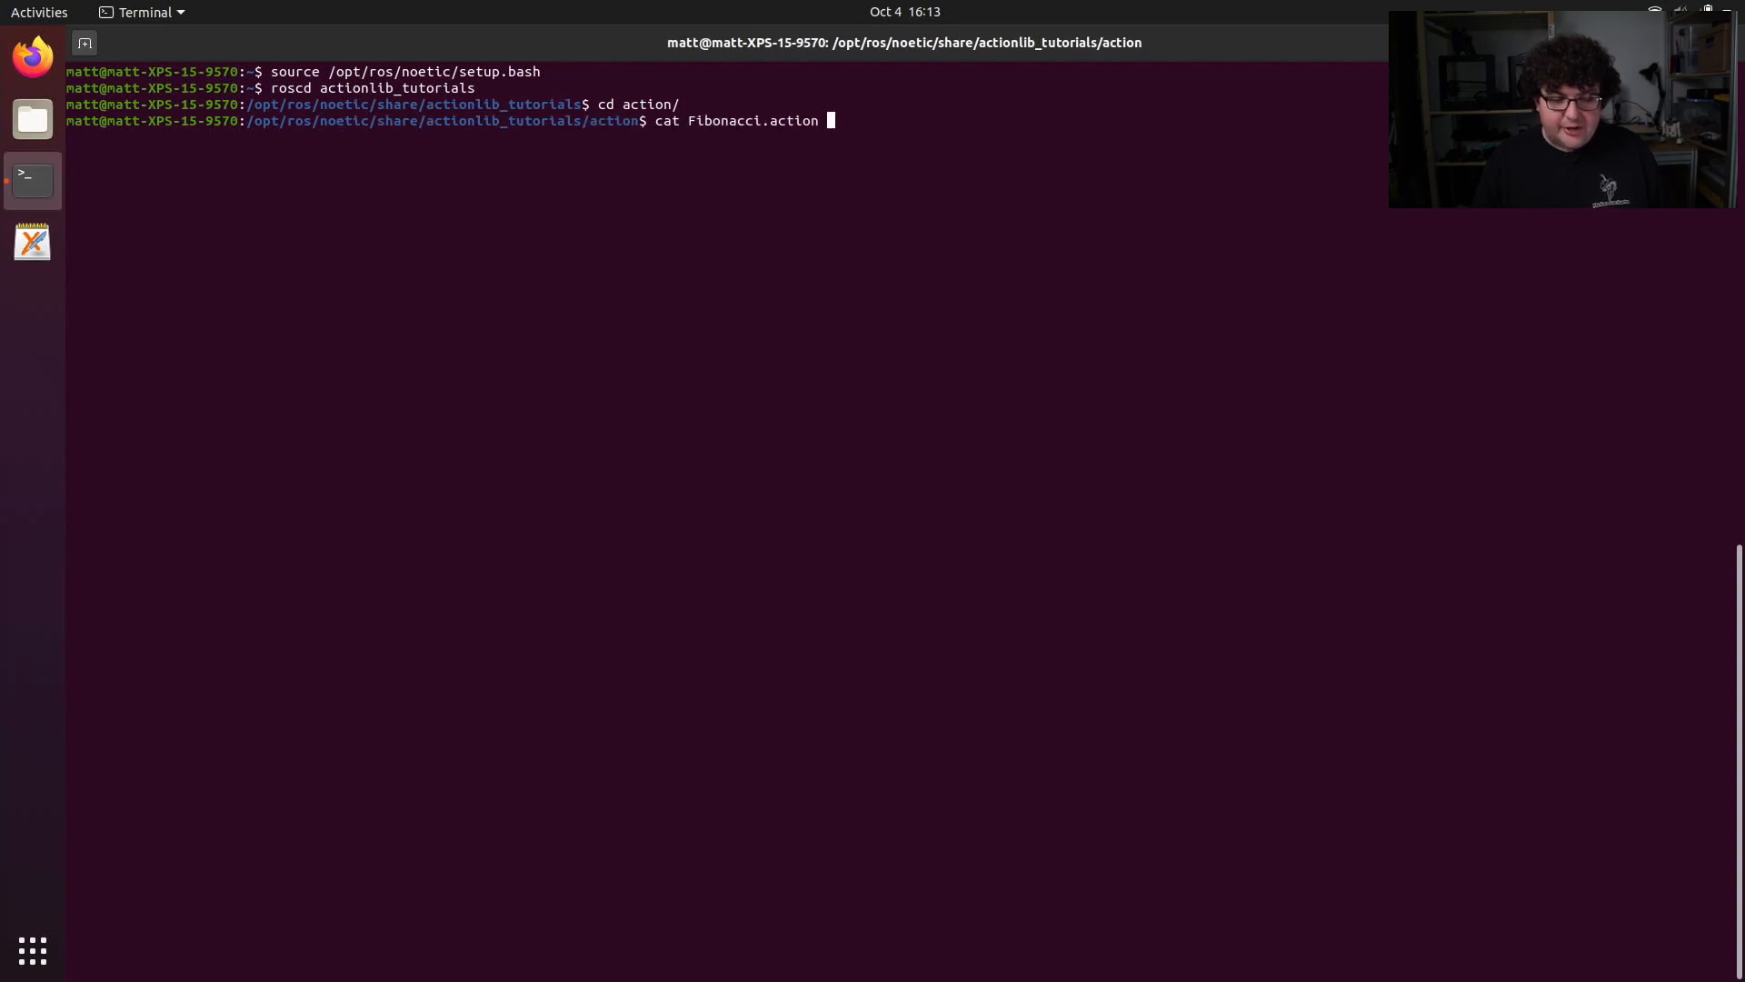
key(Return)
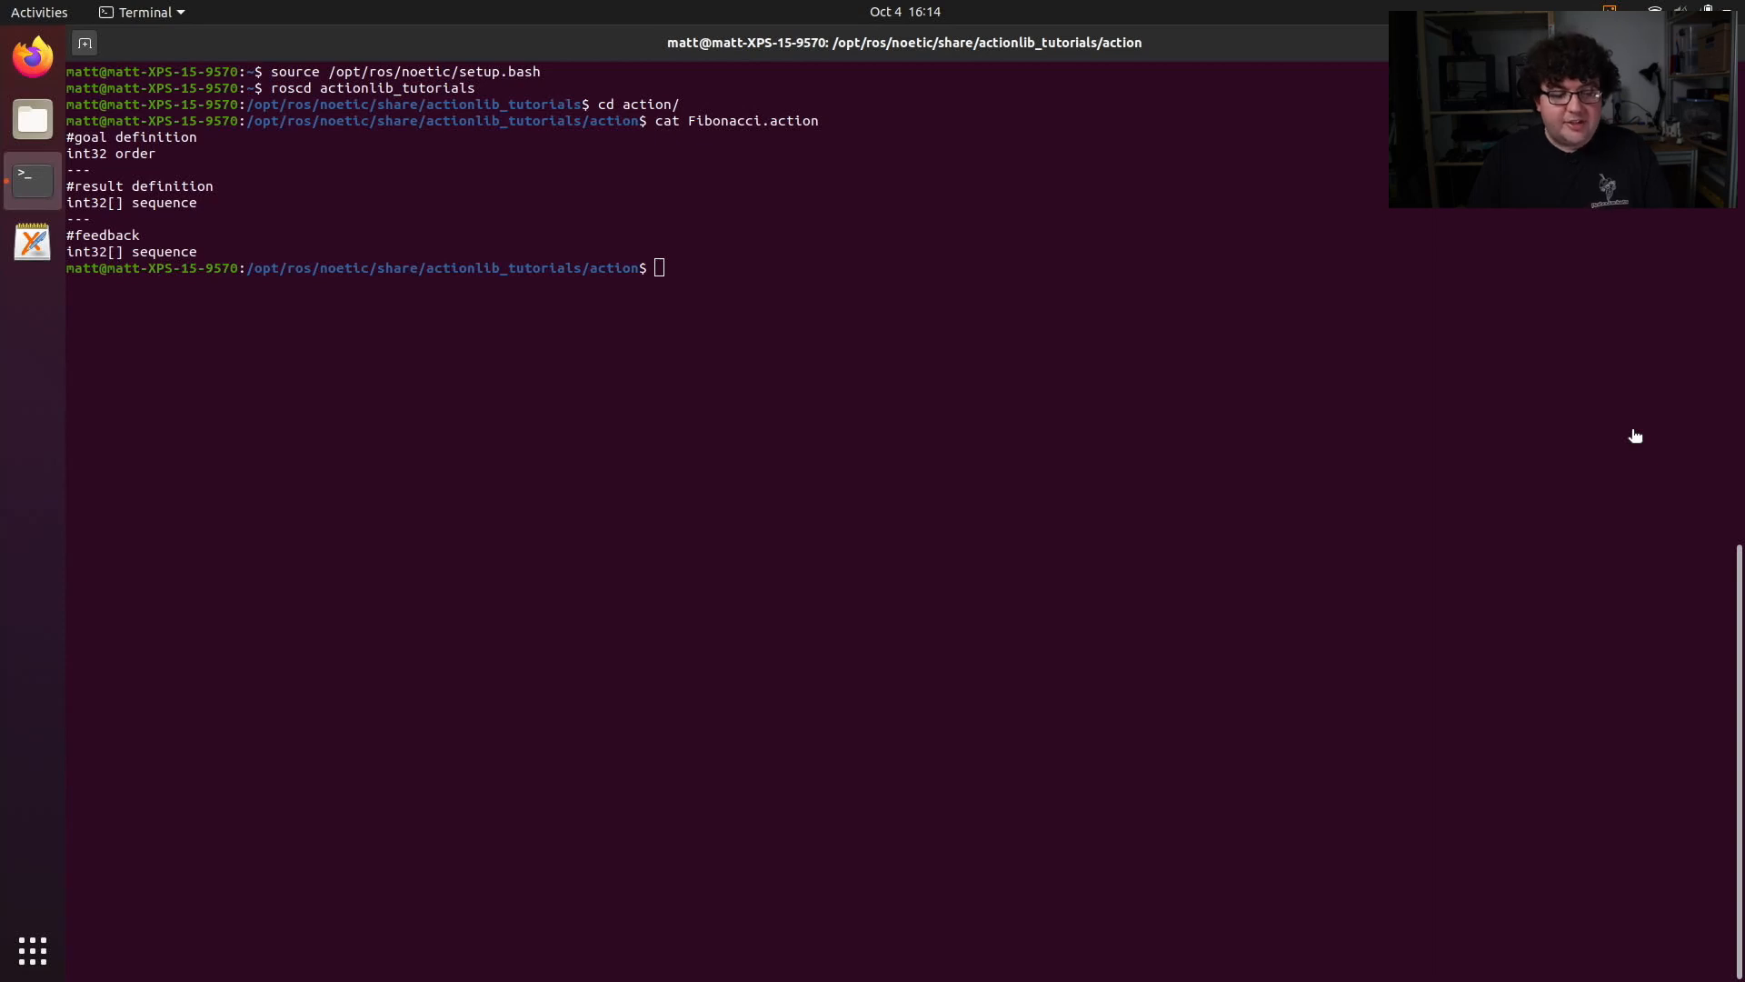
mouse_move(209, 125)
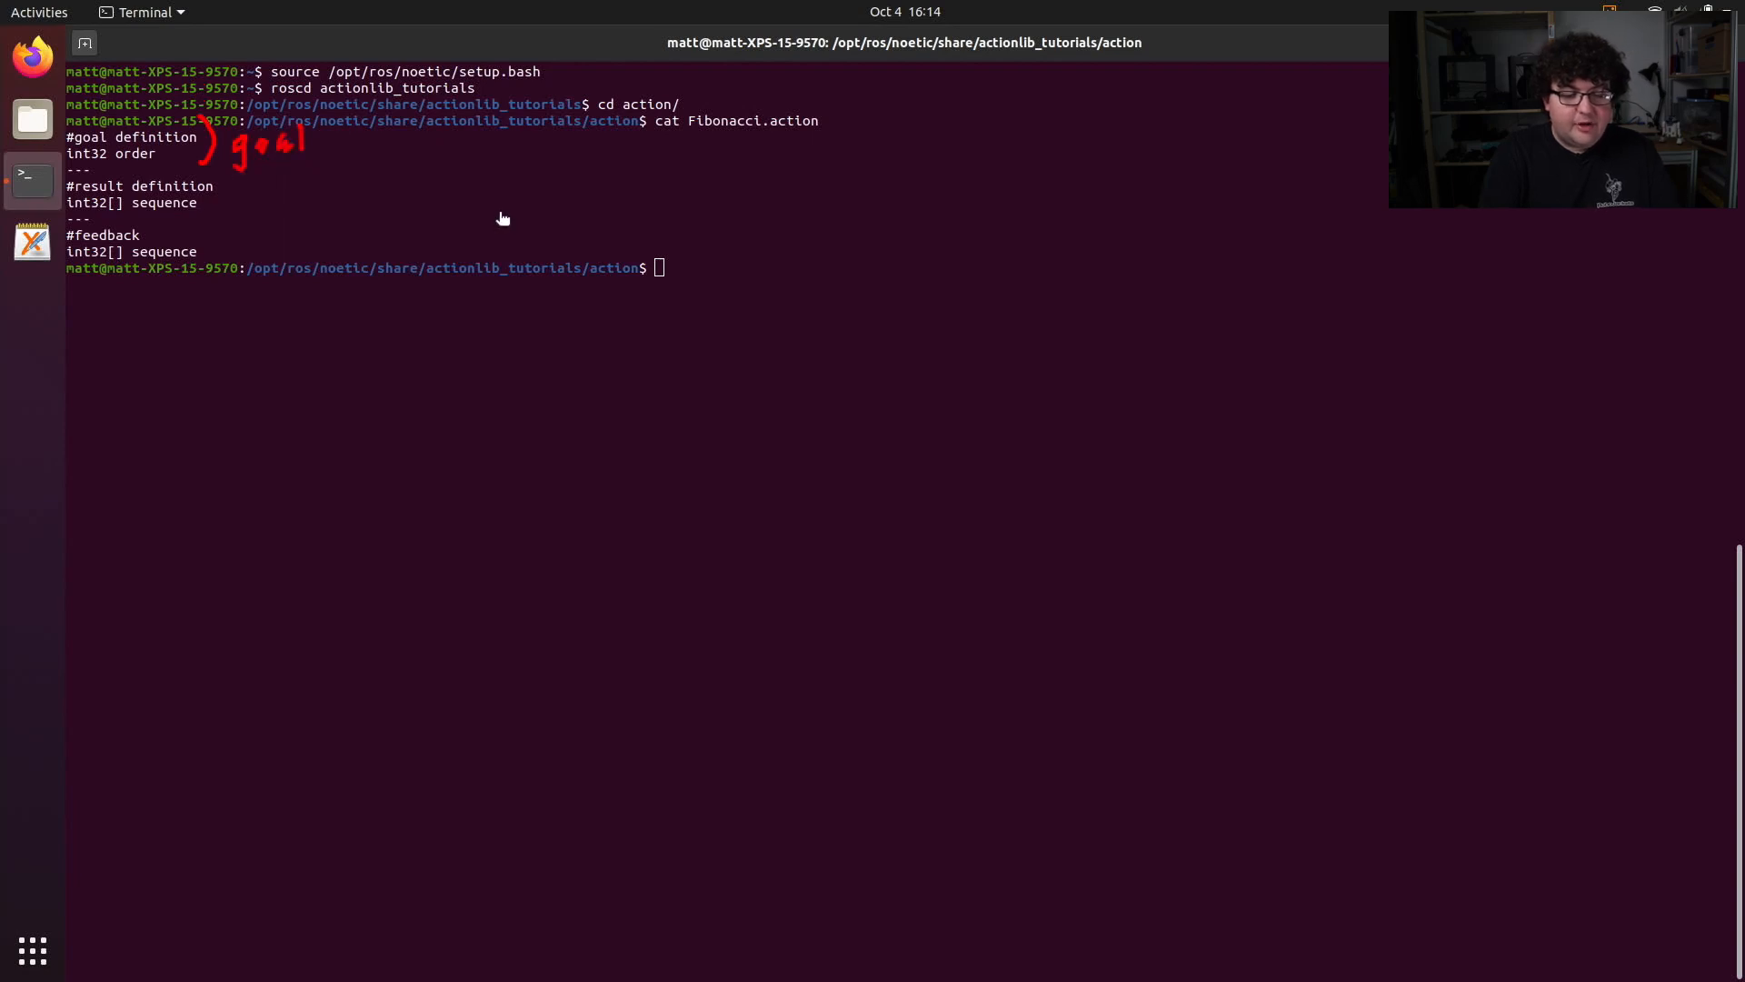
mouse_move(230, 193)
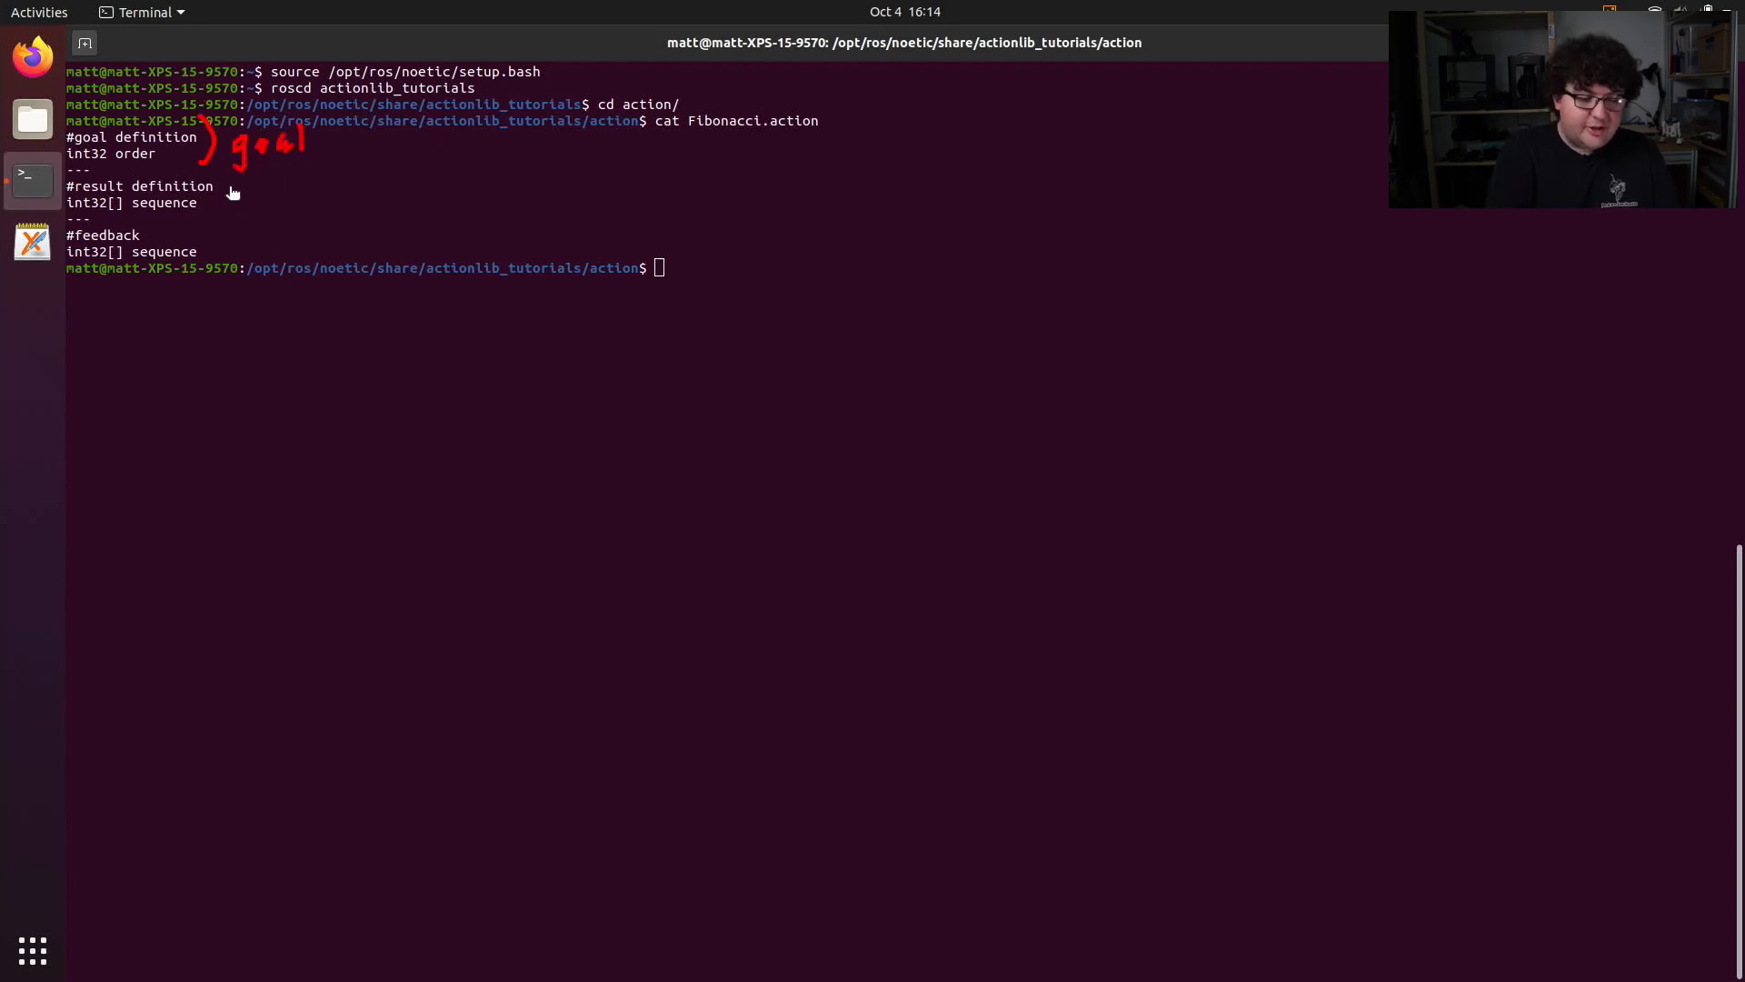
drag(217, 183, 367, 200)
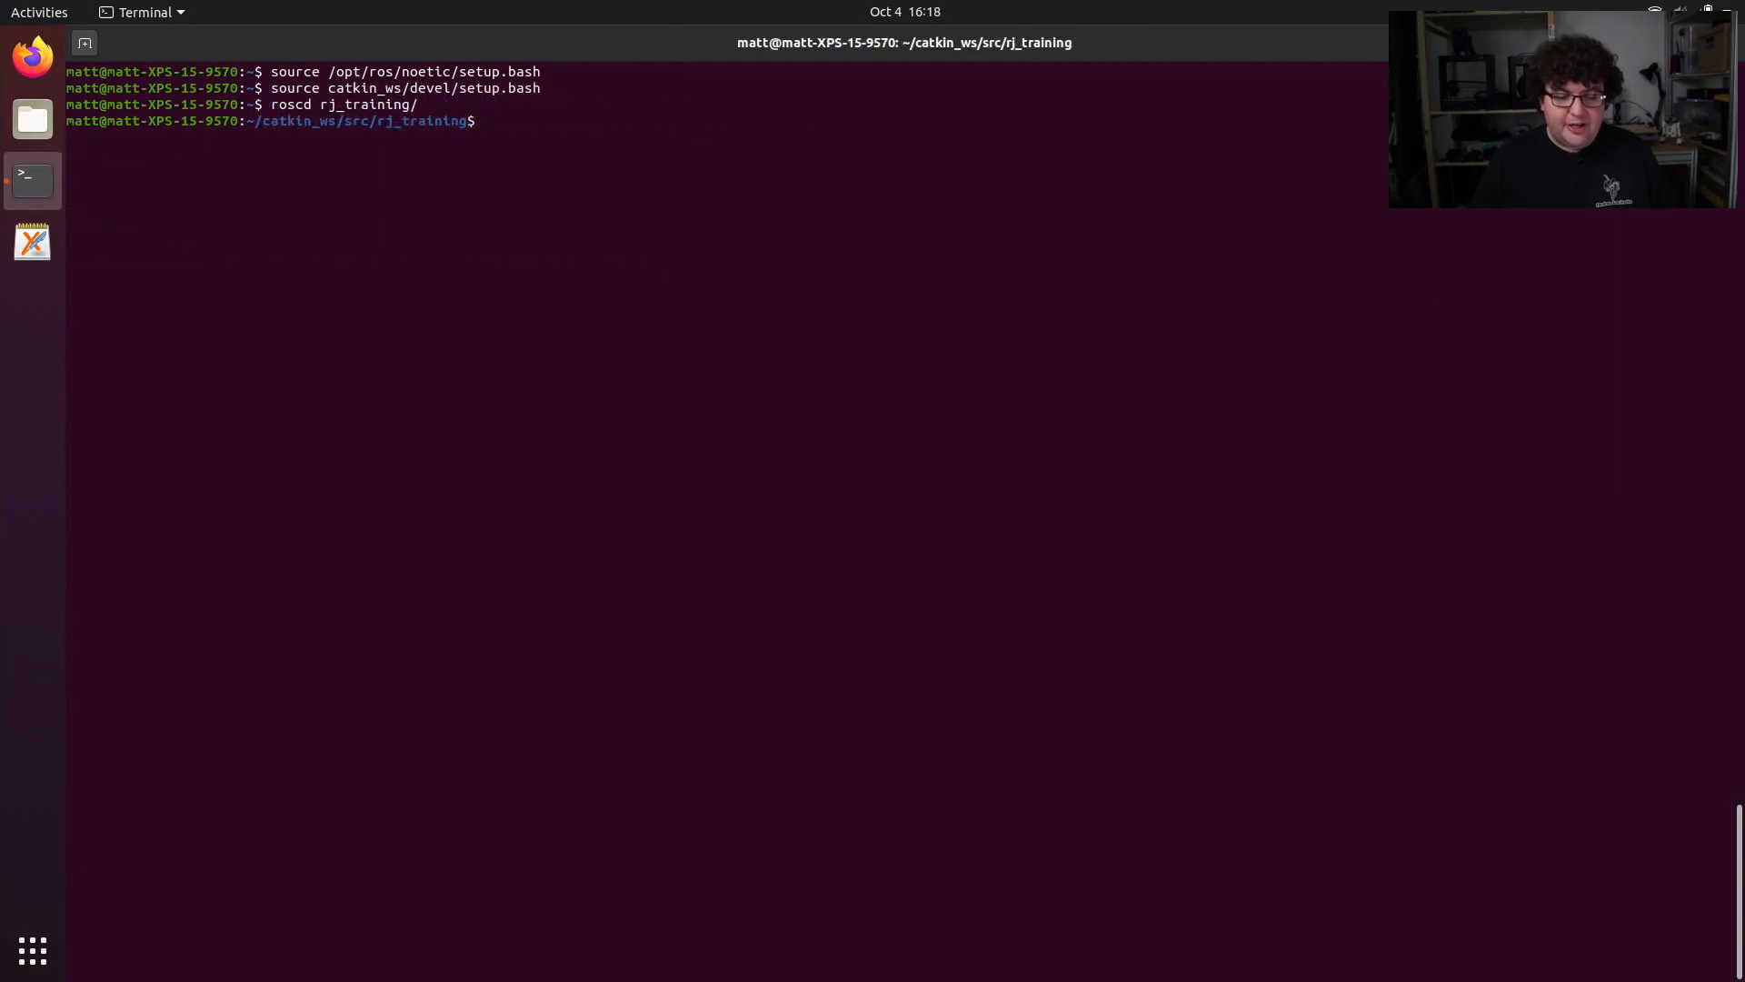
Launch gedit on a new fibonacci_client.cpp file
text(gedit)
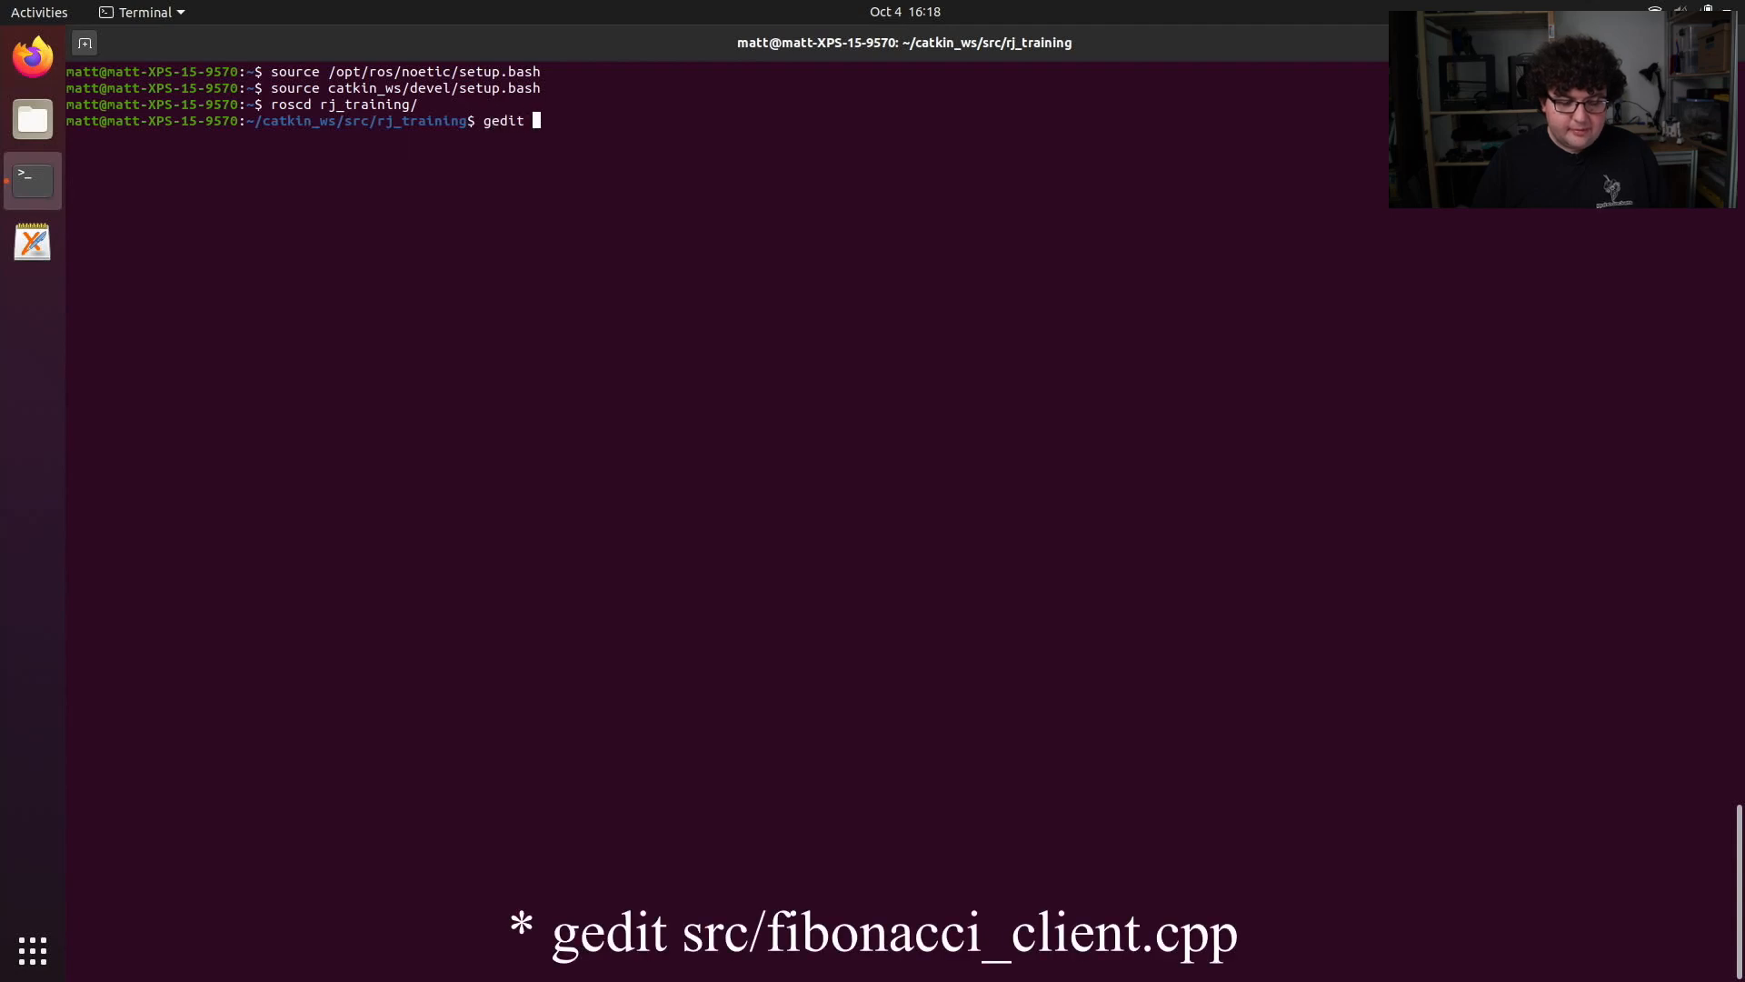
text(fibonacci_c)
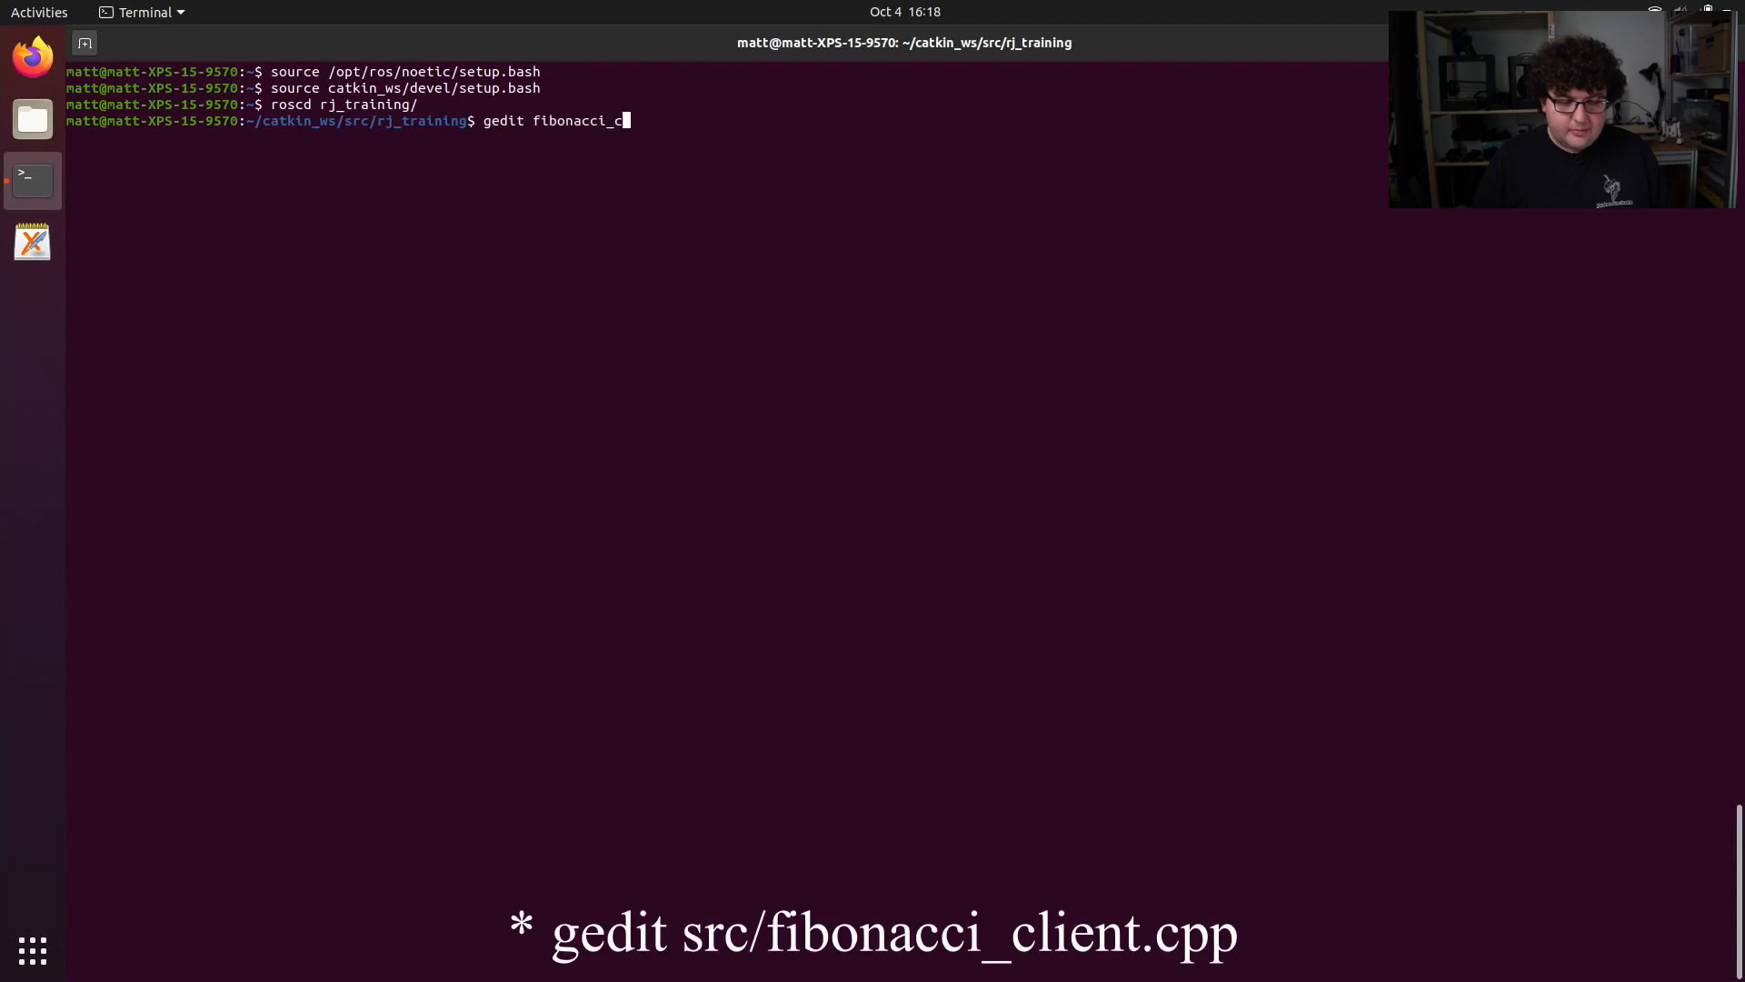
text(lientc)
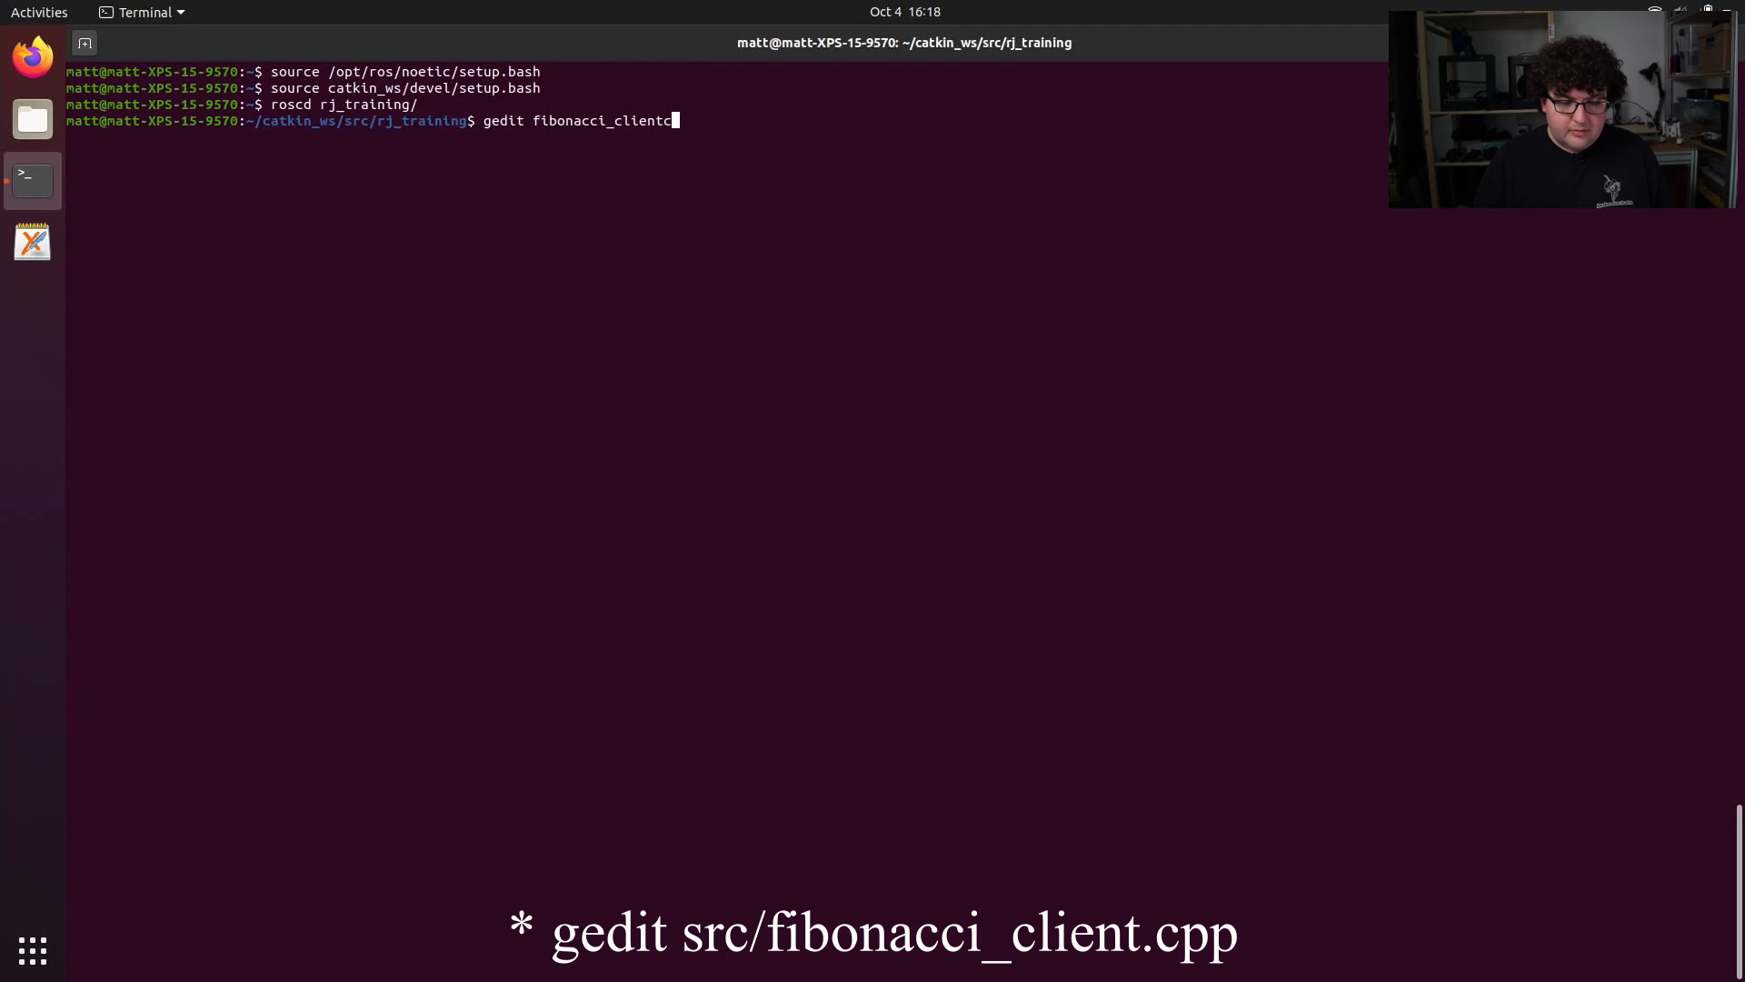
text(.cpp)
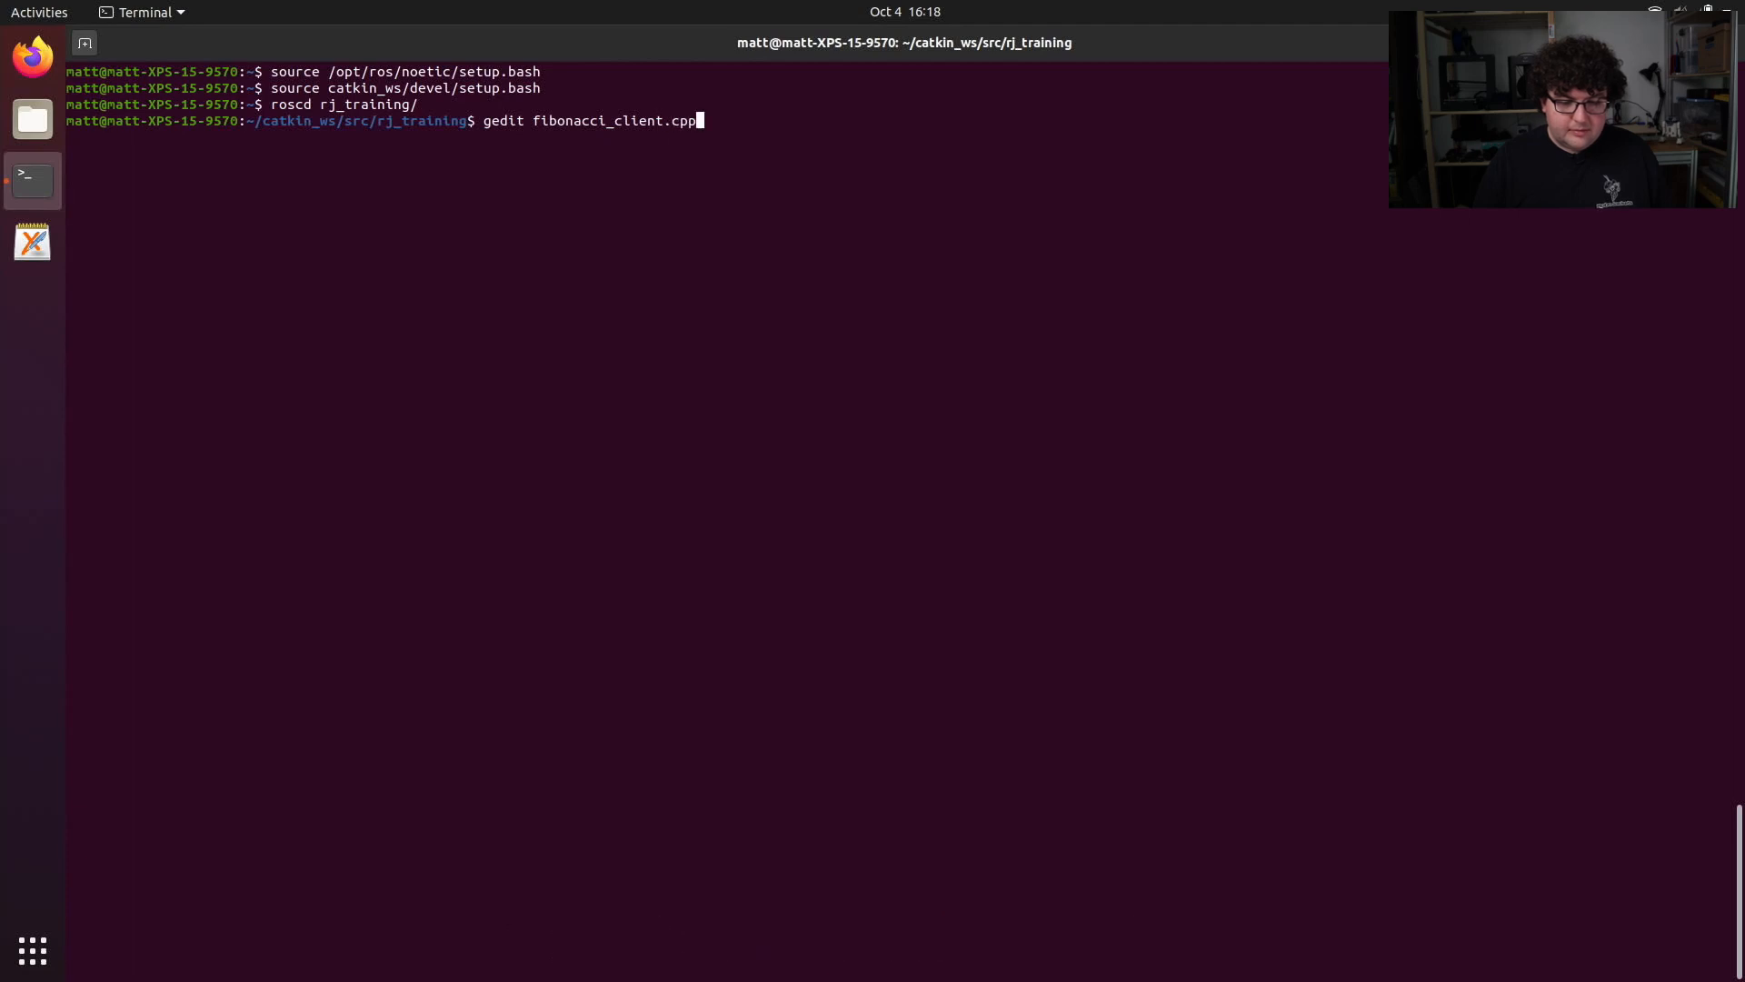
key(Return)
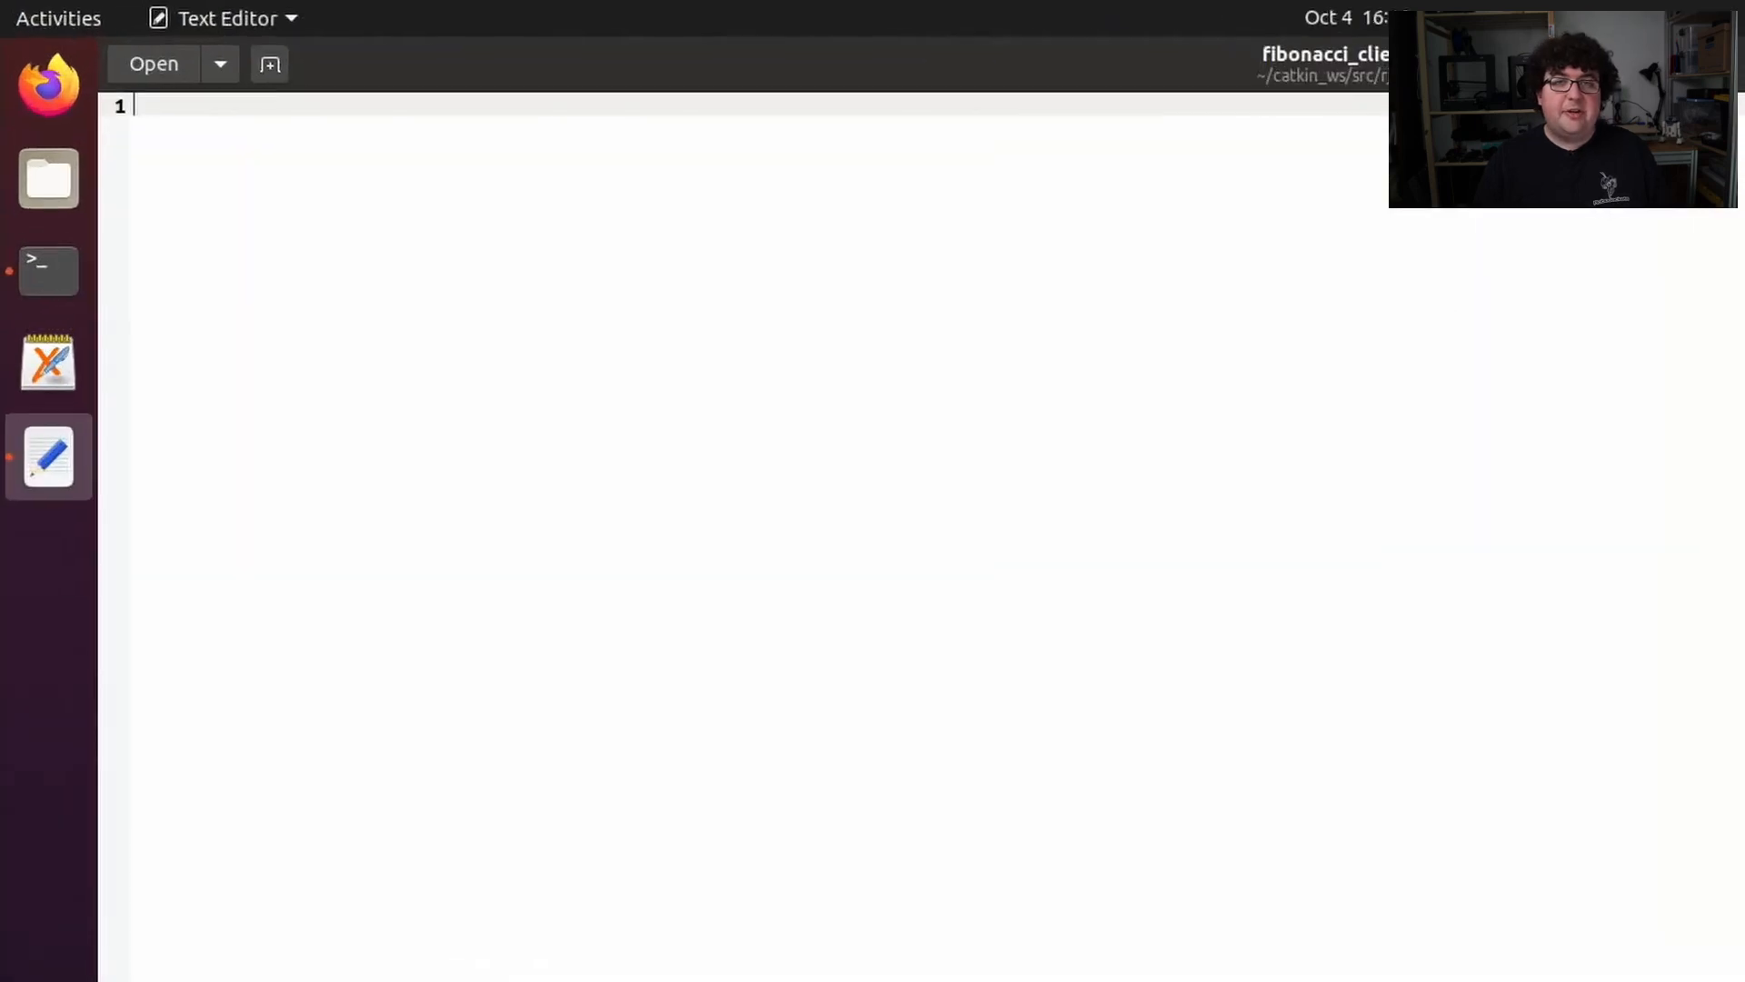
Write FibonacciAction and simple_action_client includes and main calling ros::init 'fibonacci_client'
text(#include <iostream>)
text(return 0)
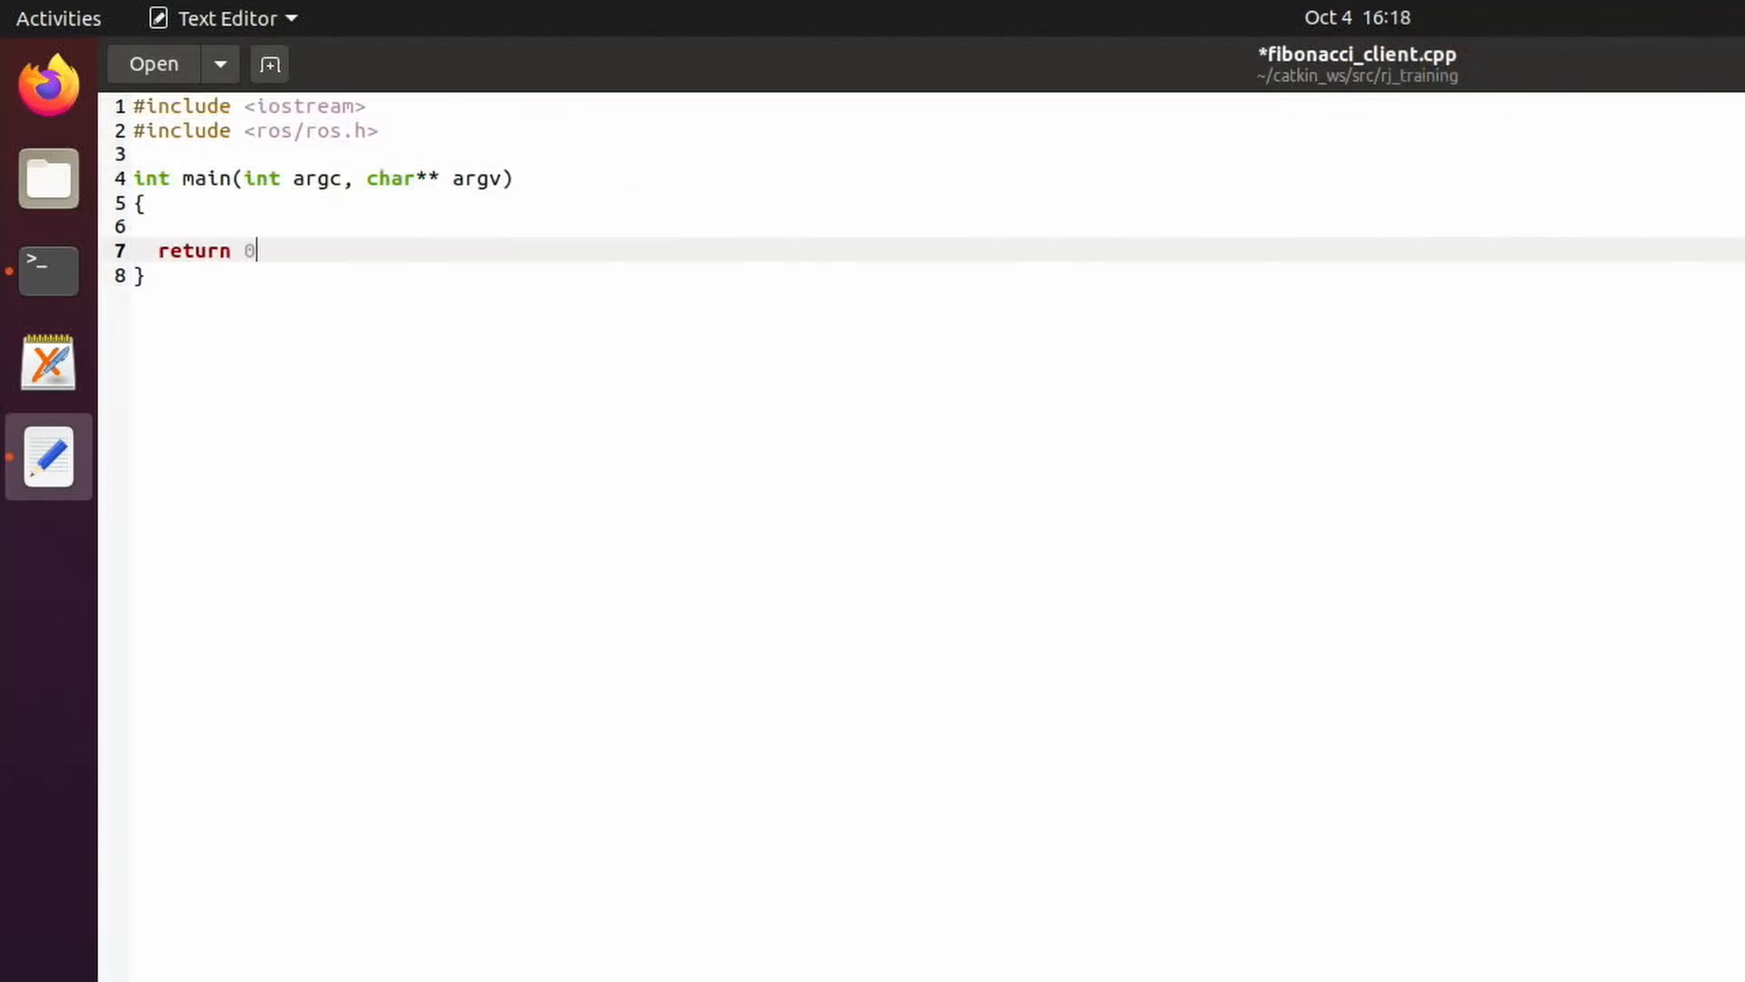
text(ros::init(argc, argv, ")
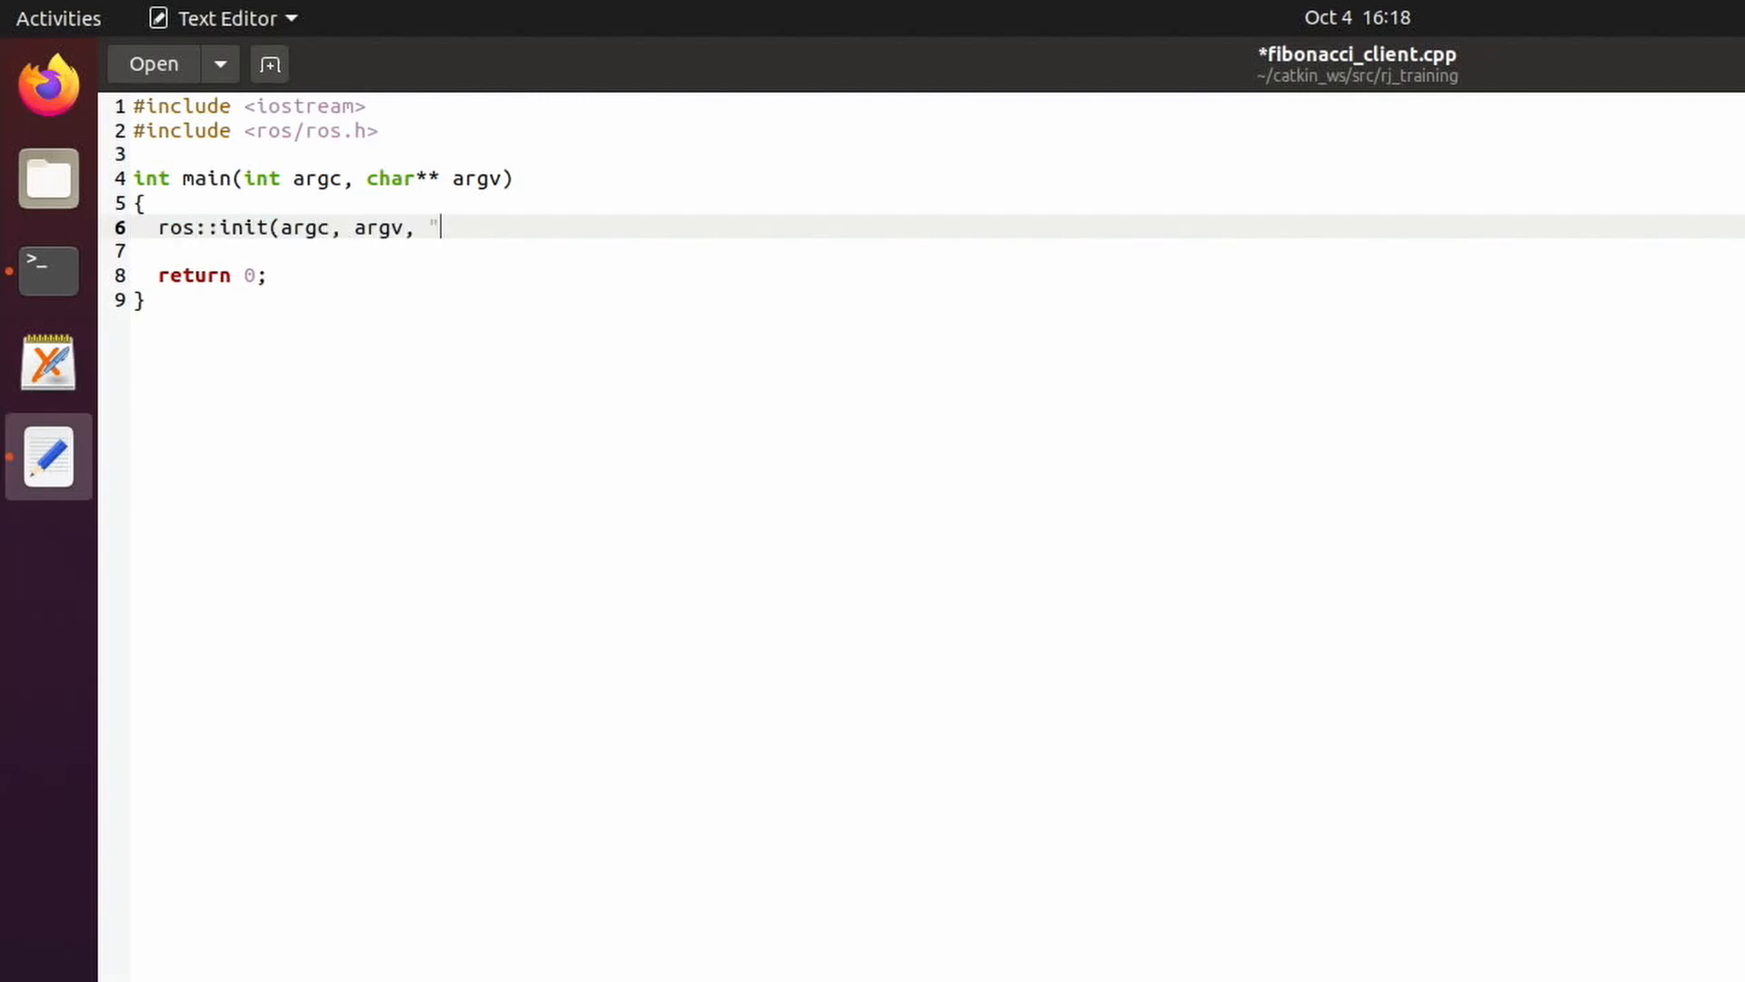
text(fibonacci_client");)
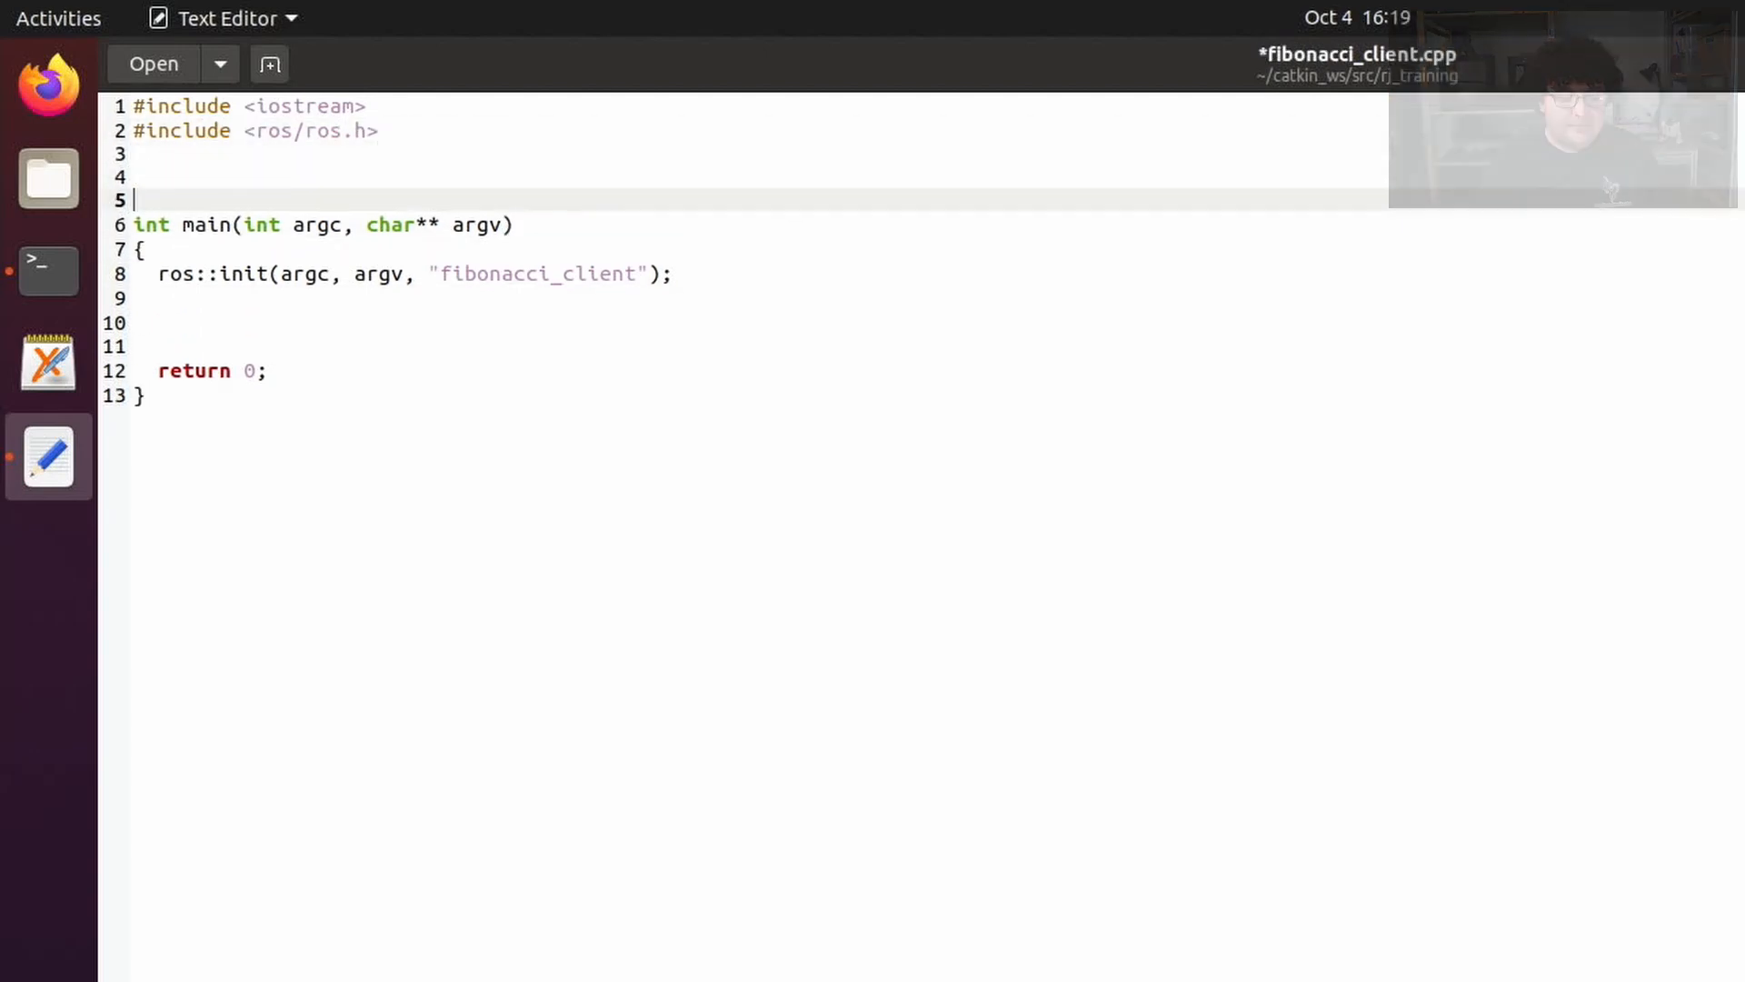
text(#include <actionlib_tutorials/Fibonacci)
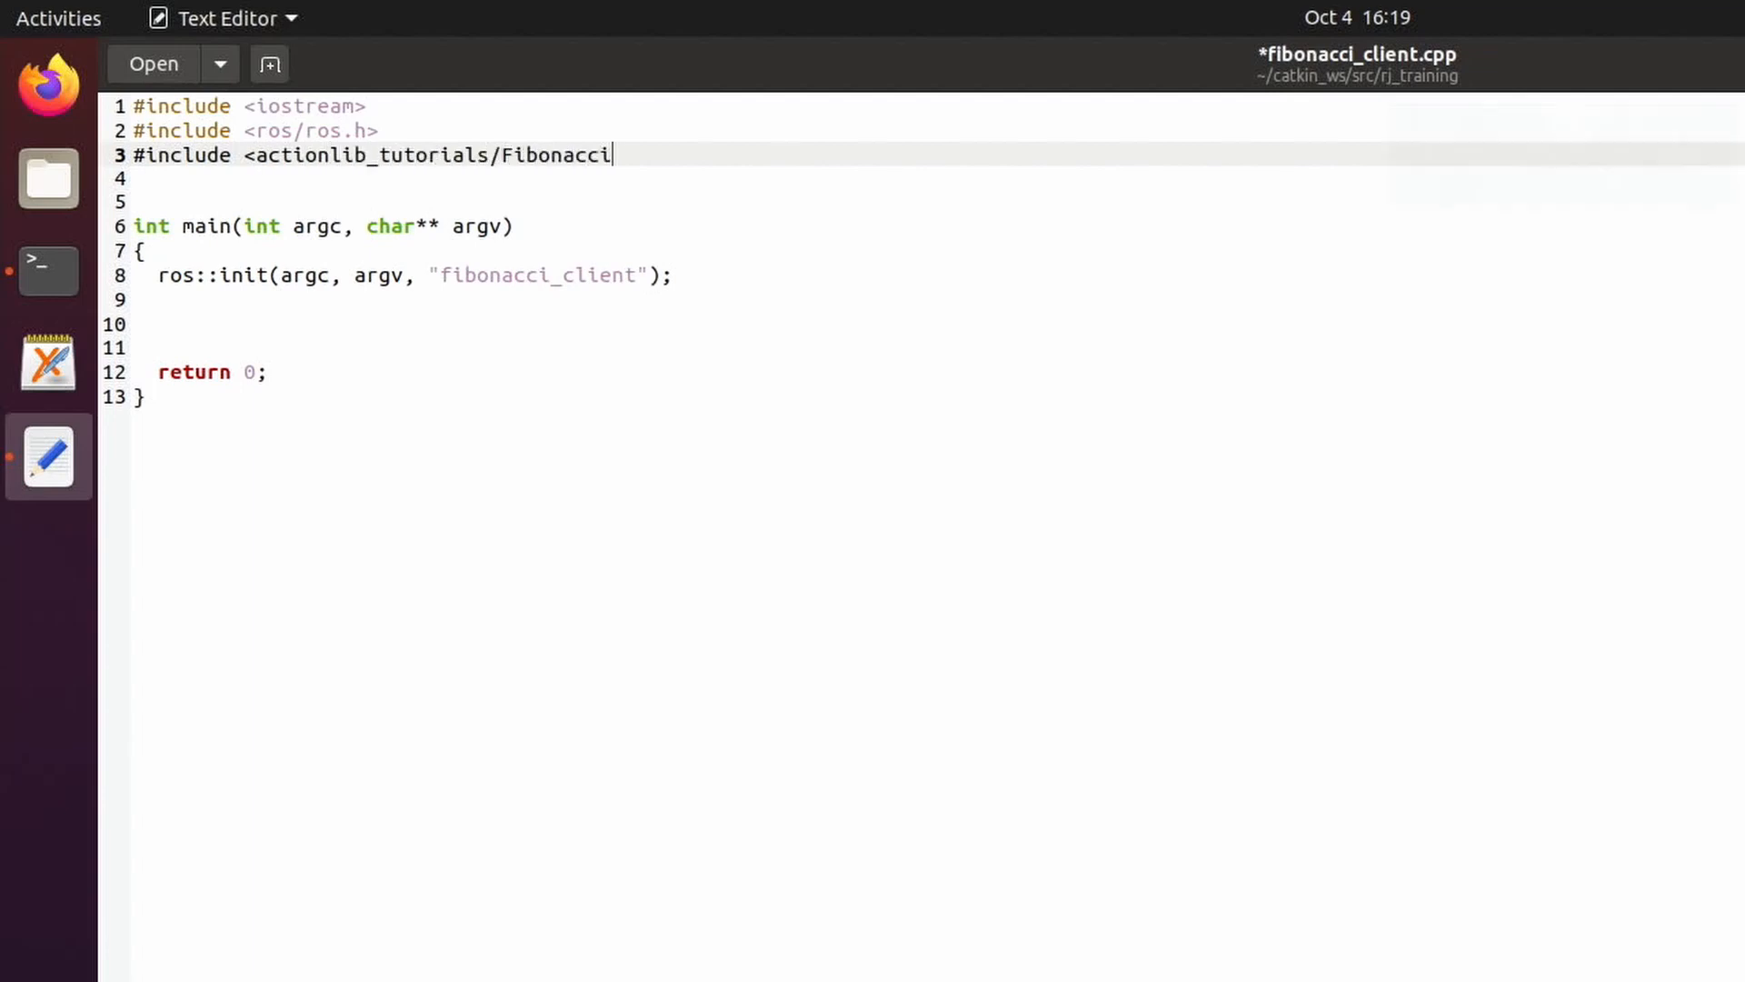
text(Action.h>)
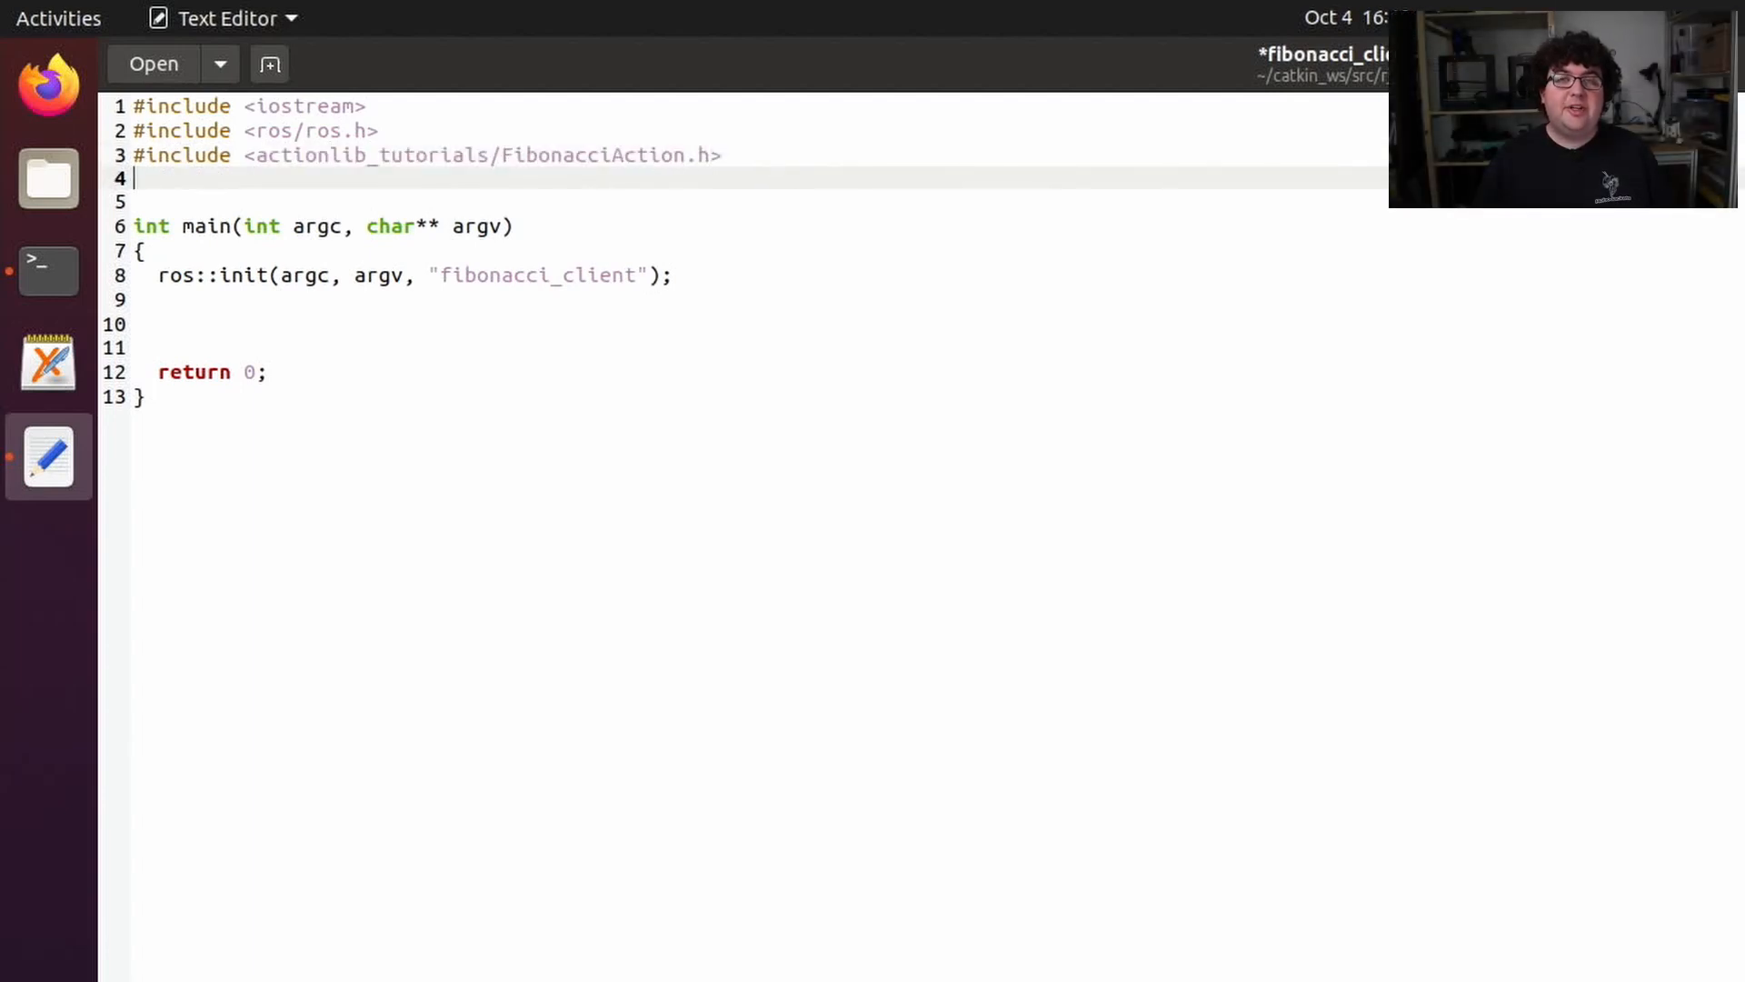
text(#include <)
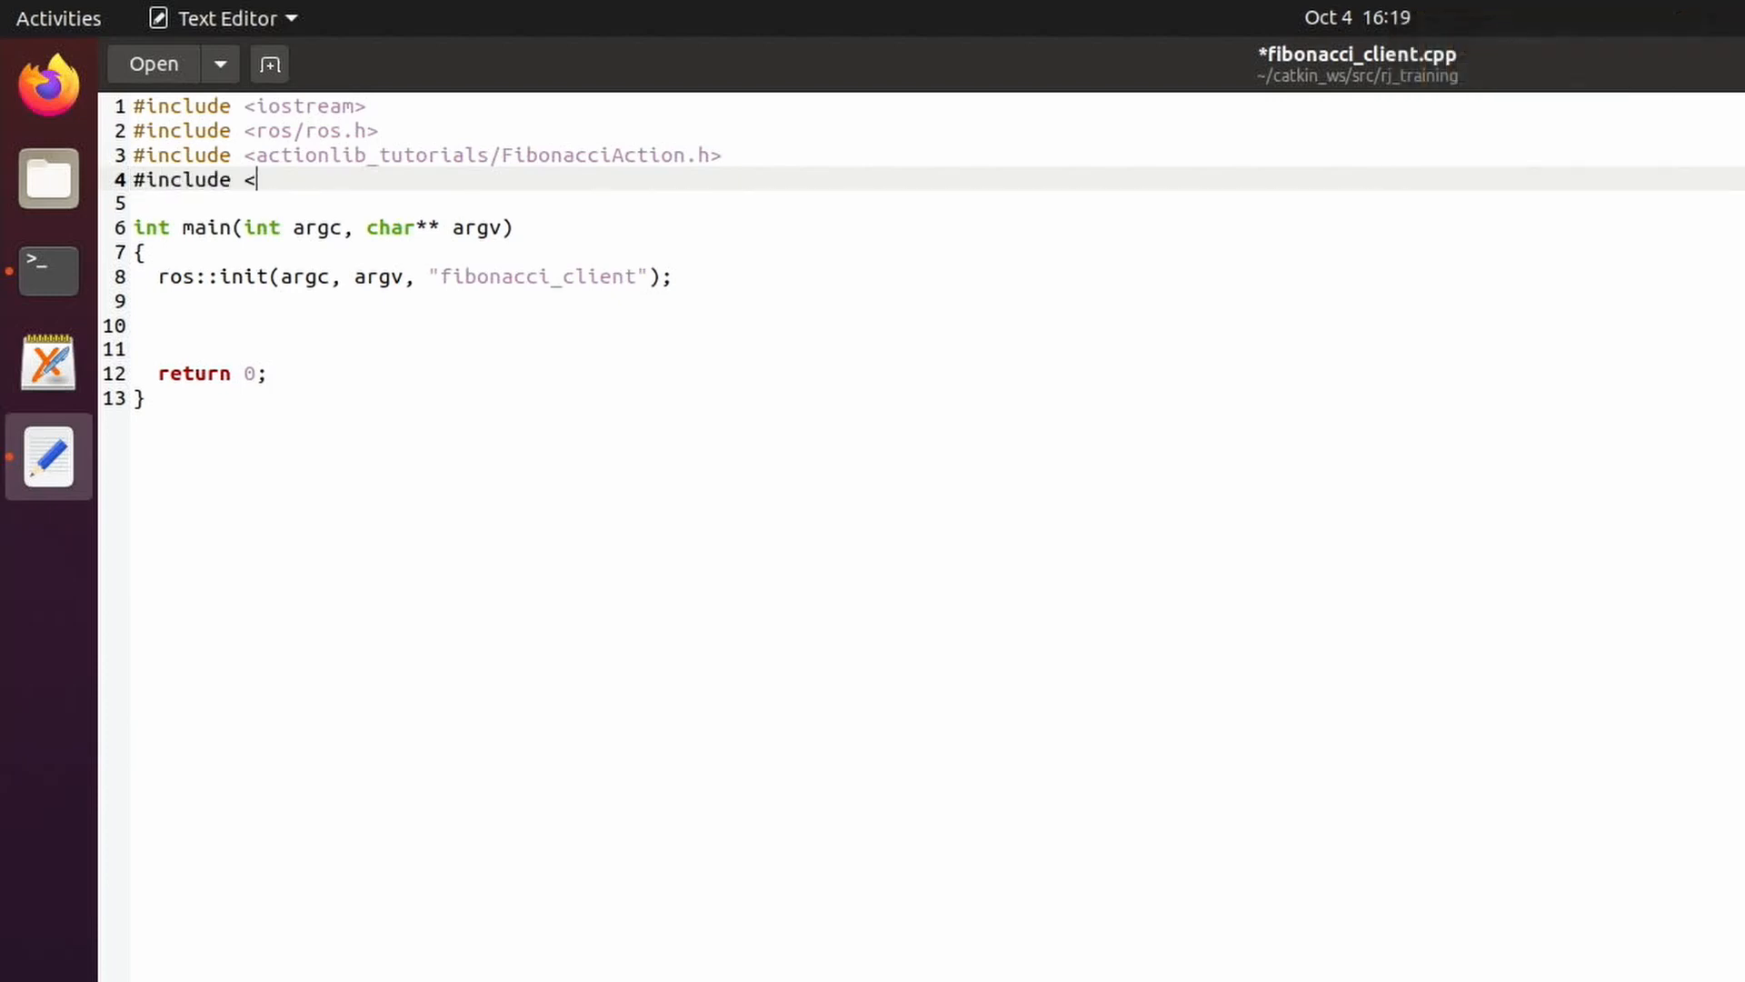
text(actionlib/client/simple_action_client.h>)
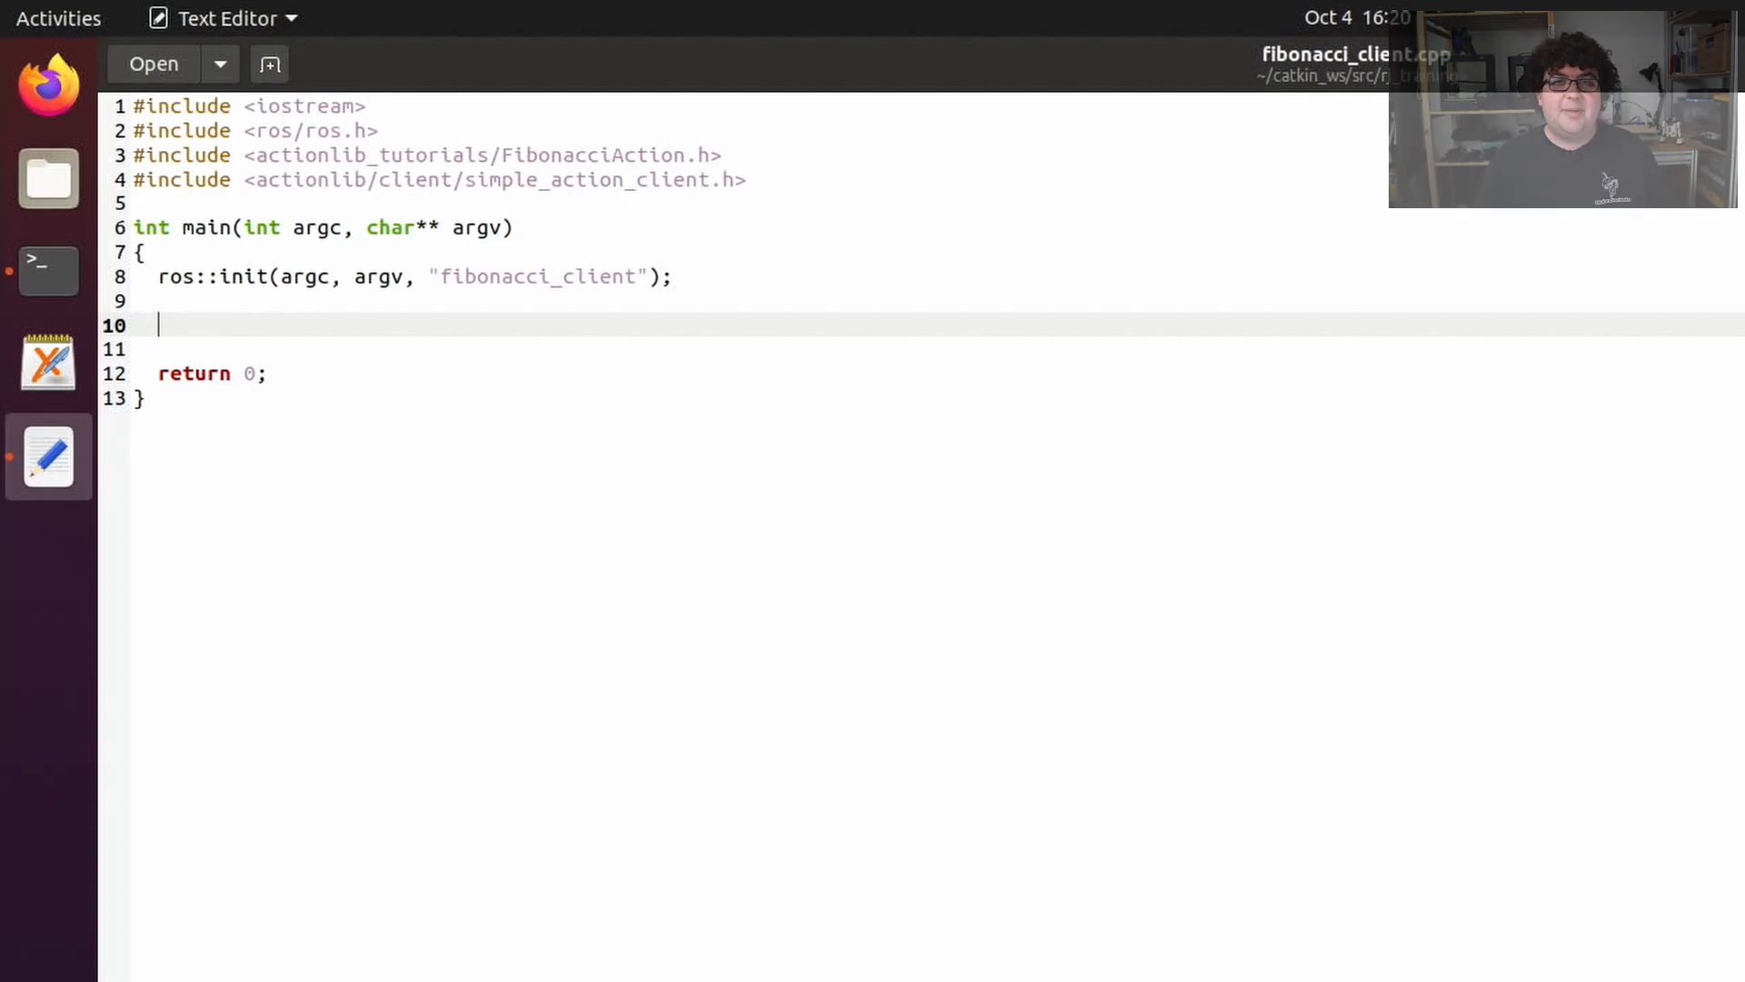
Declare actionlib::SimpleActionClient<FibonacciAction> client("fibonacci", true) inside main()
text(actionlib::SimpleActionClient<actionlib_tutorials::FibonacciAction> client();)
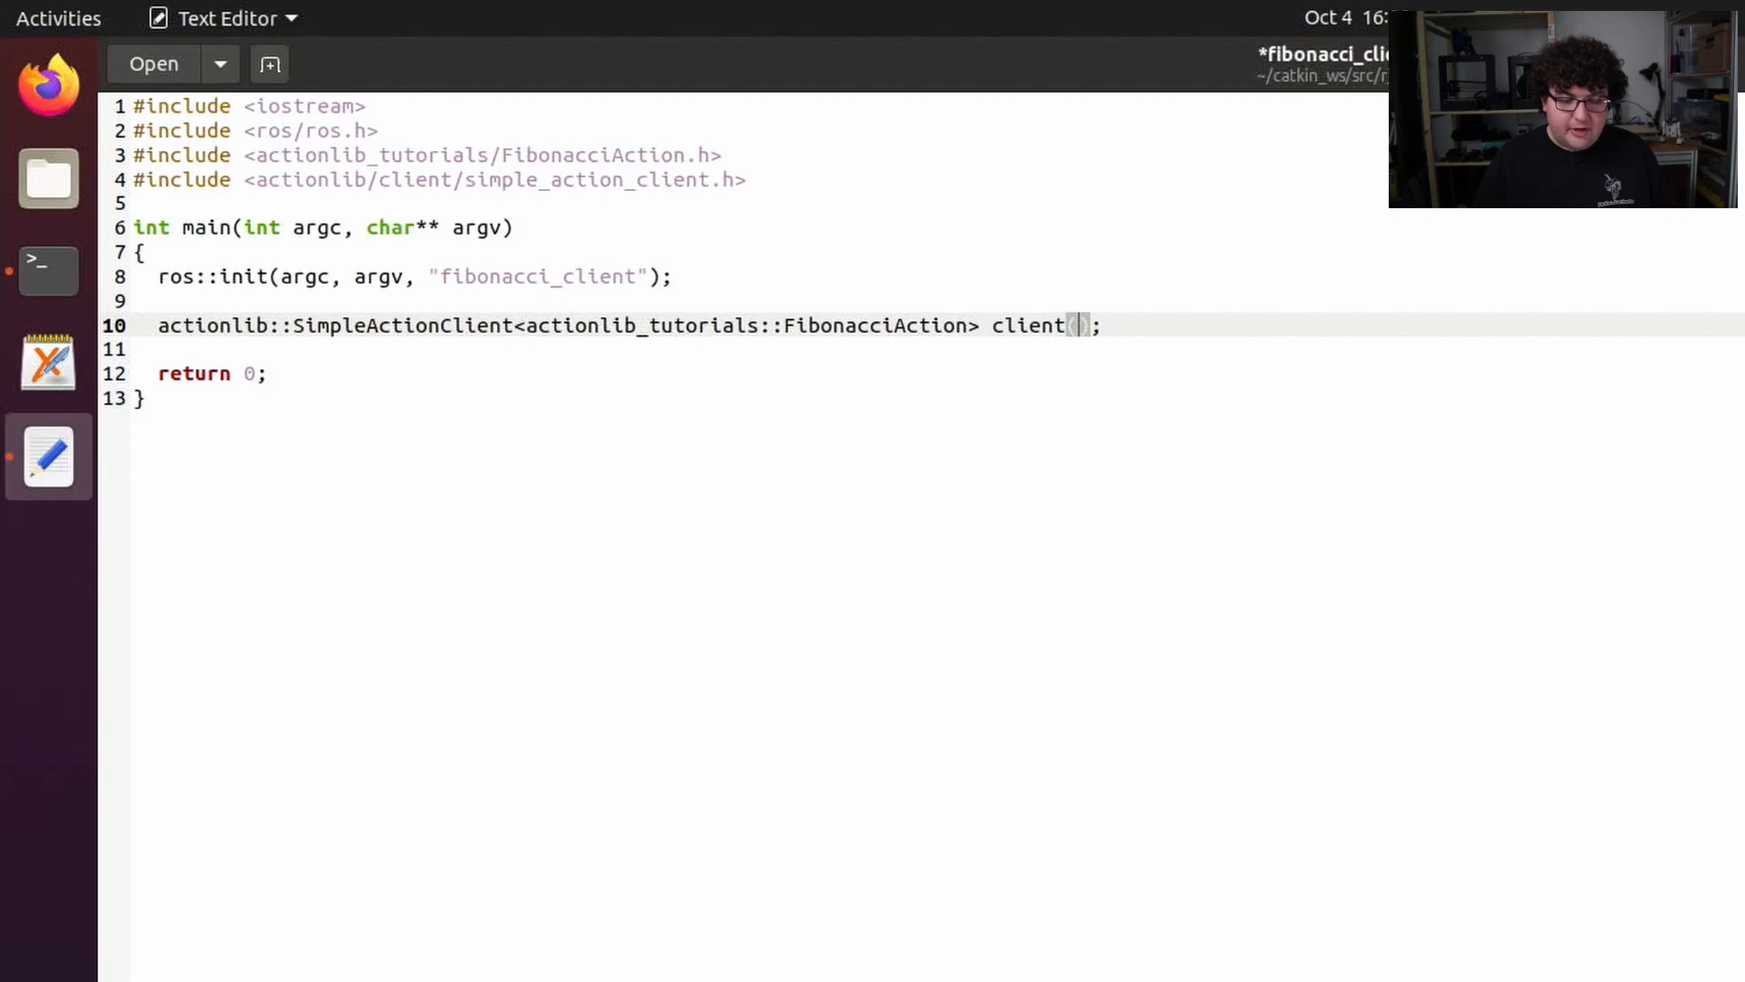
text("fibonacci")
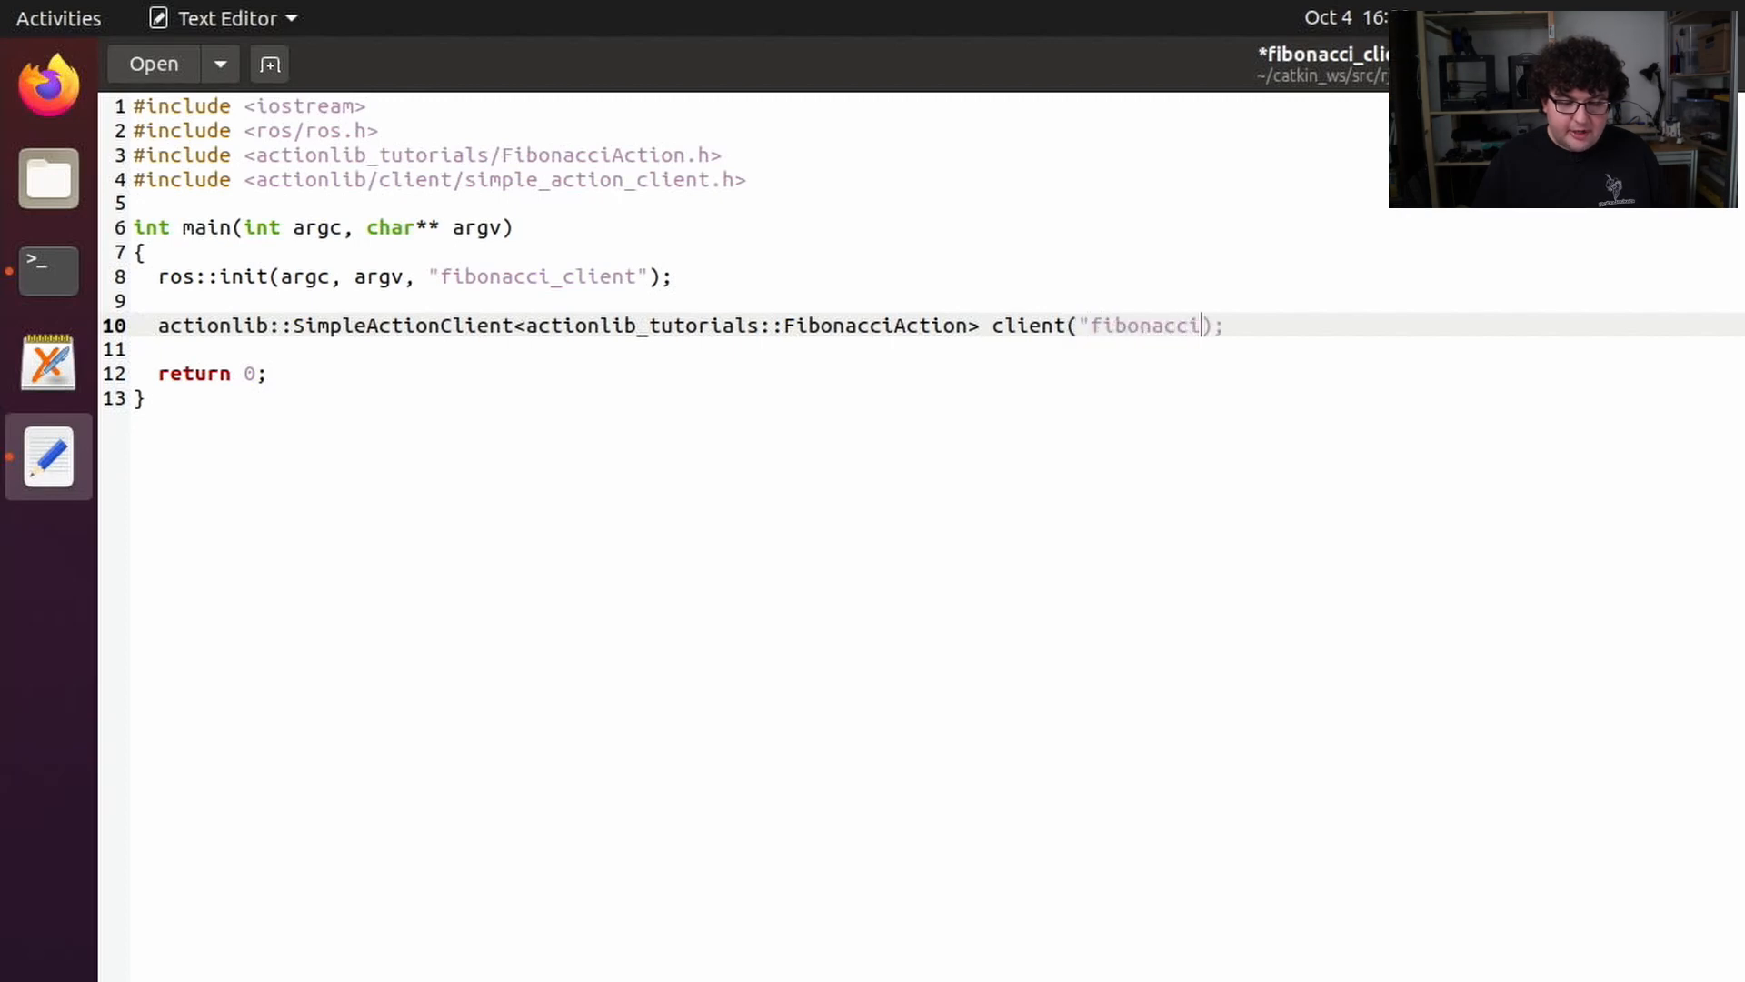
text(, true)
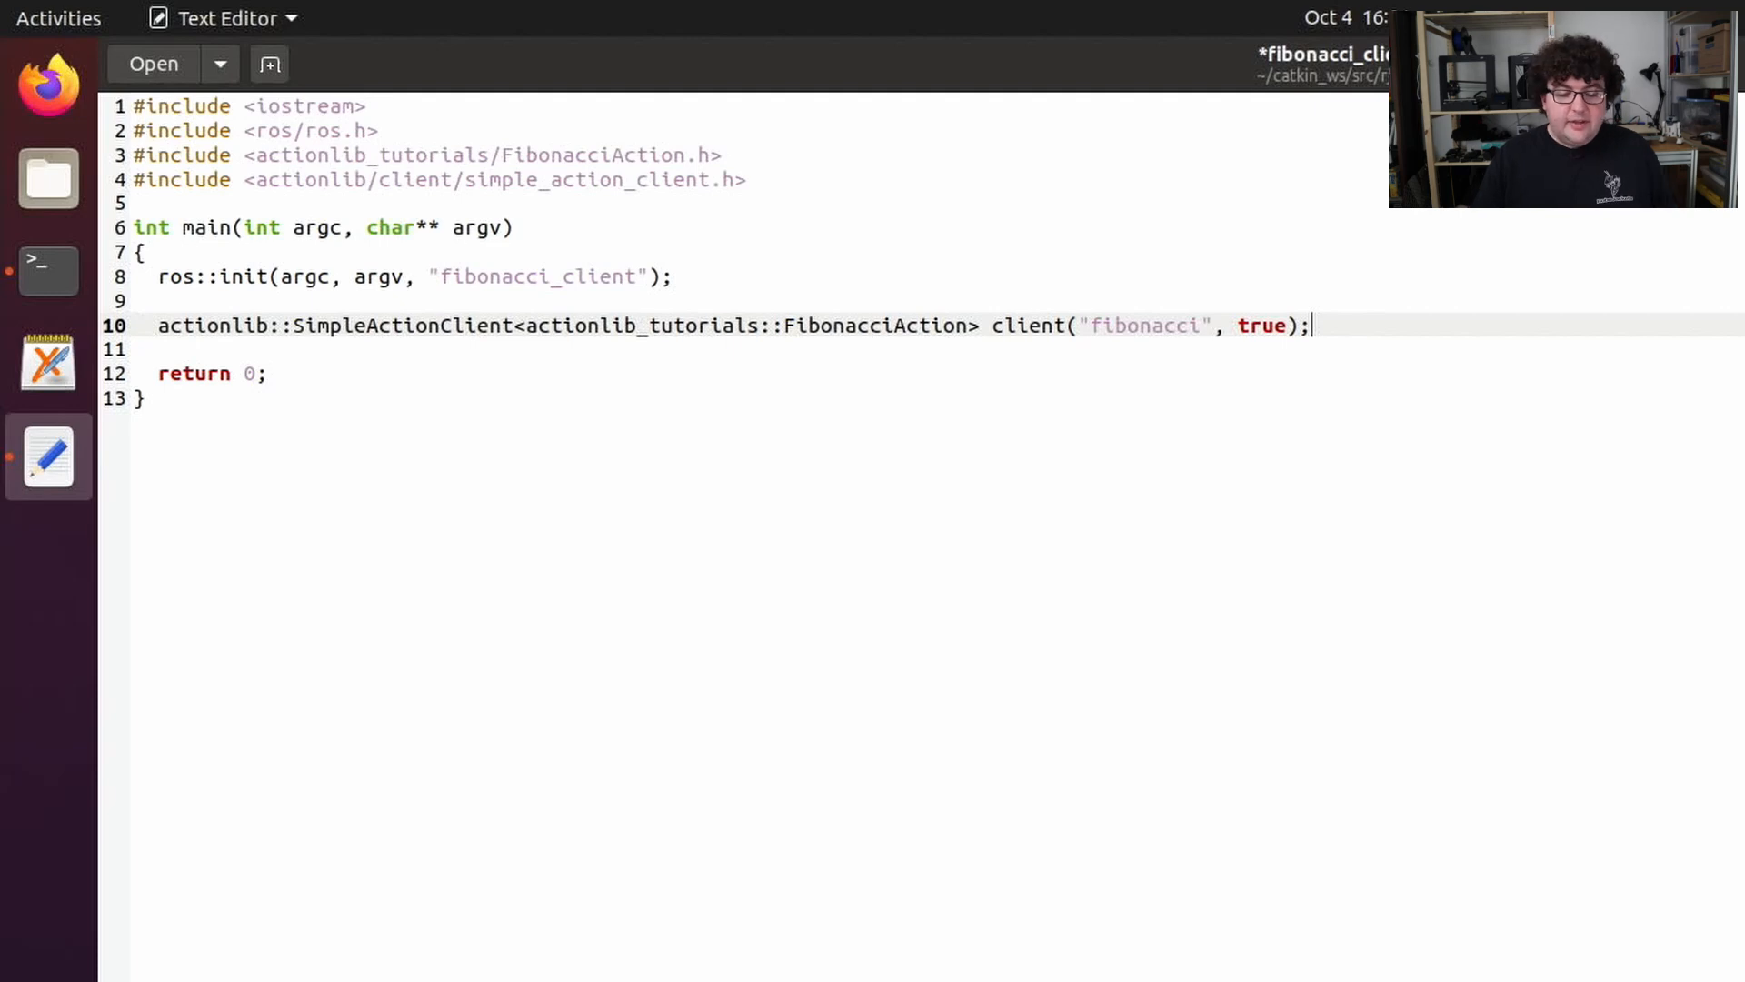
Add a client.waitForServer() call below the client declaration
key(Return)
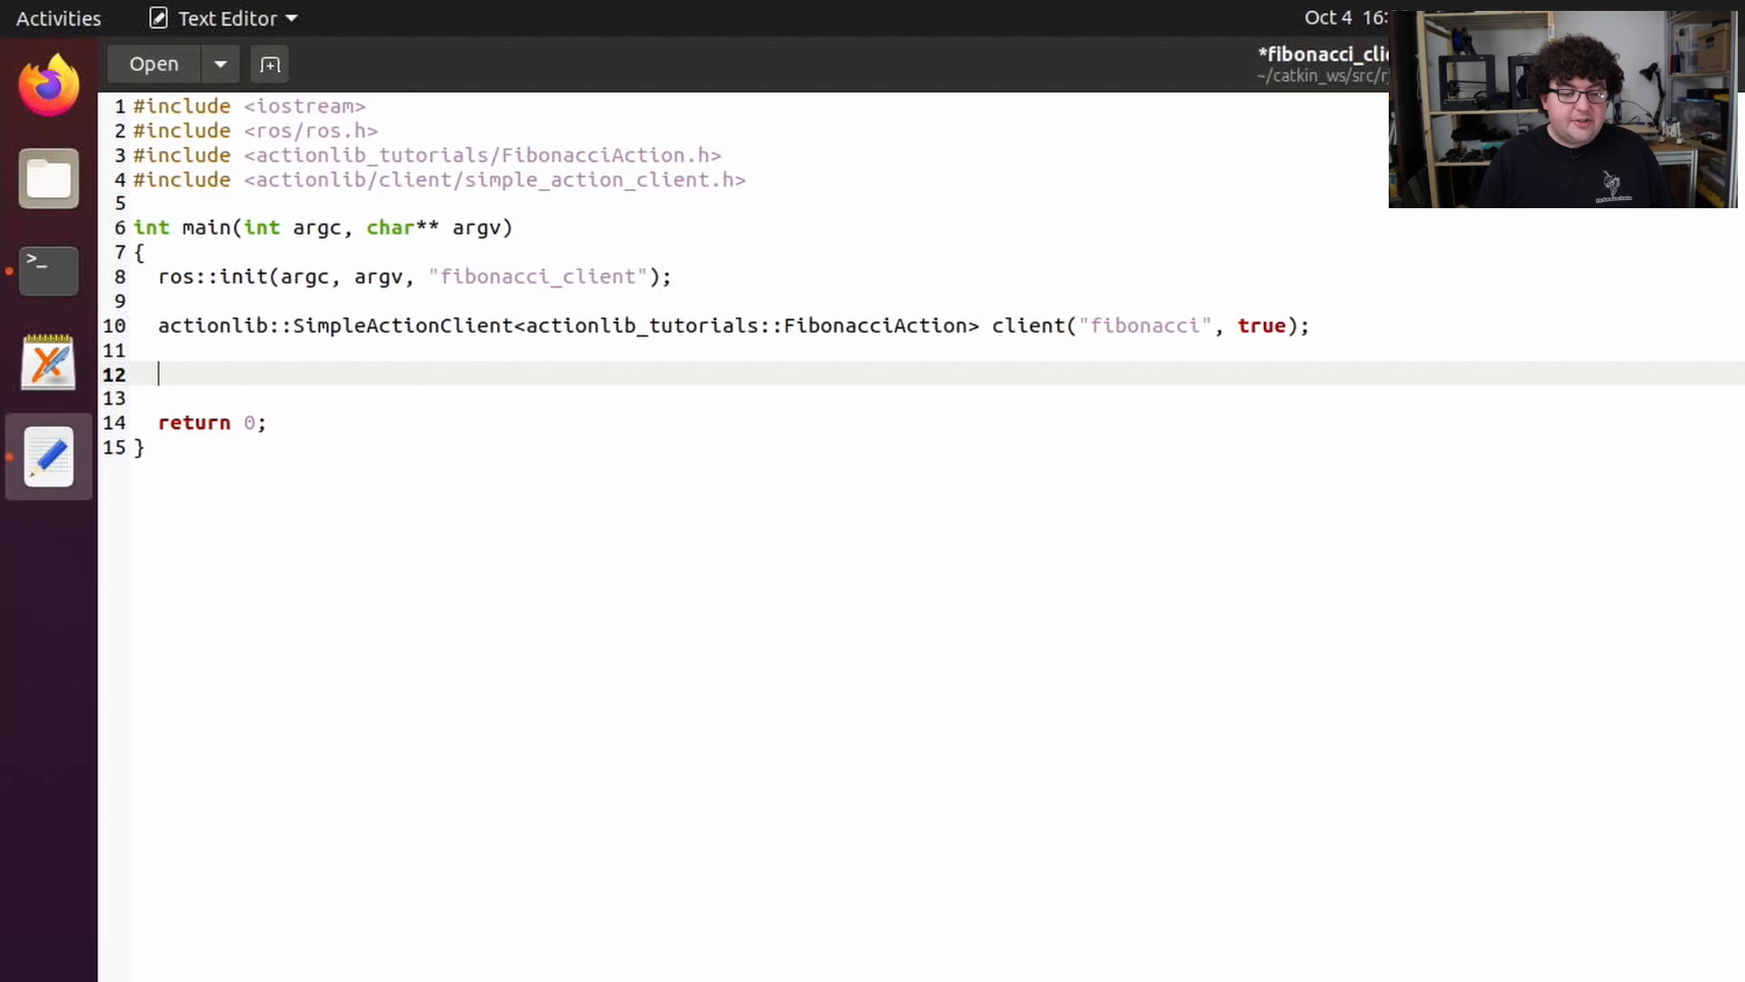
text(c)
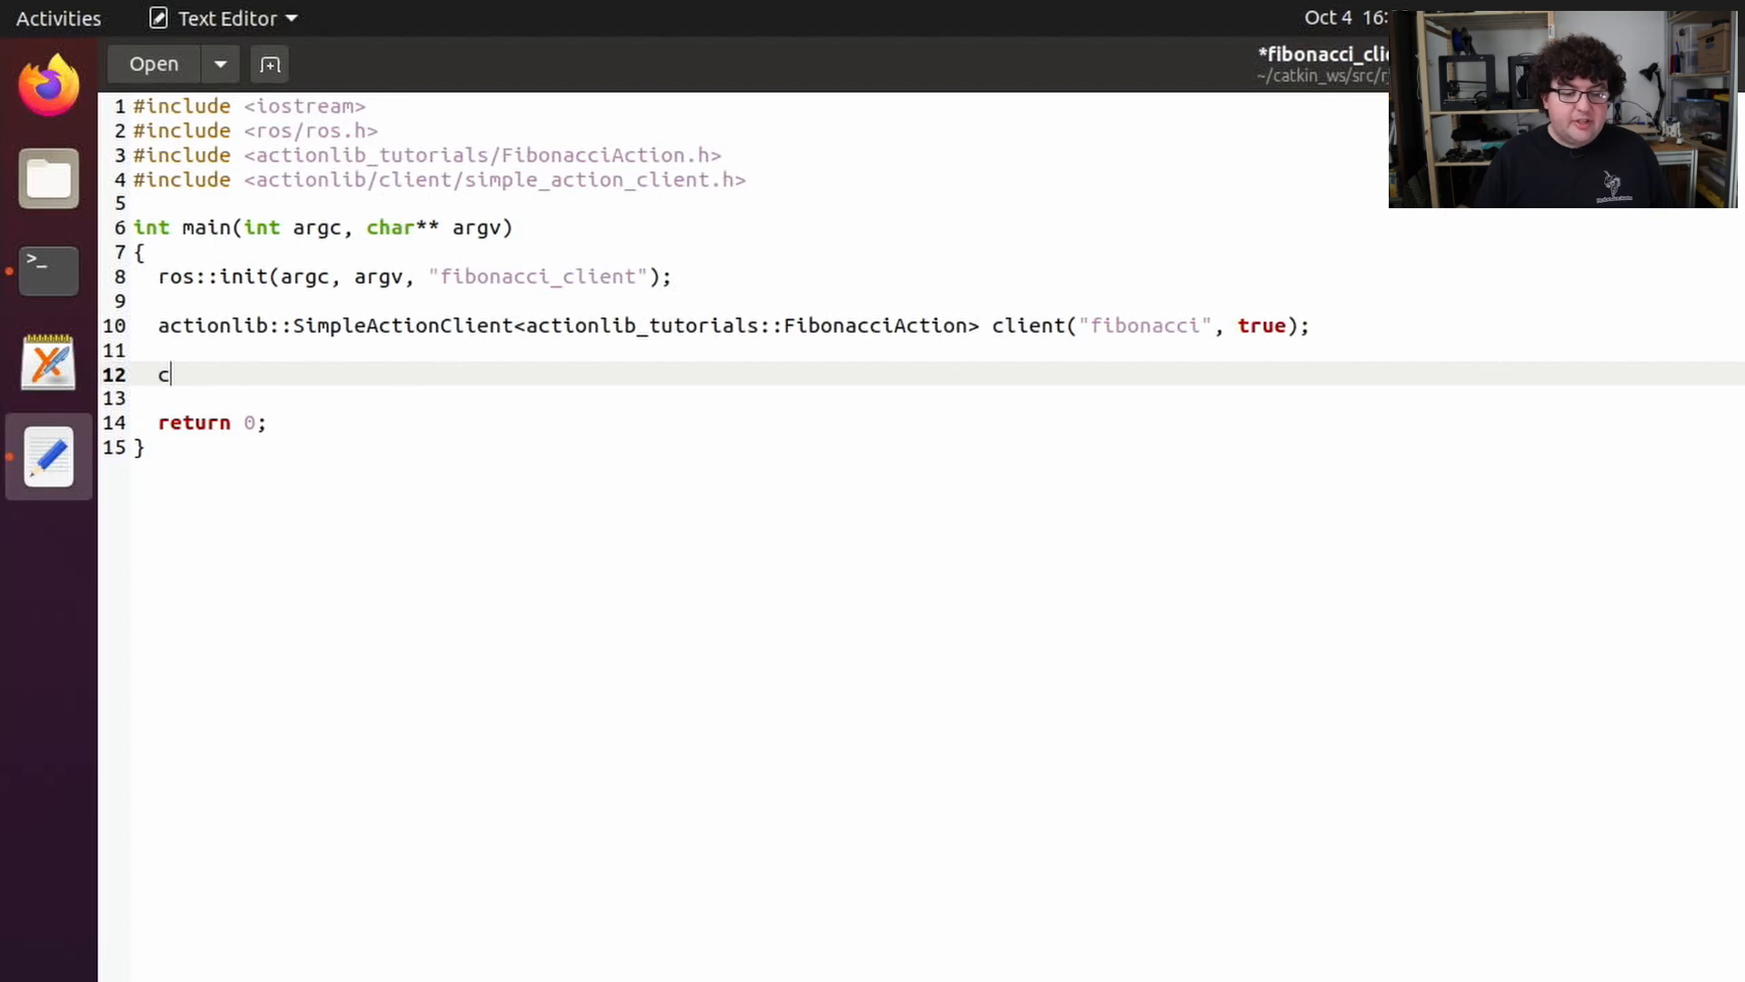
text(lient.wait)
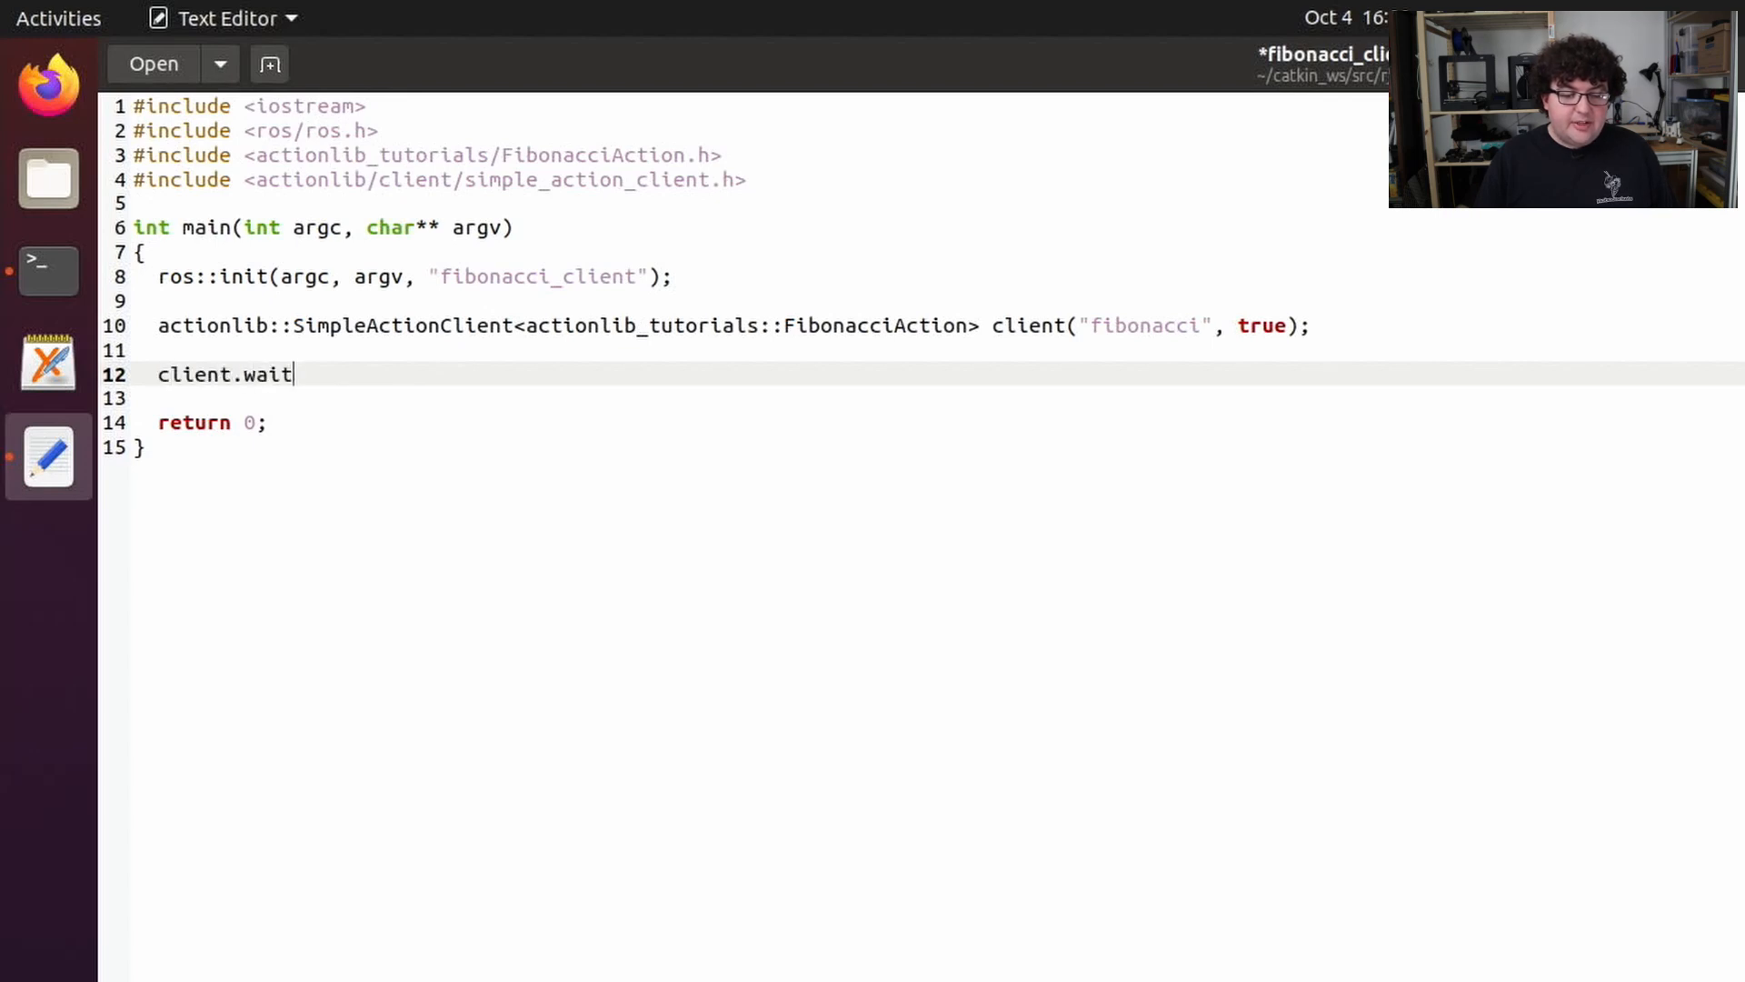
text(ForServer();)
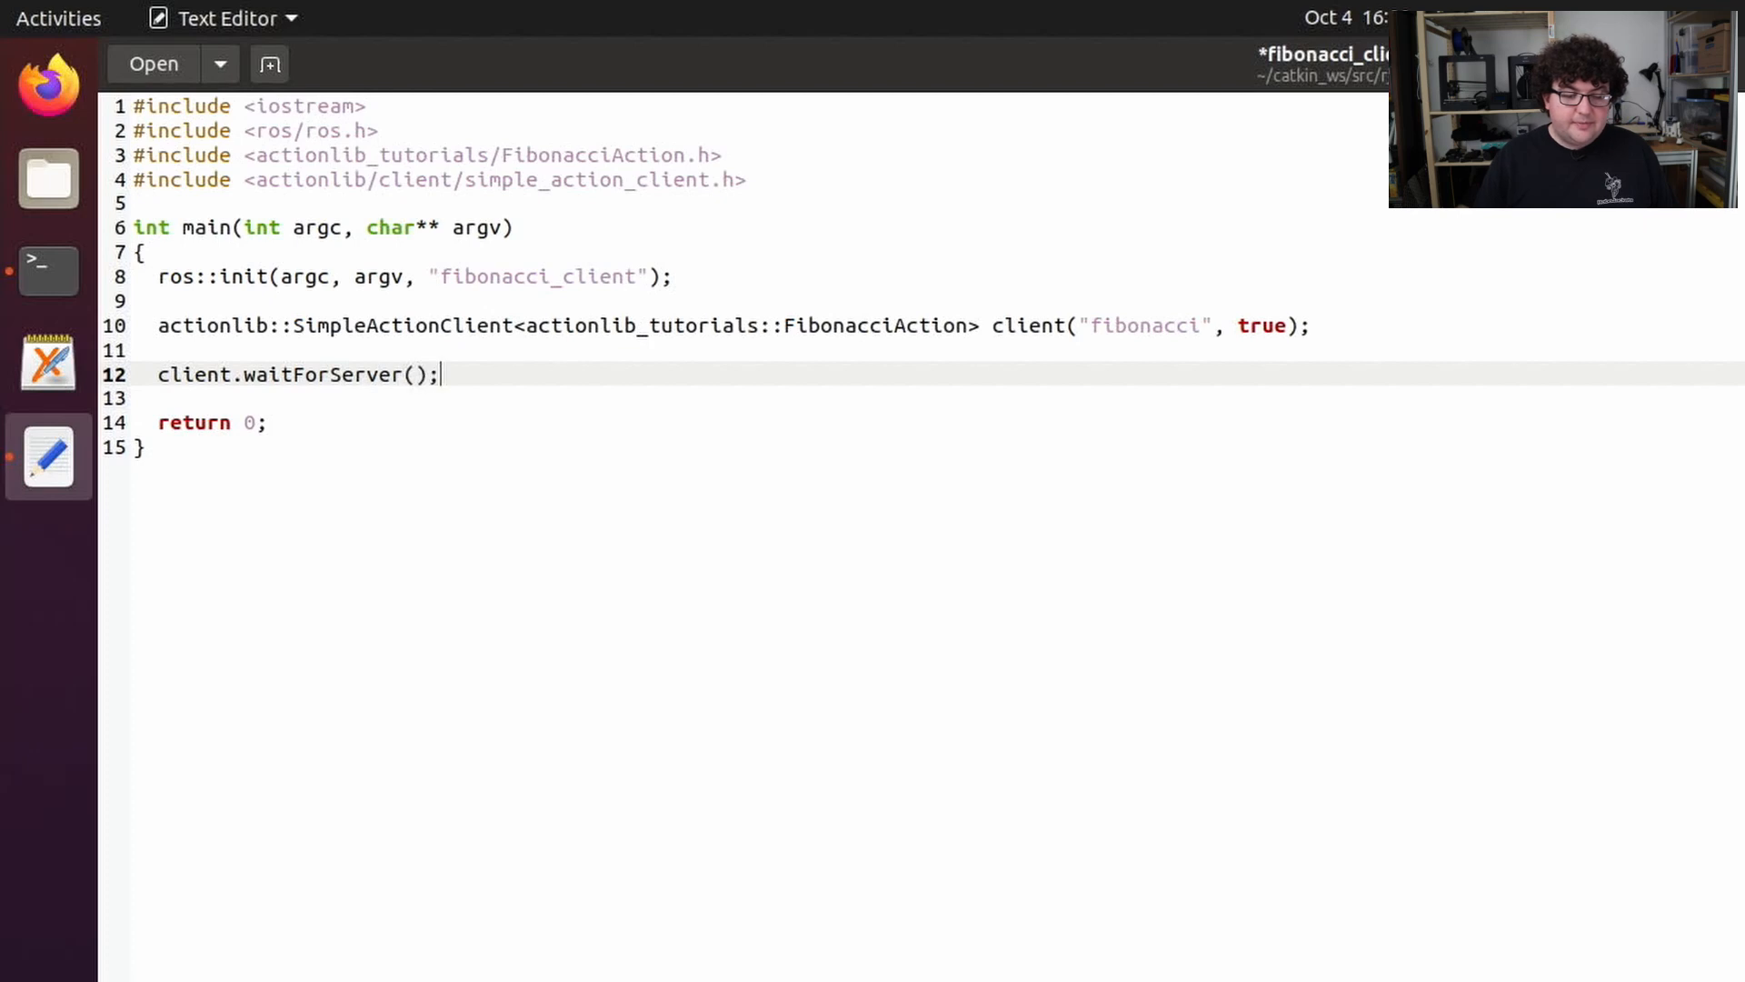
key(Return)
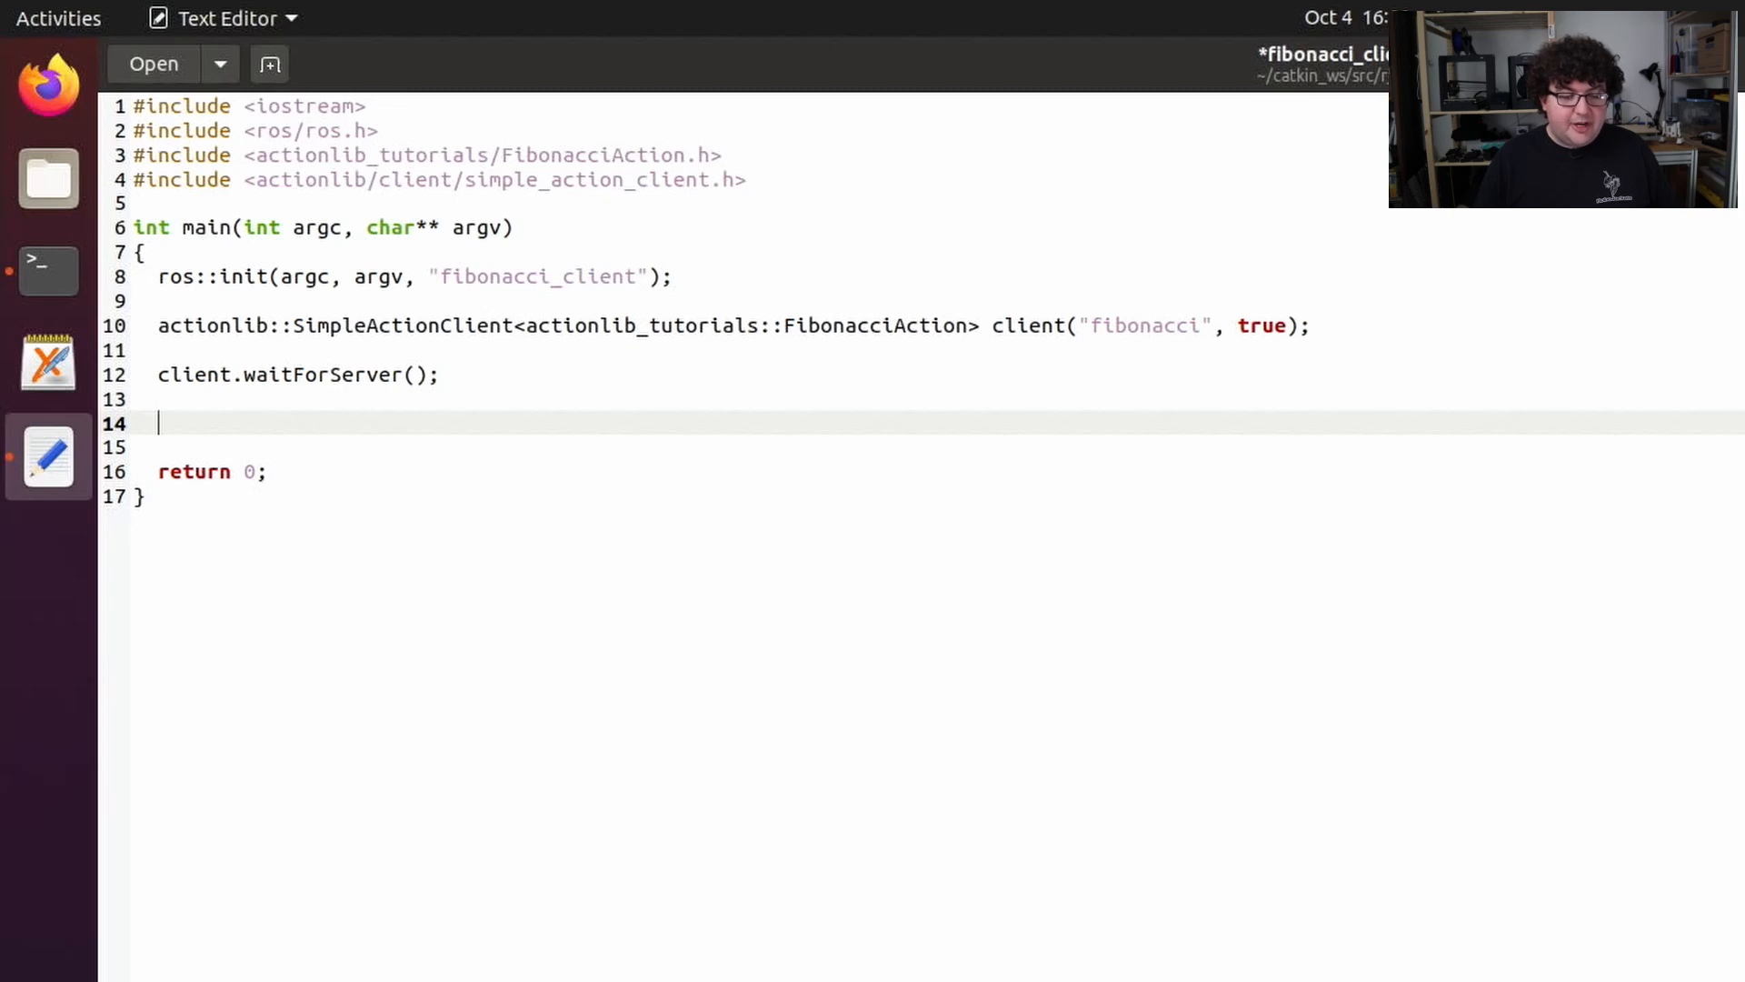
Create a FibonacciGoal with order 20 and send it with client.sendGoal
text(actinolib_tutorials::FibonacciGoal goal;)
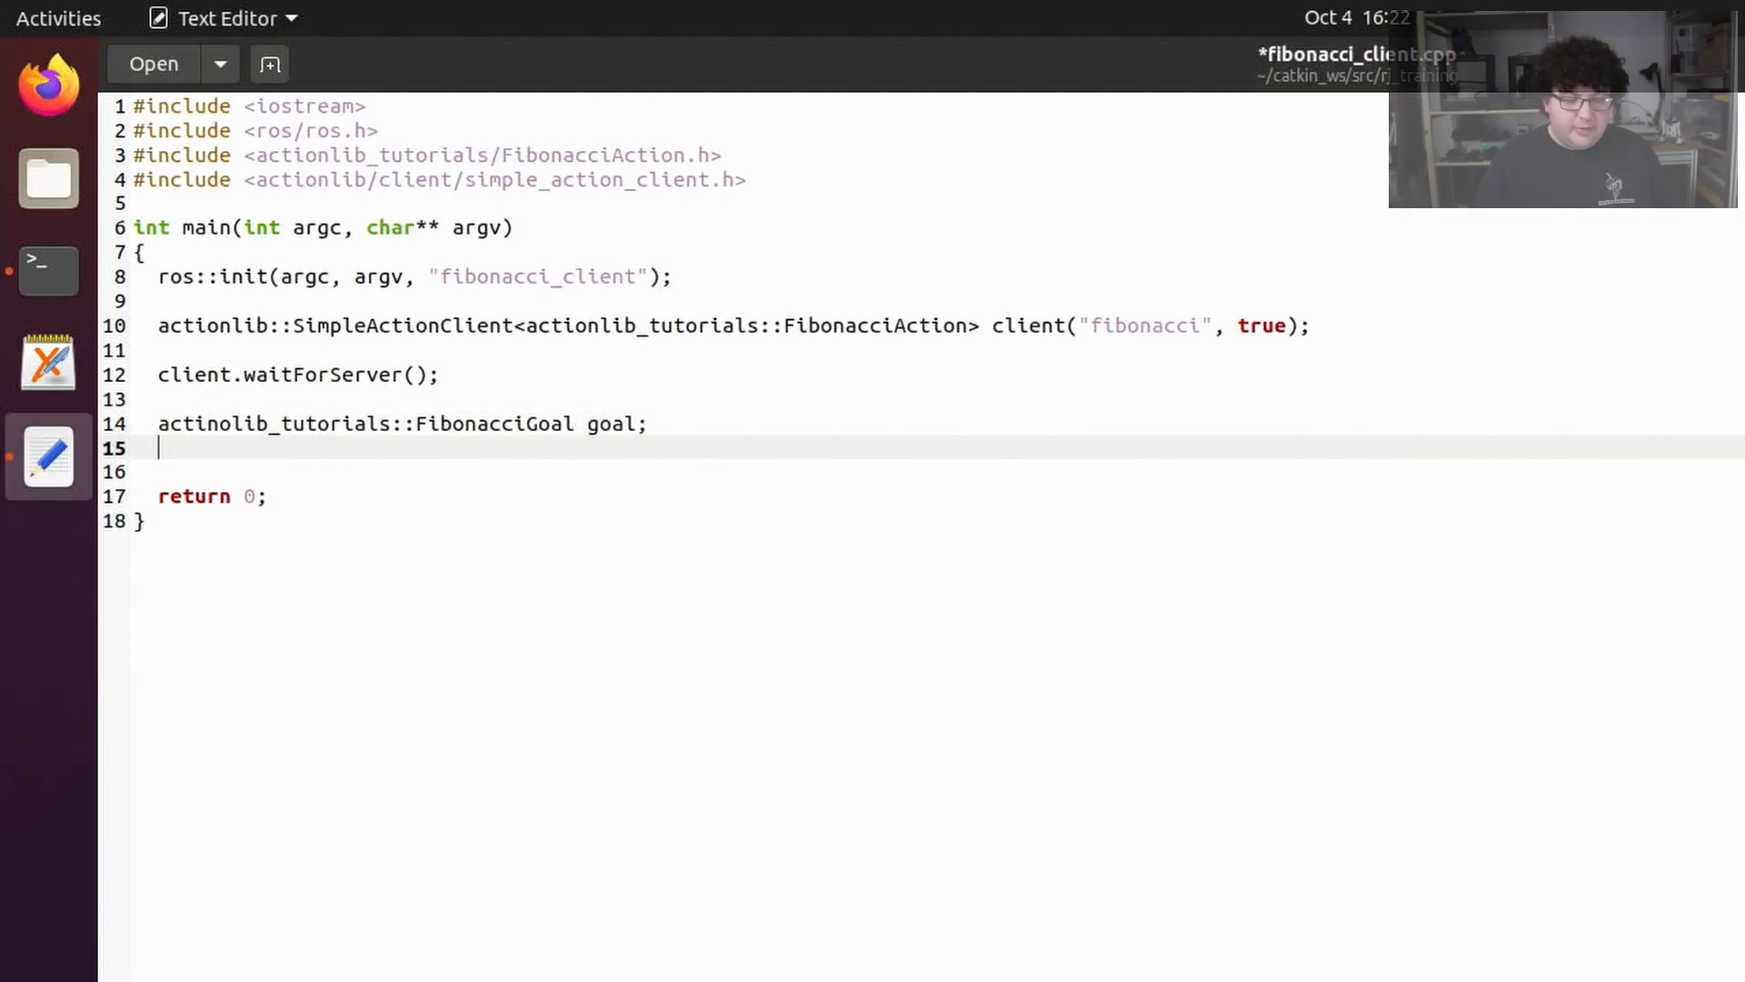
text(goal.order = 20;)
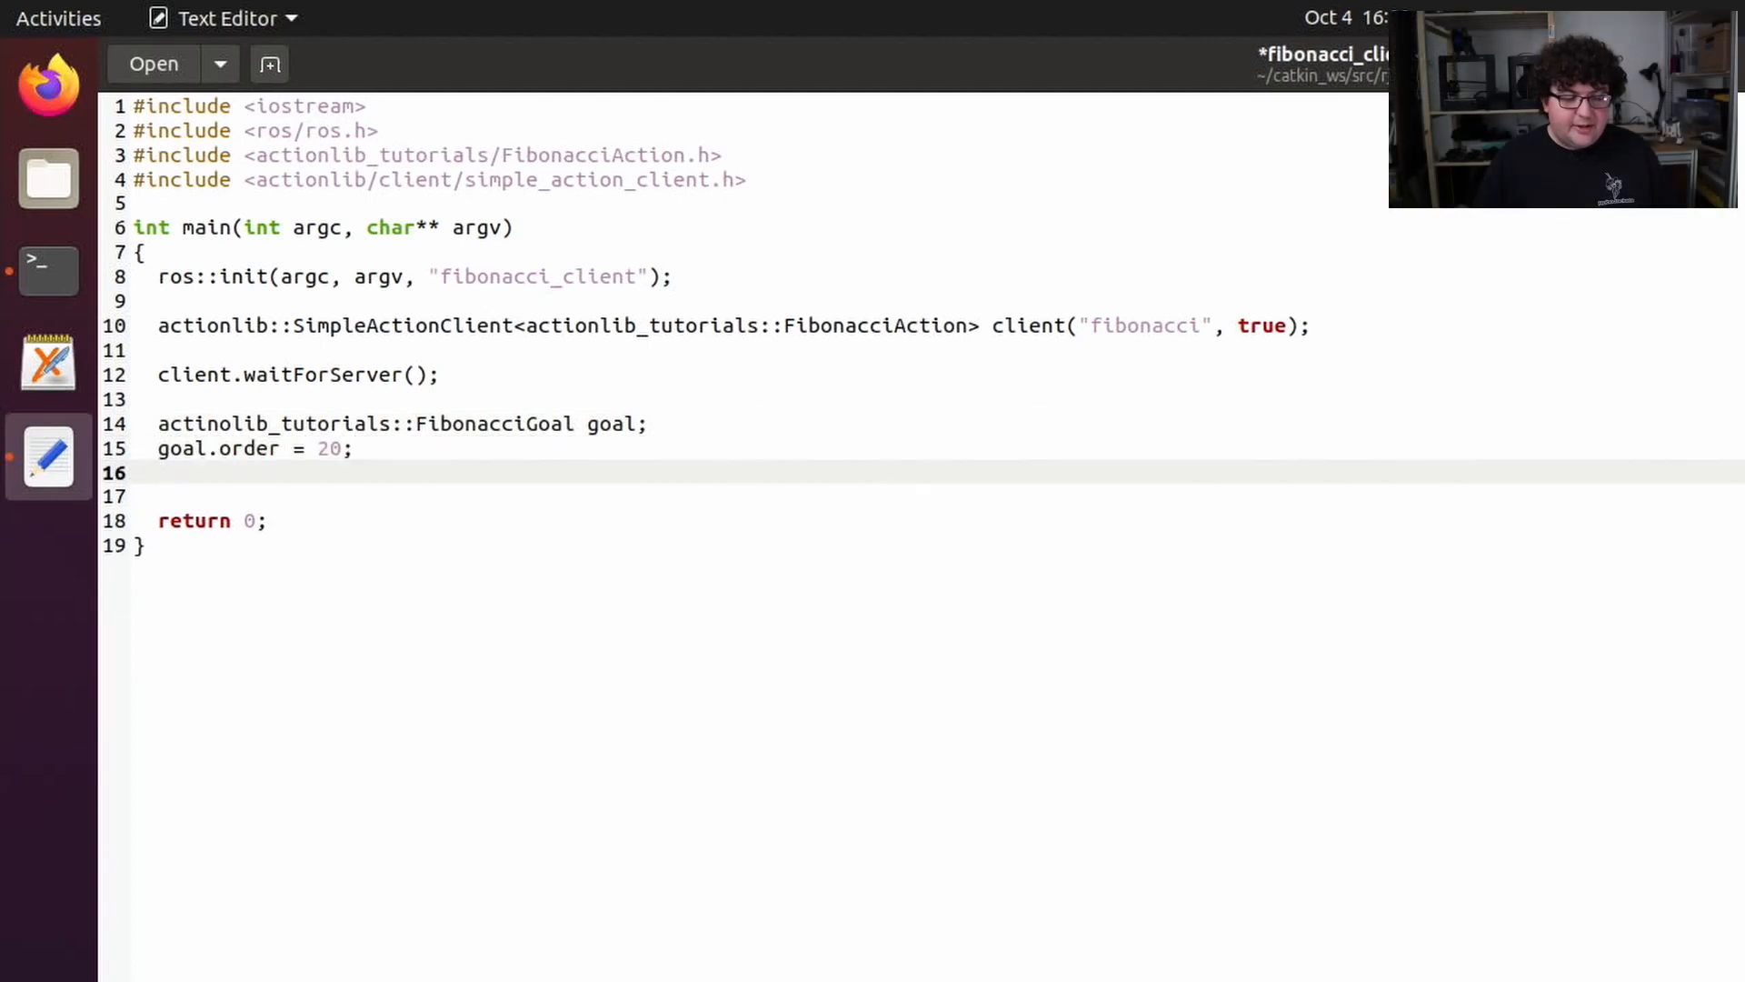
text(client.)
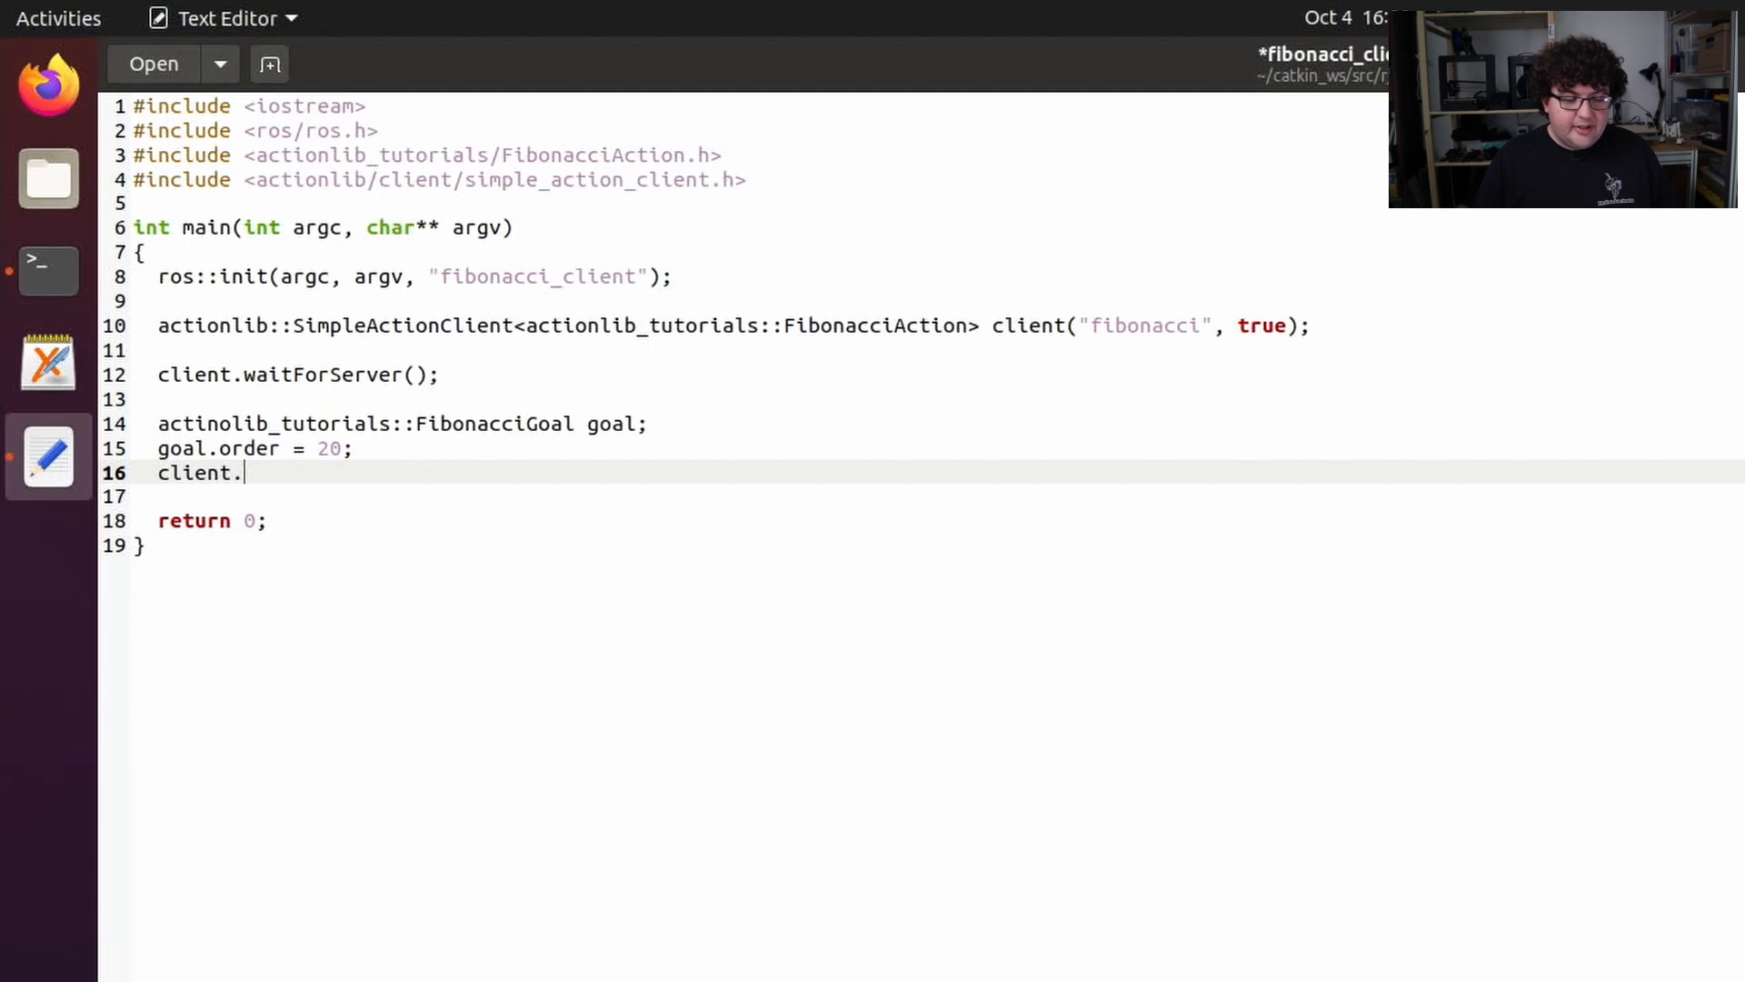
text(sendGoal(goal);)
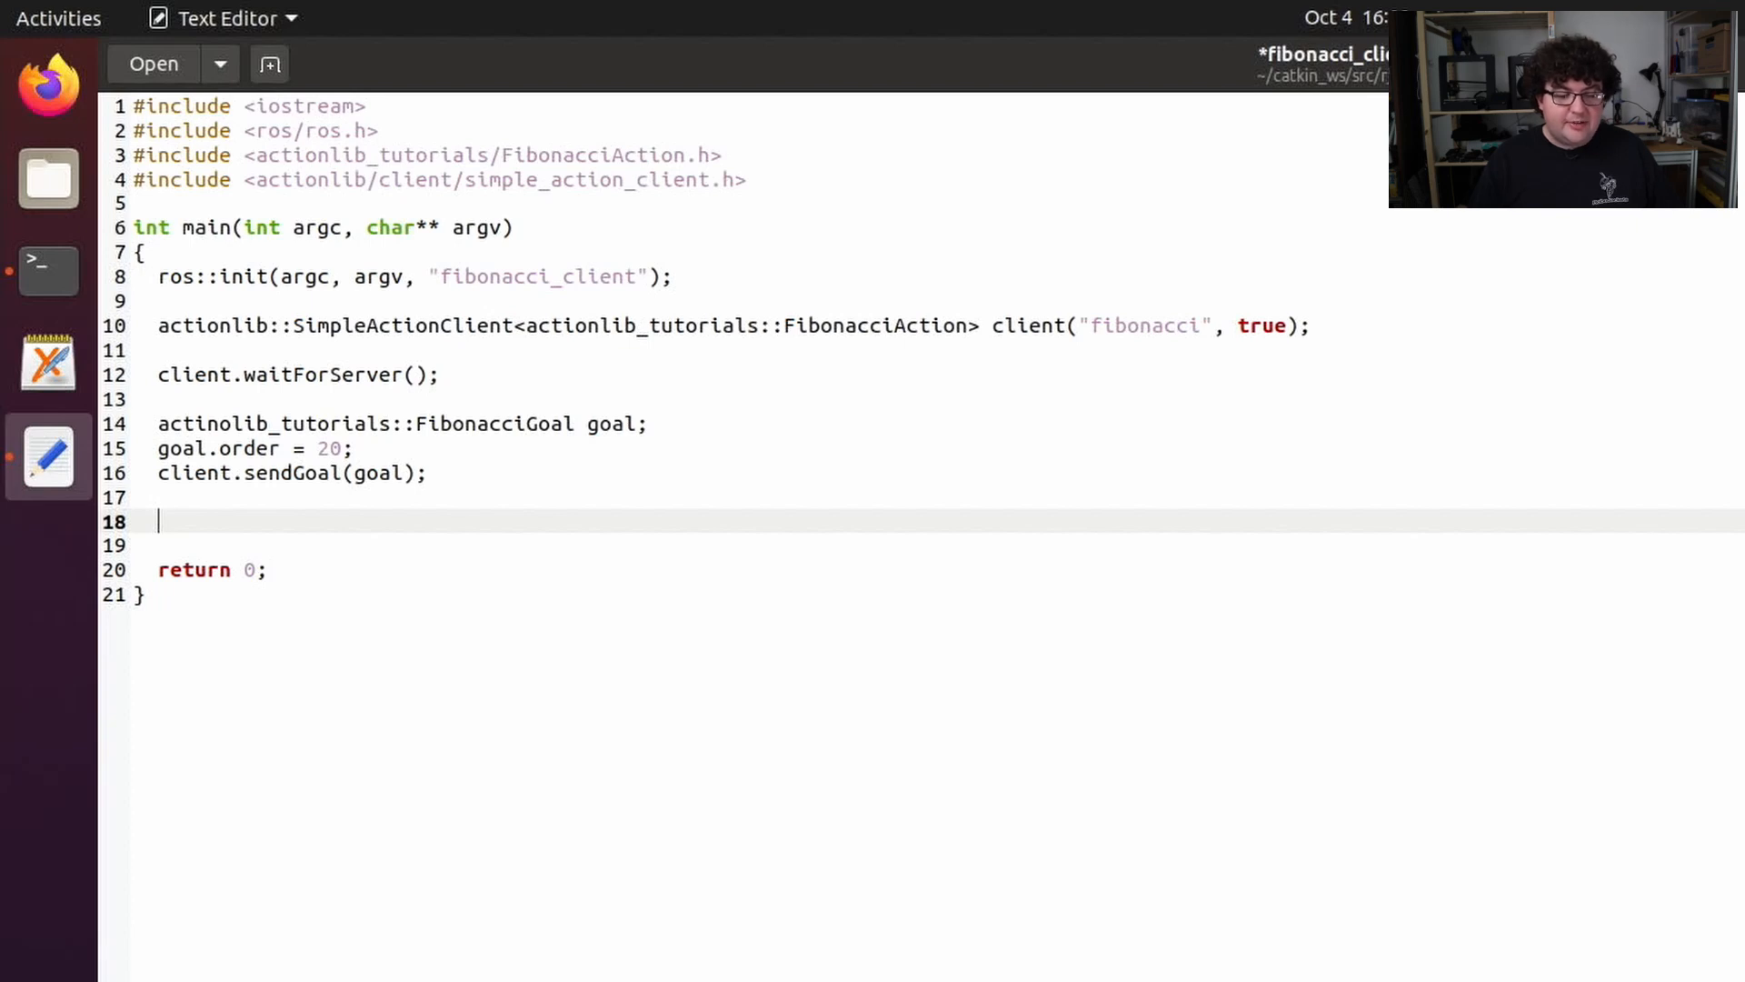
Store client.waitForResult(ros::Duration(30.0)) in bool finished
text(client.wa)
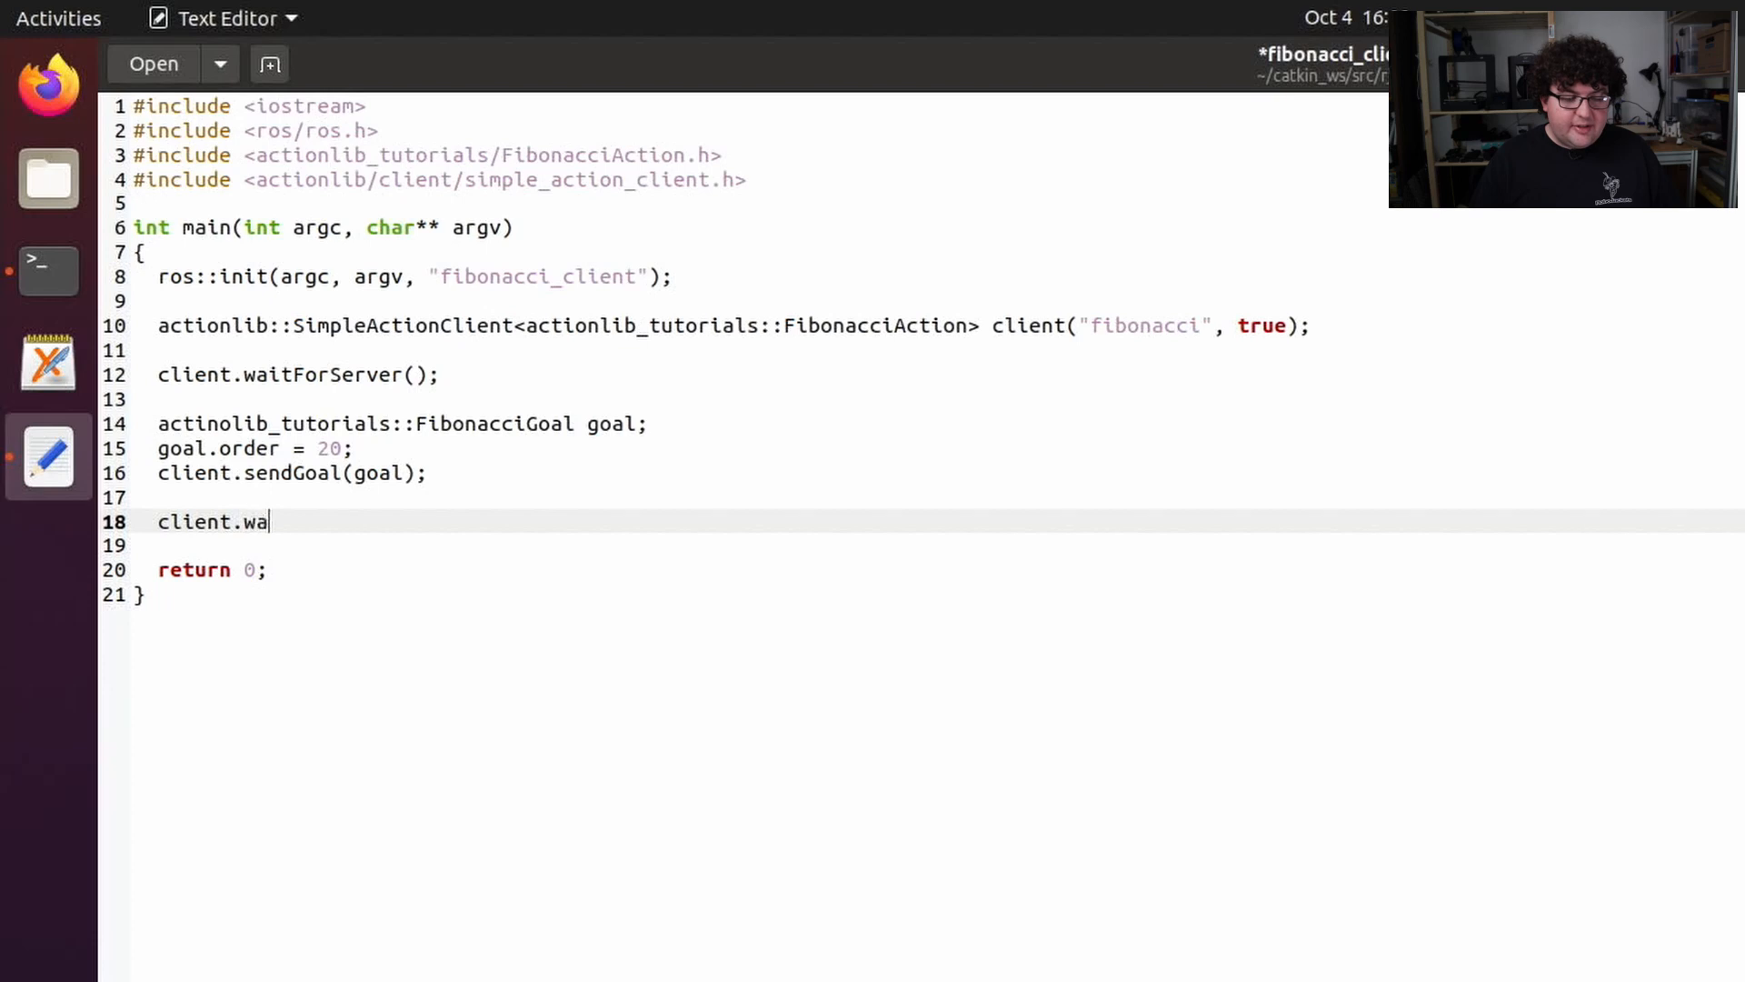
text(itForResult())
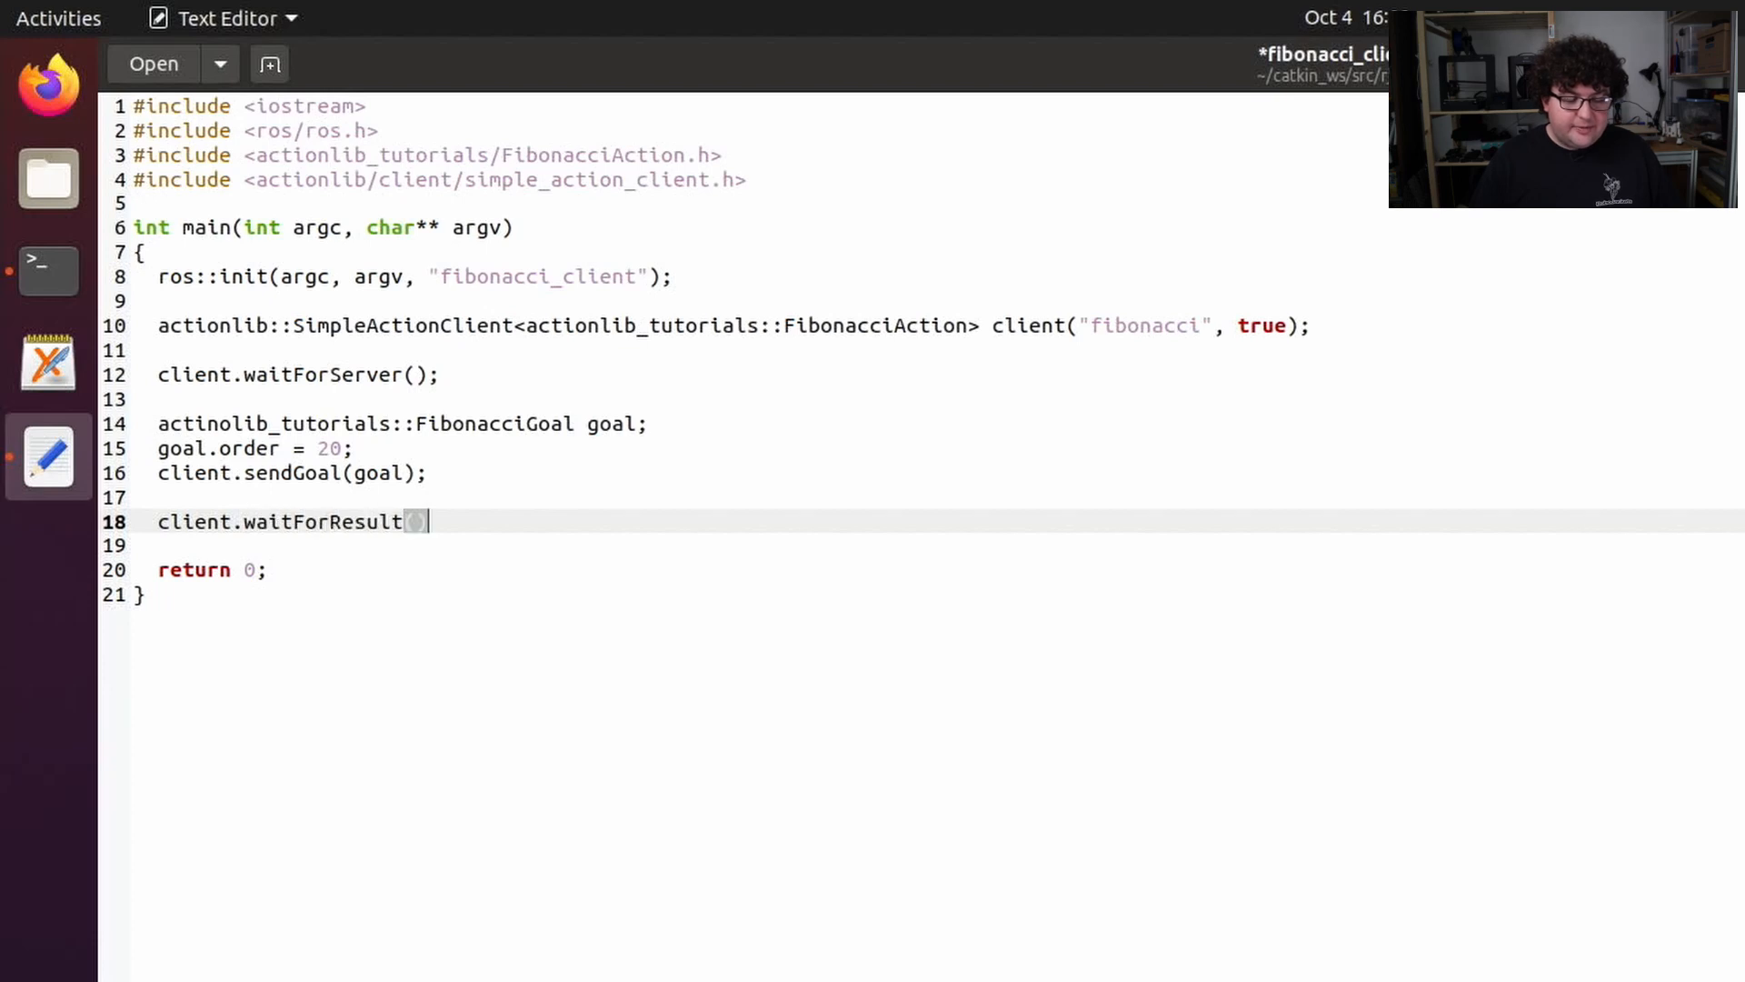
text(;)
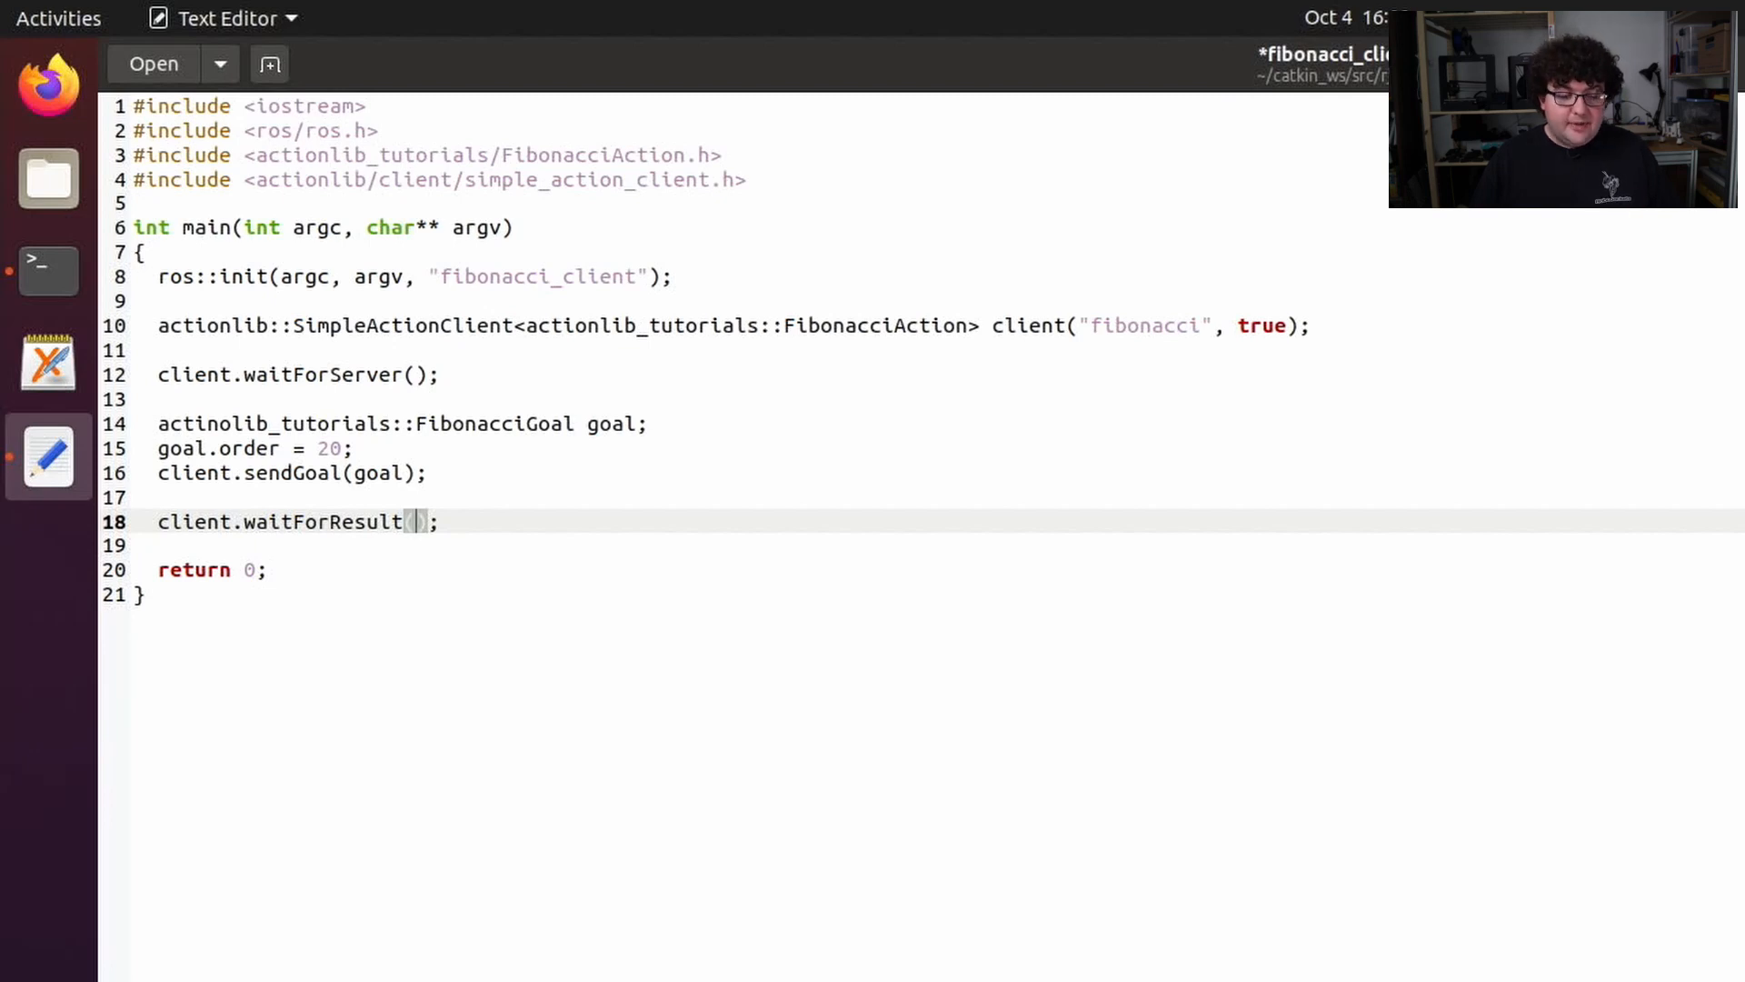
text(ros::Duration)
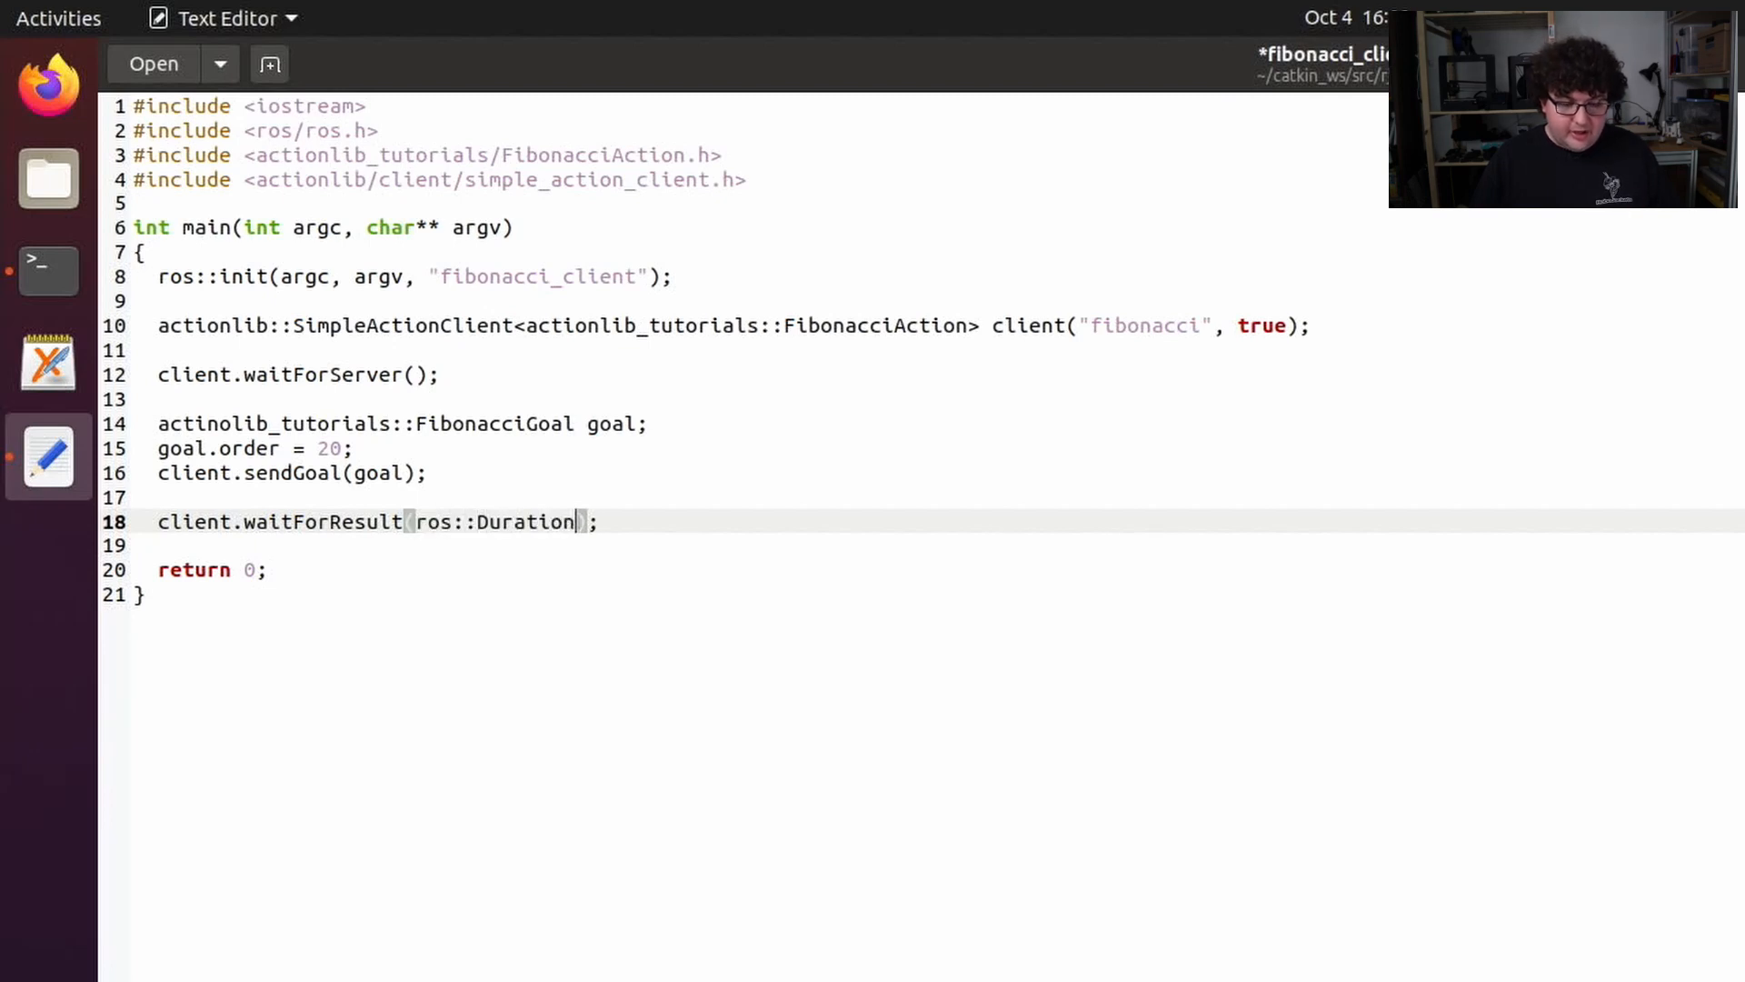
text((30.0))
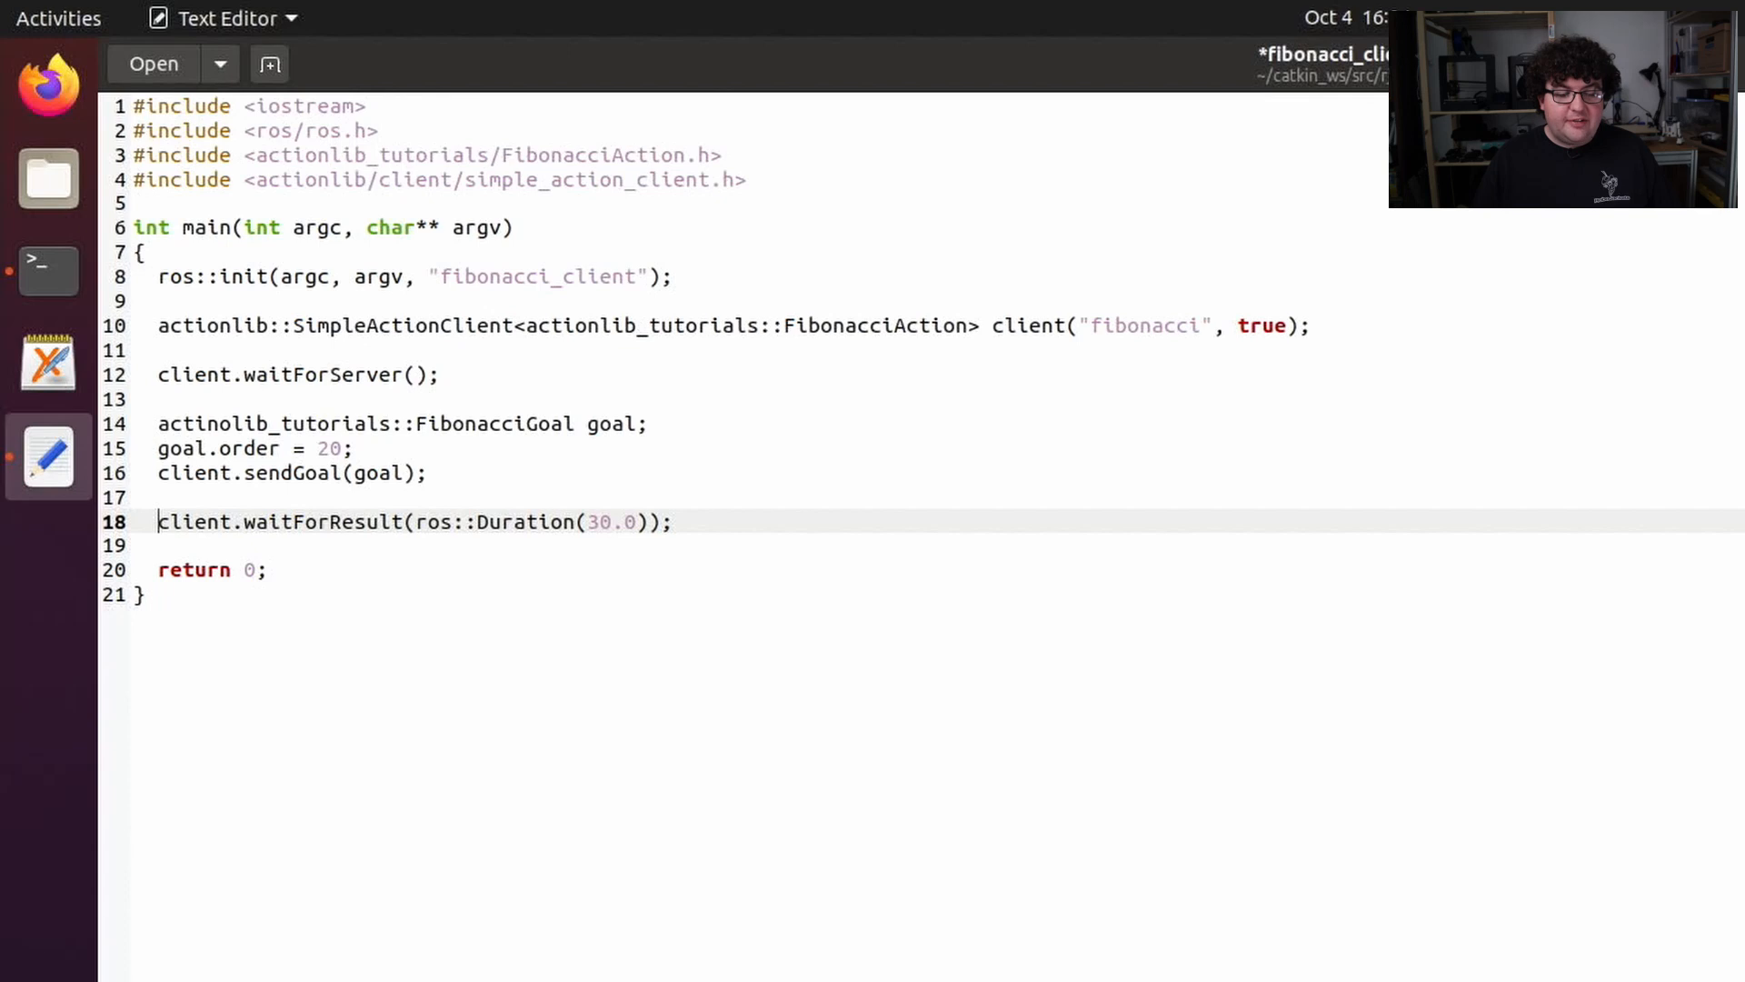
text(bool)
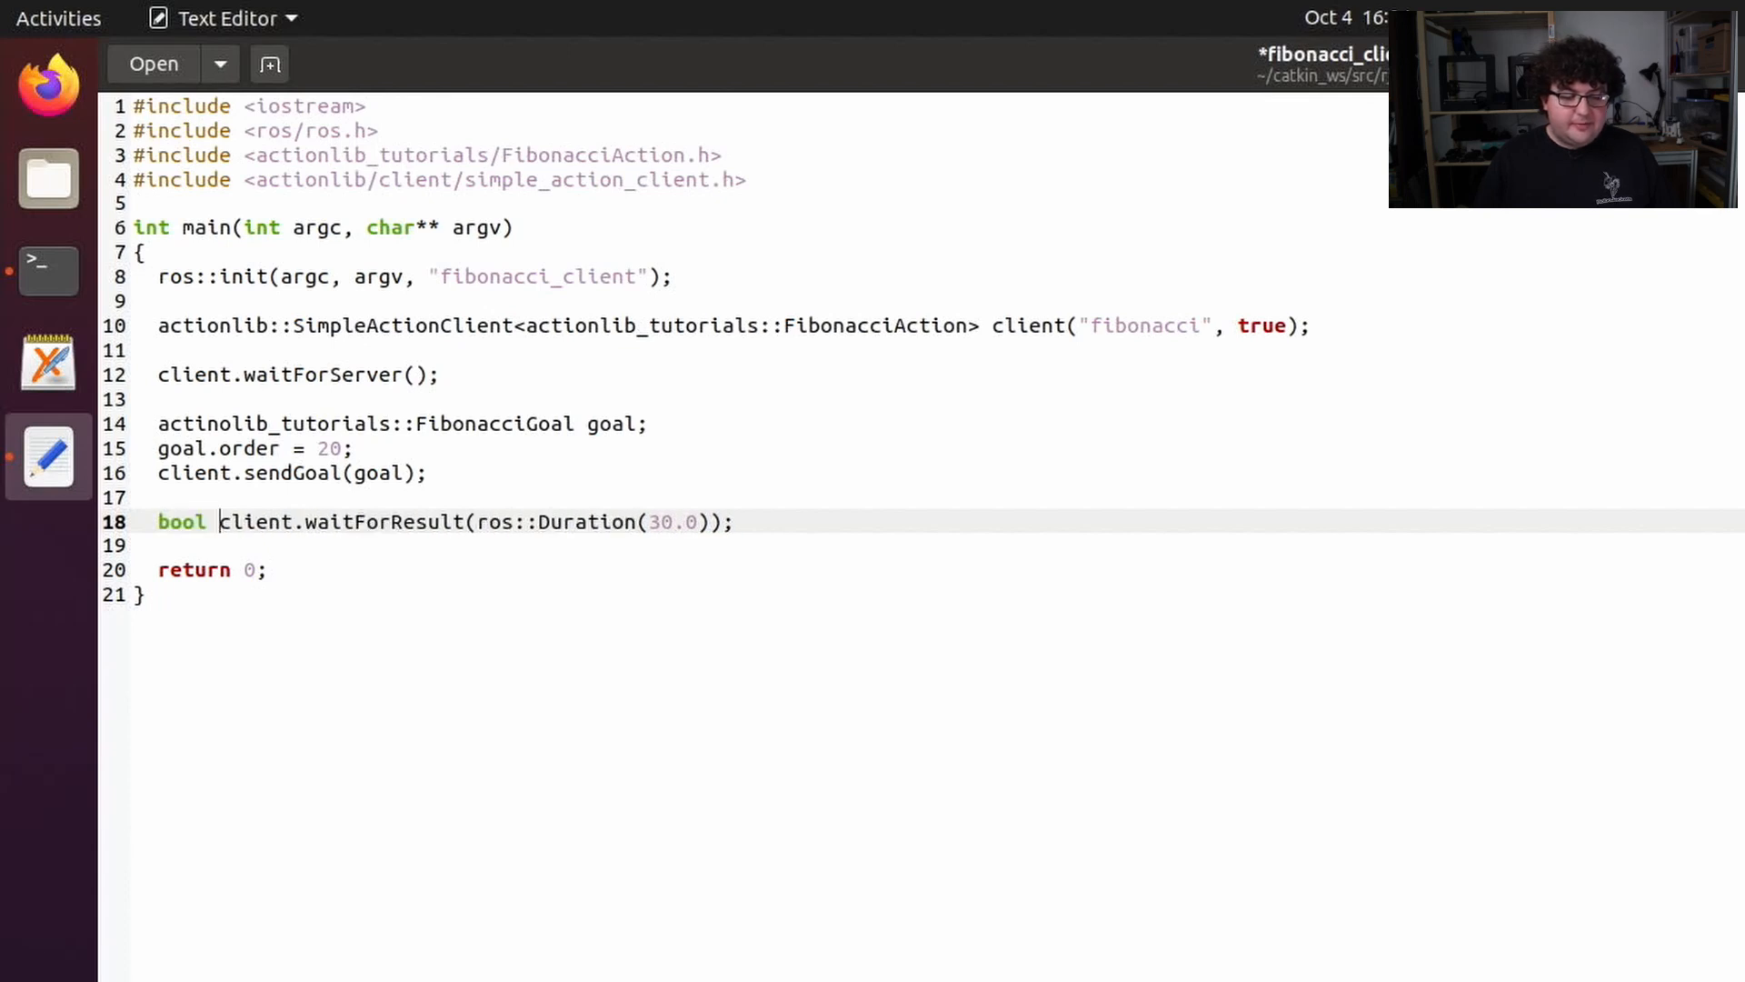
text(finished =)
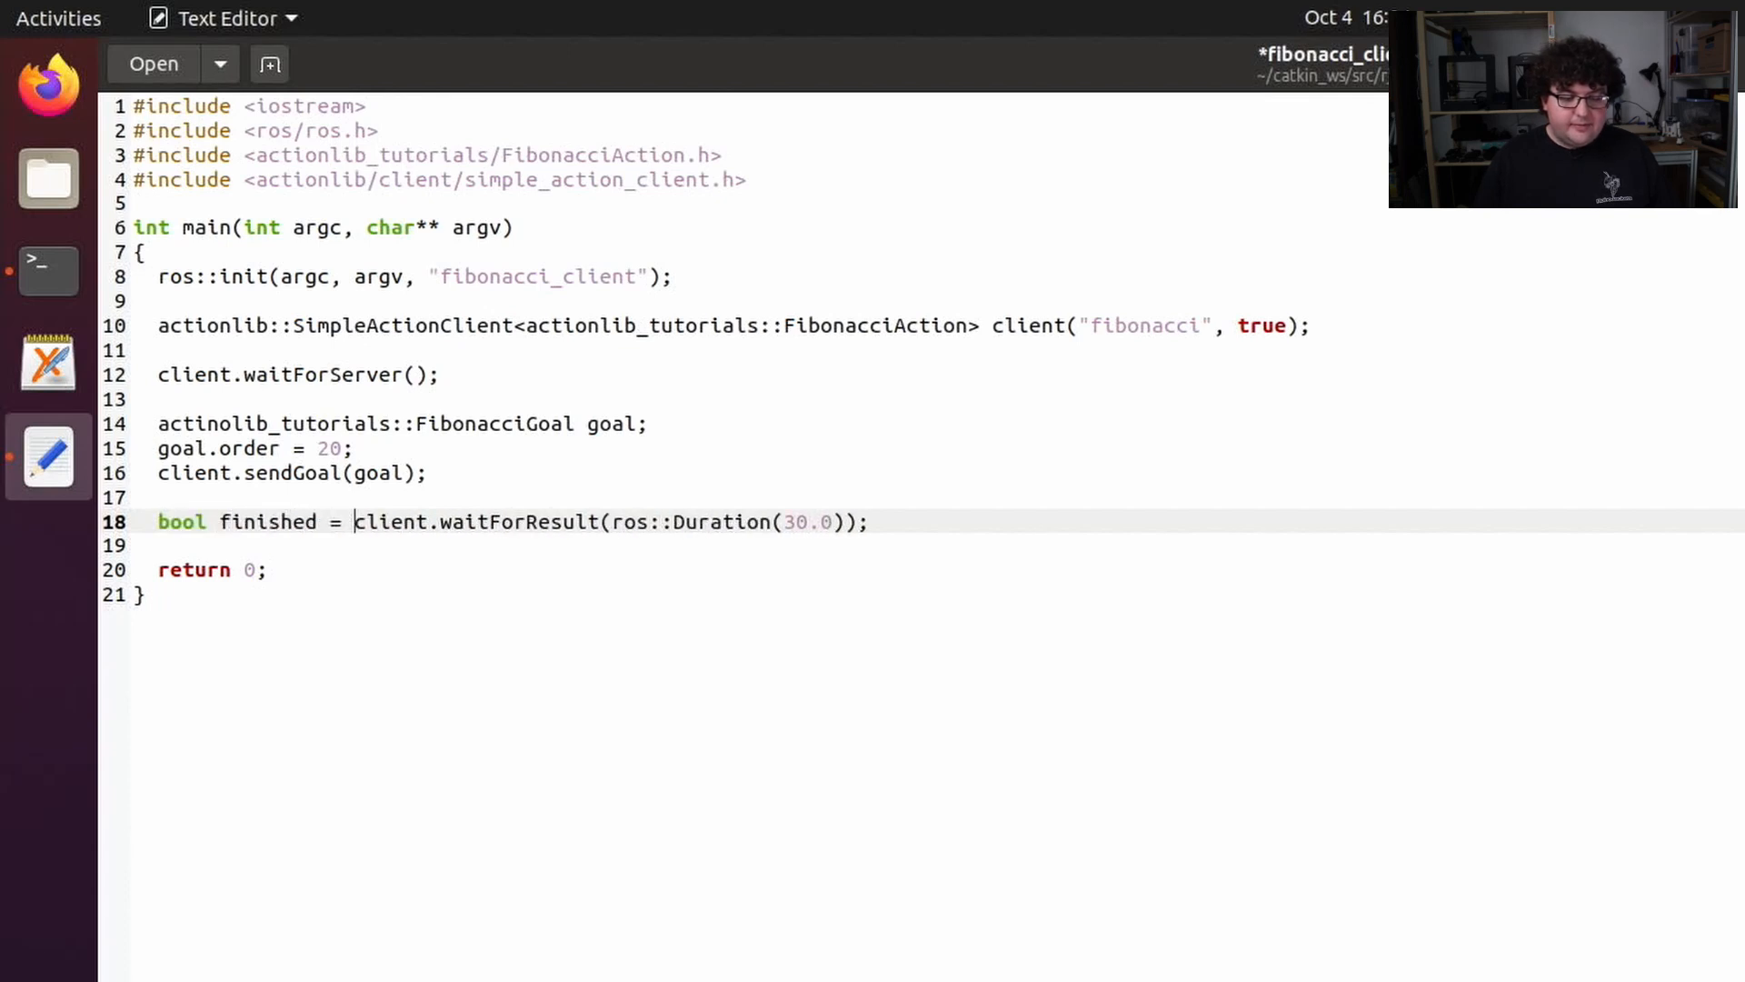
Add if(finished) printing "Result:" and each sequence number, else "Action timed out."
text(if(finished)
text(else)
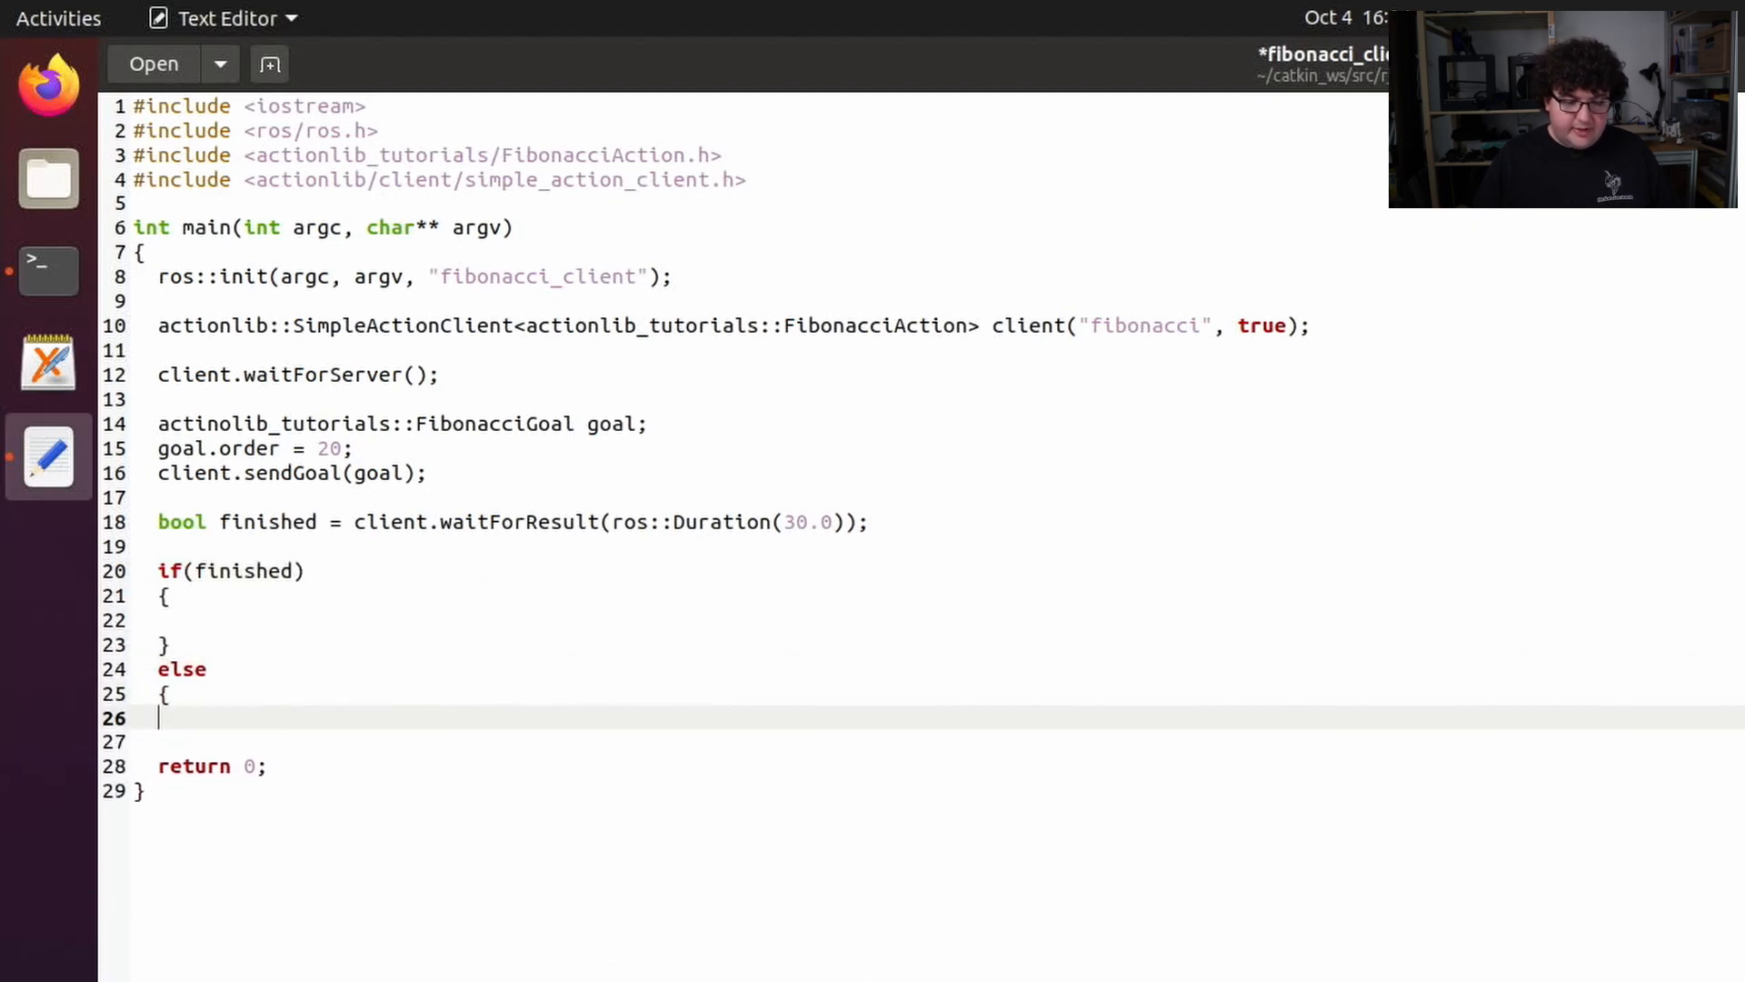
key(Return)
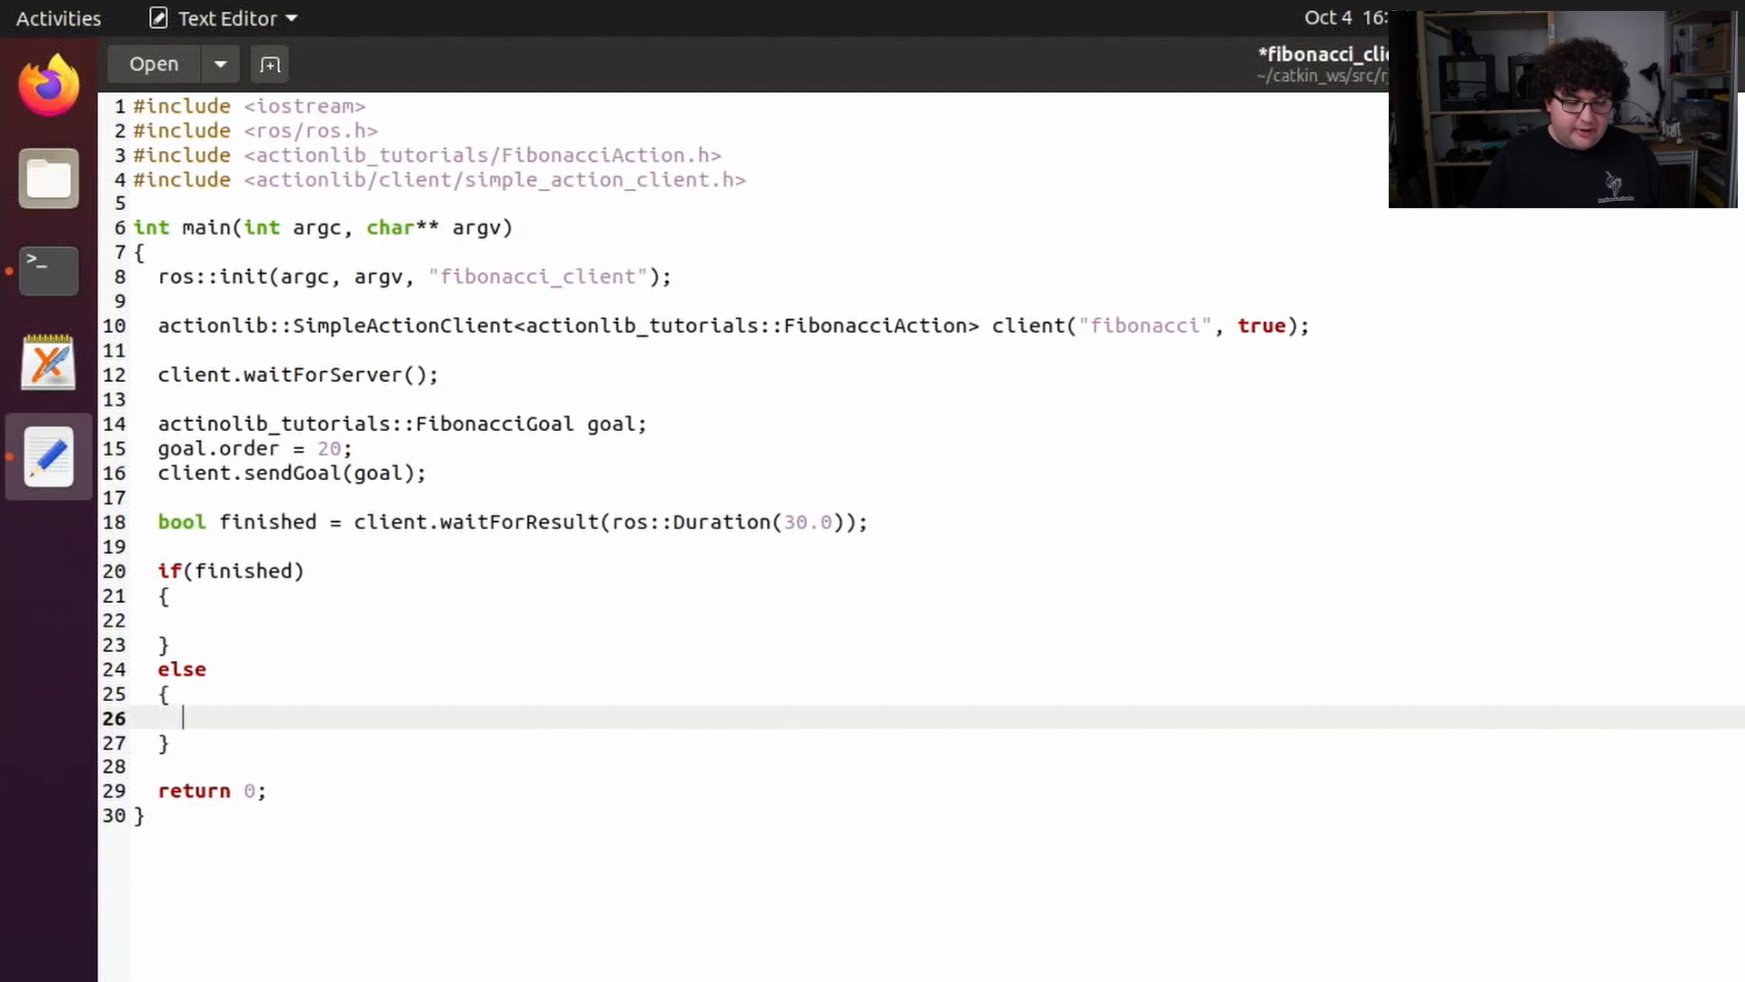
text(std::cout << "Action timed out." << std::endl;)
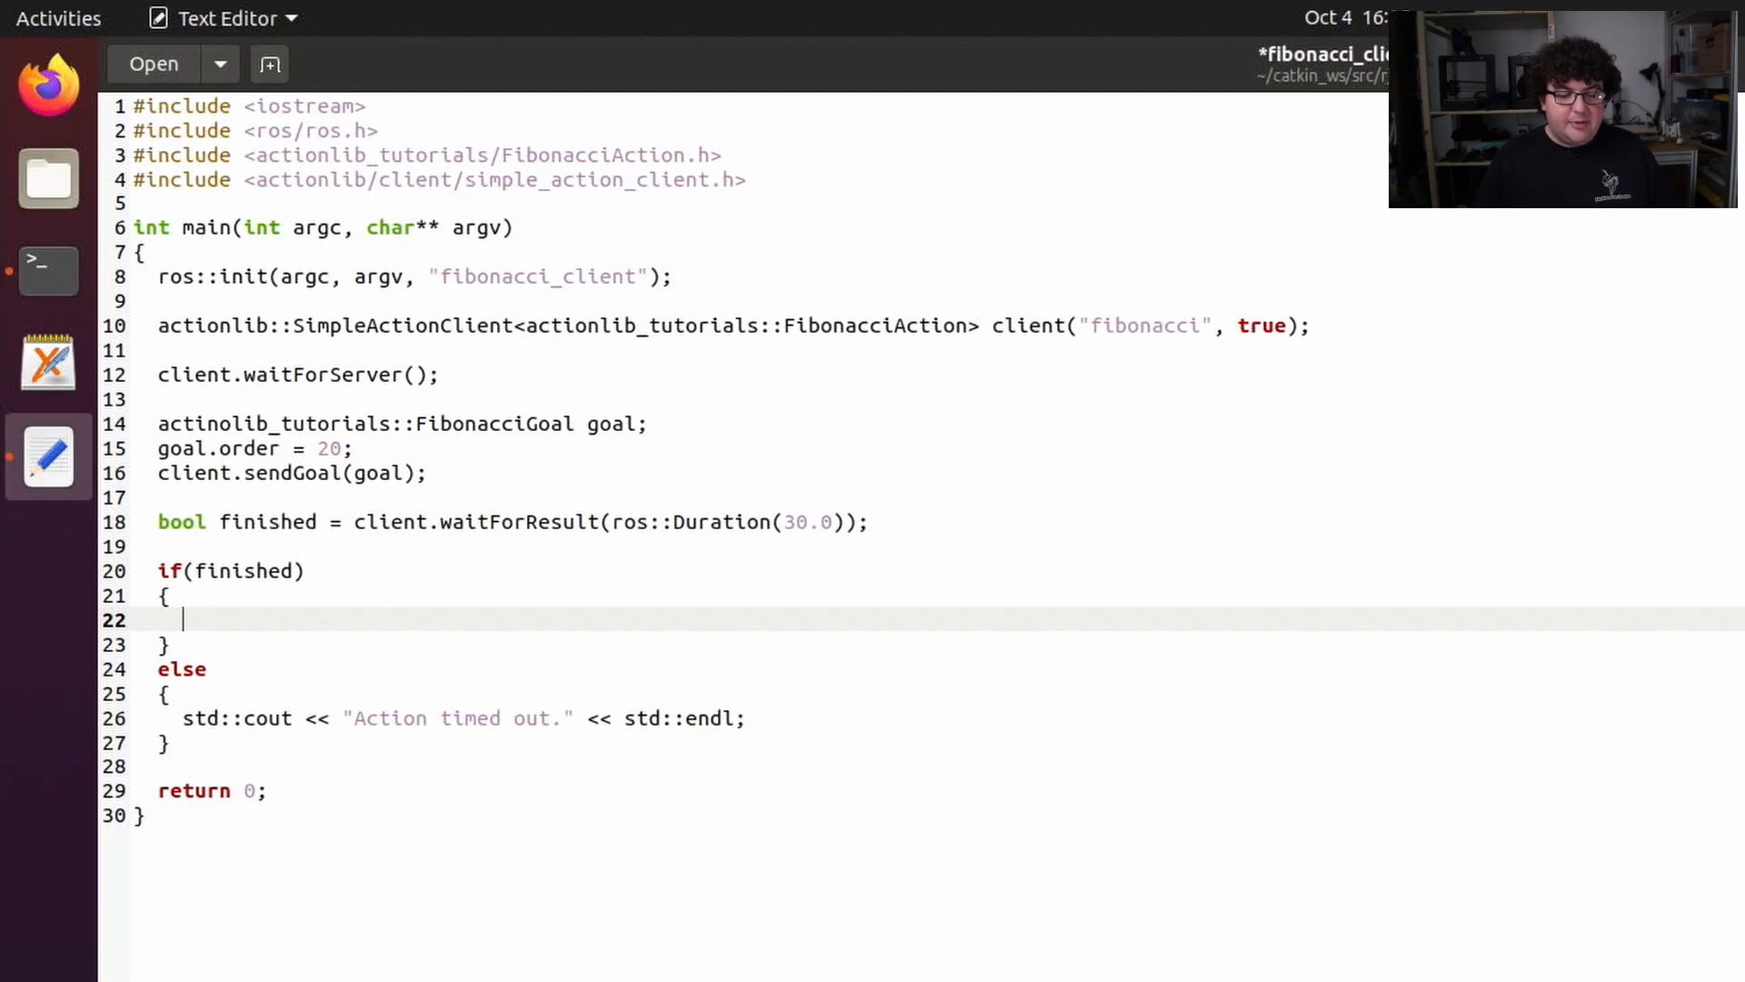
text(co)
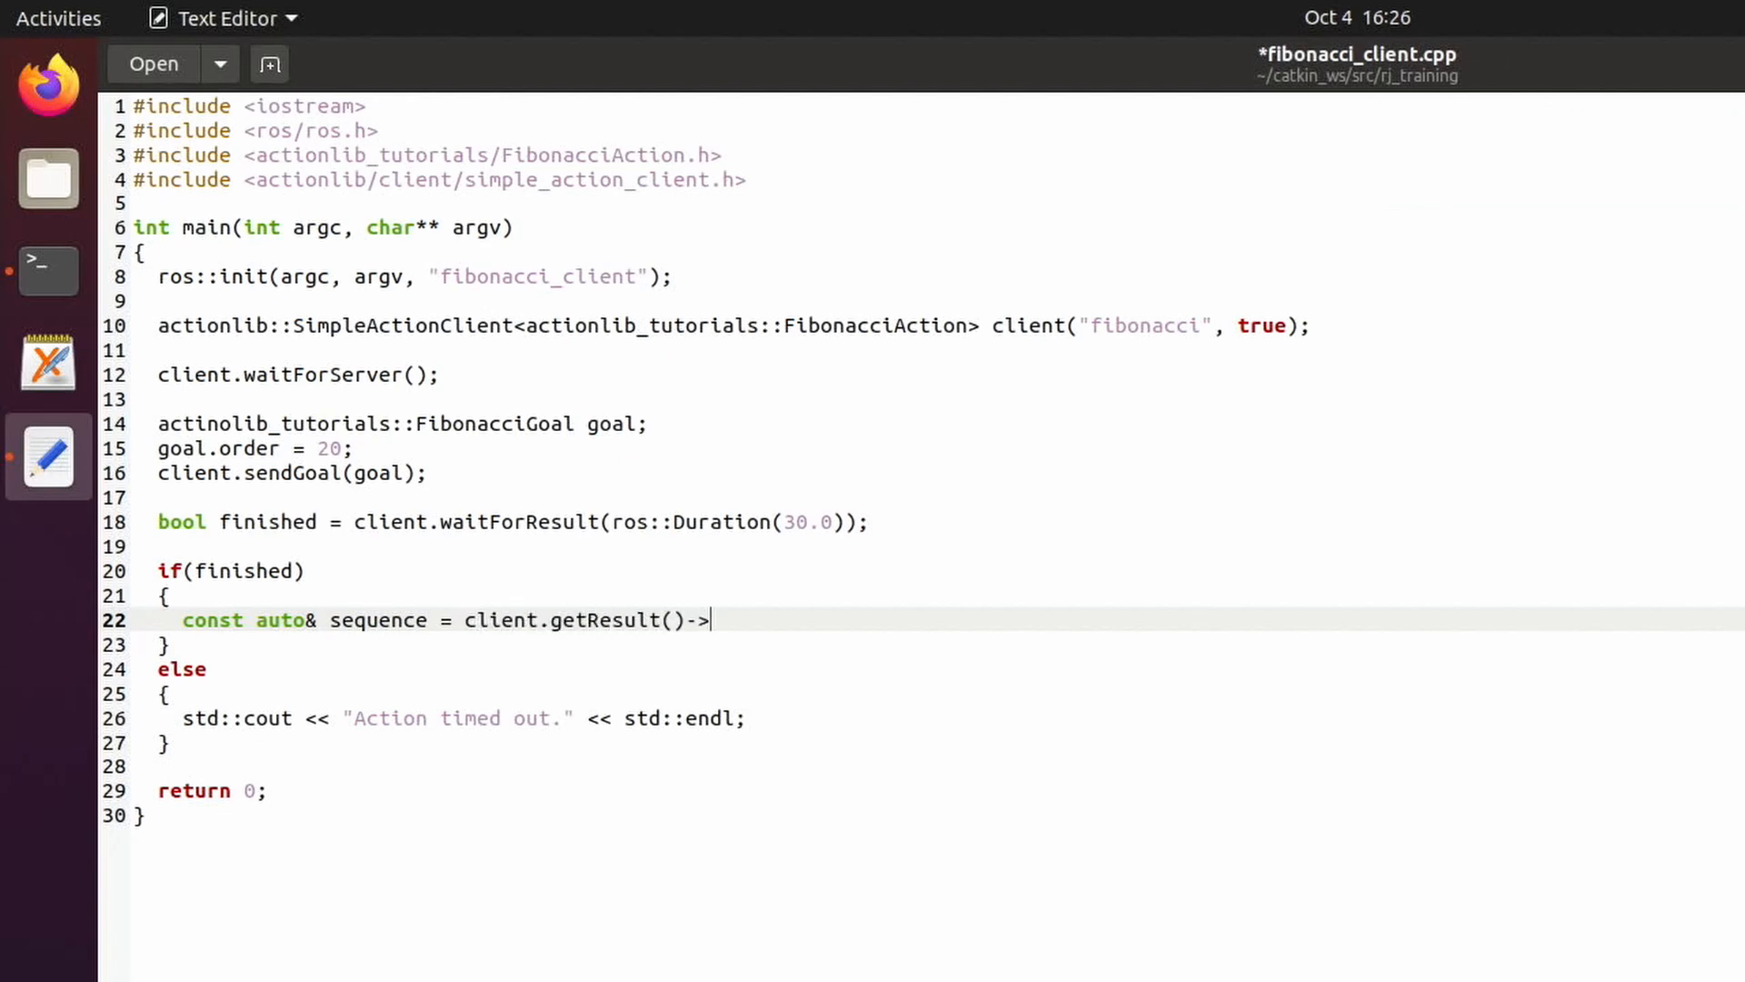
text(sequence;)
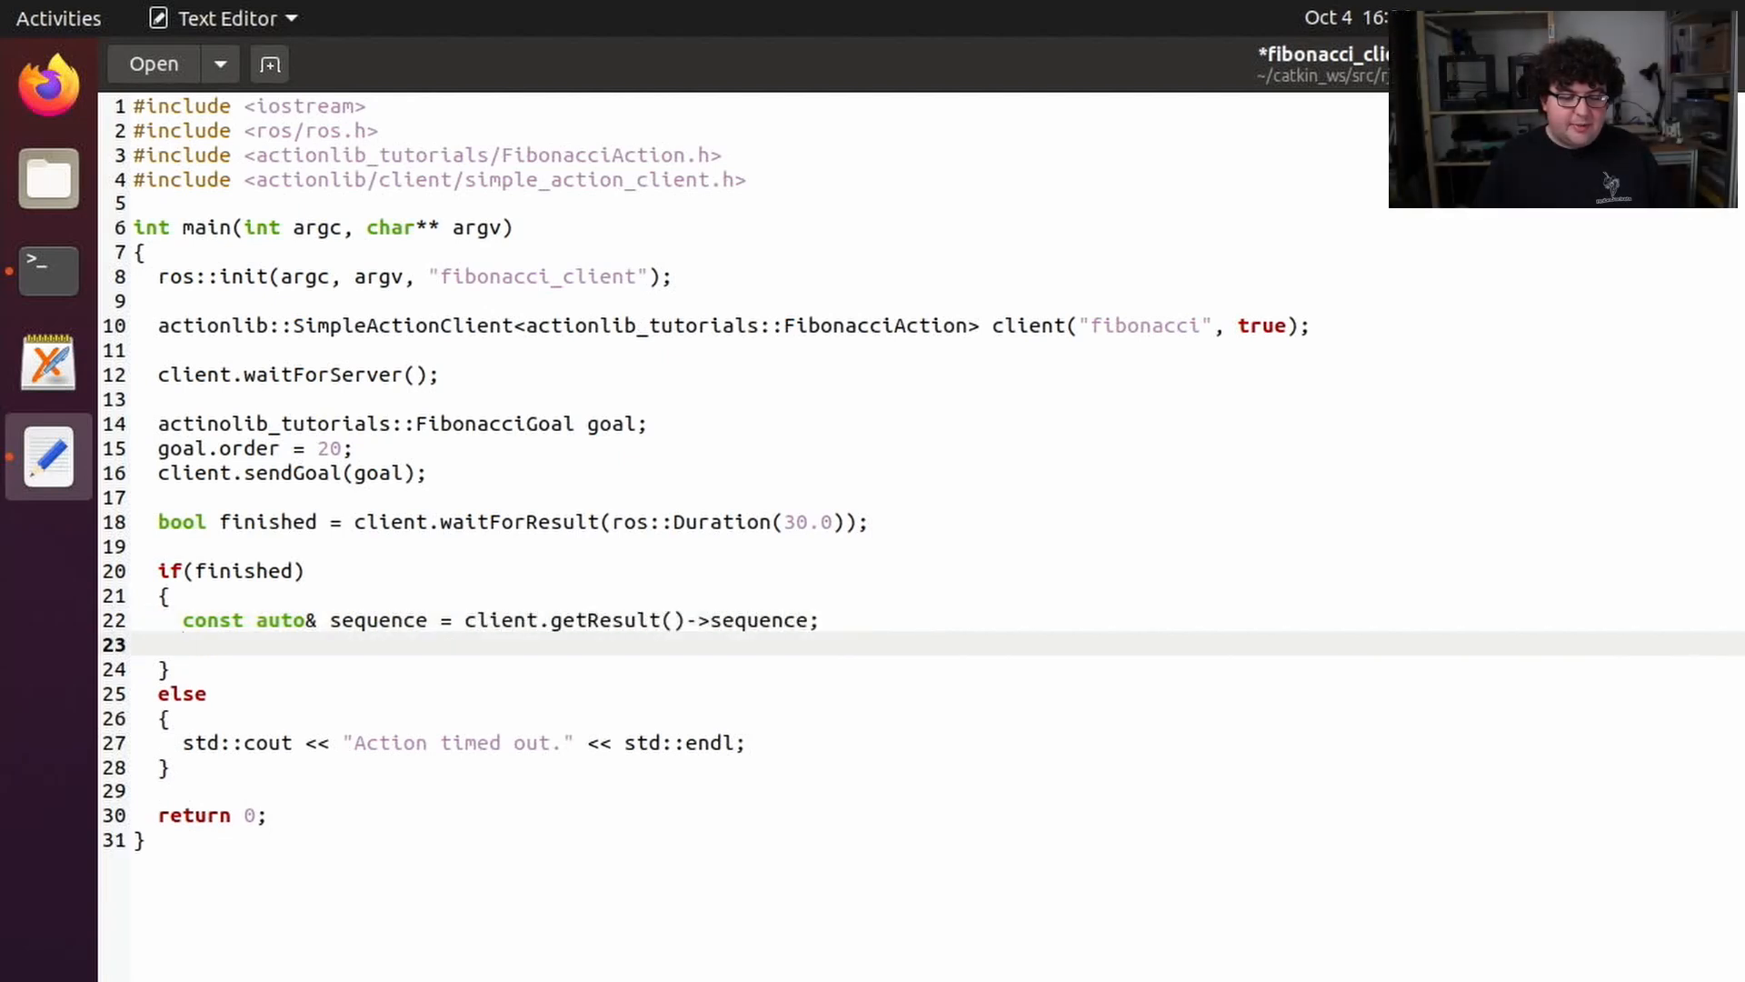
text(std::cout << "Result: ";)
text(for(const auto& number : sequence)
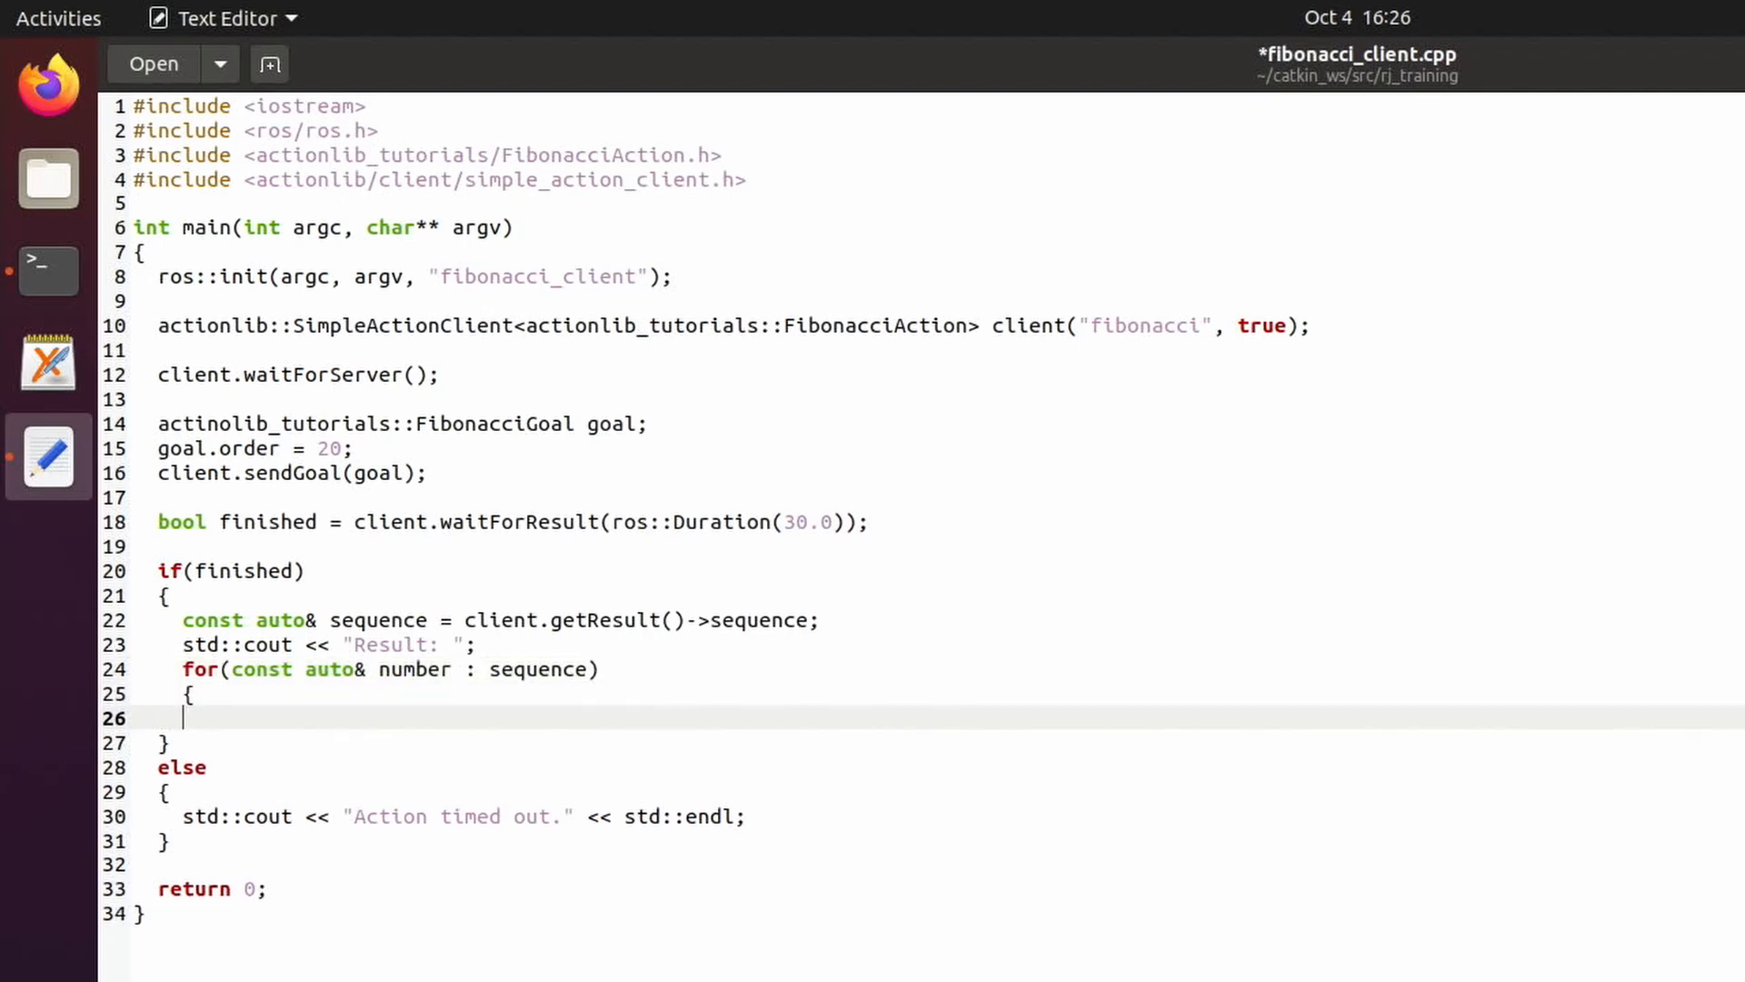
text(std::cout << number << ' ';)
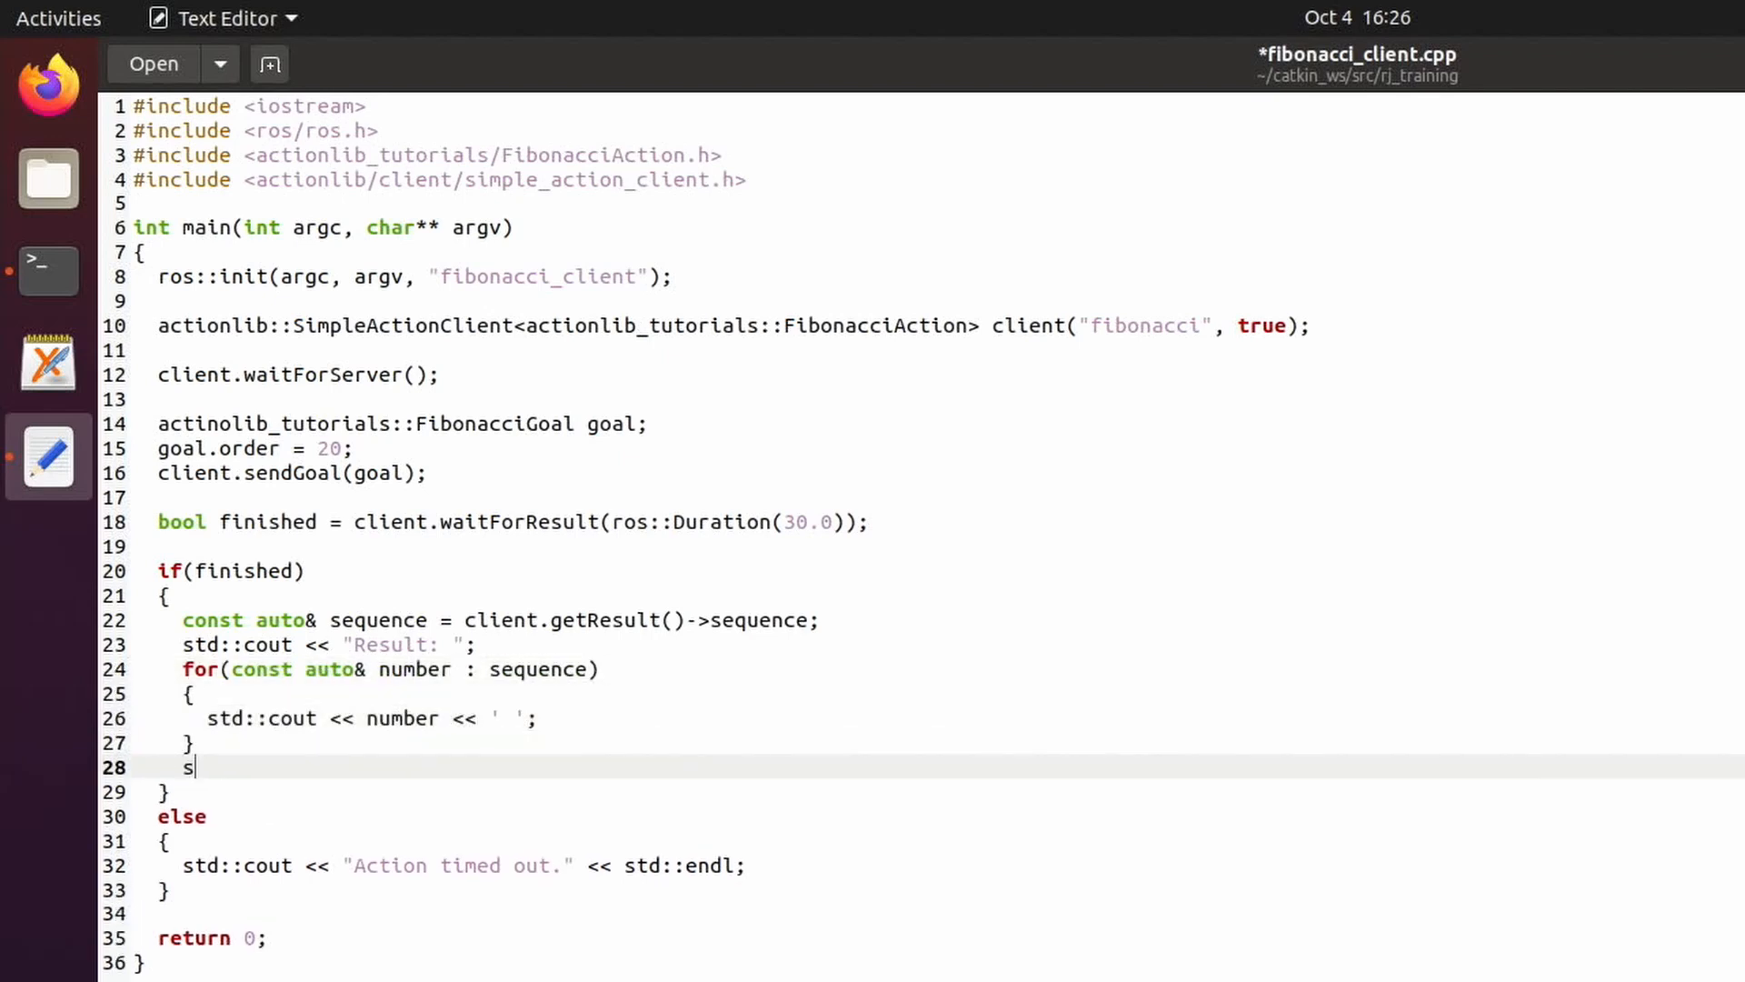
text(td::cout << std::endl;)
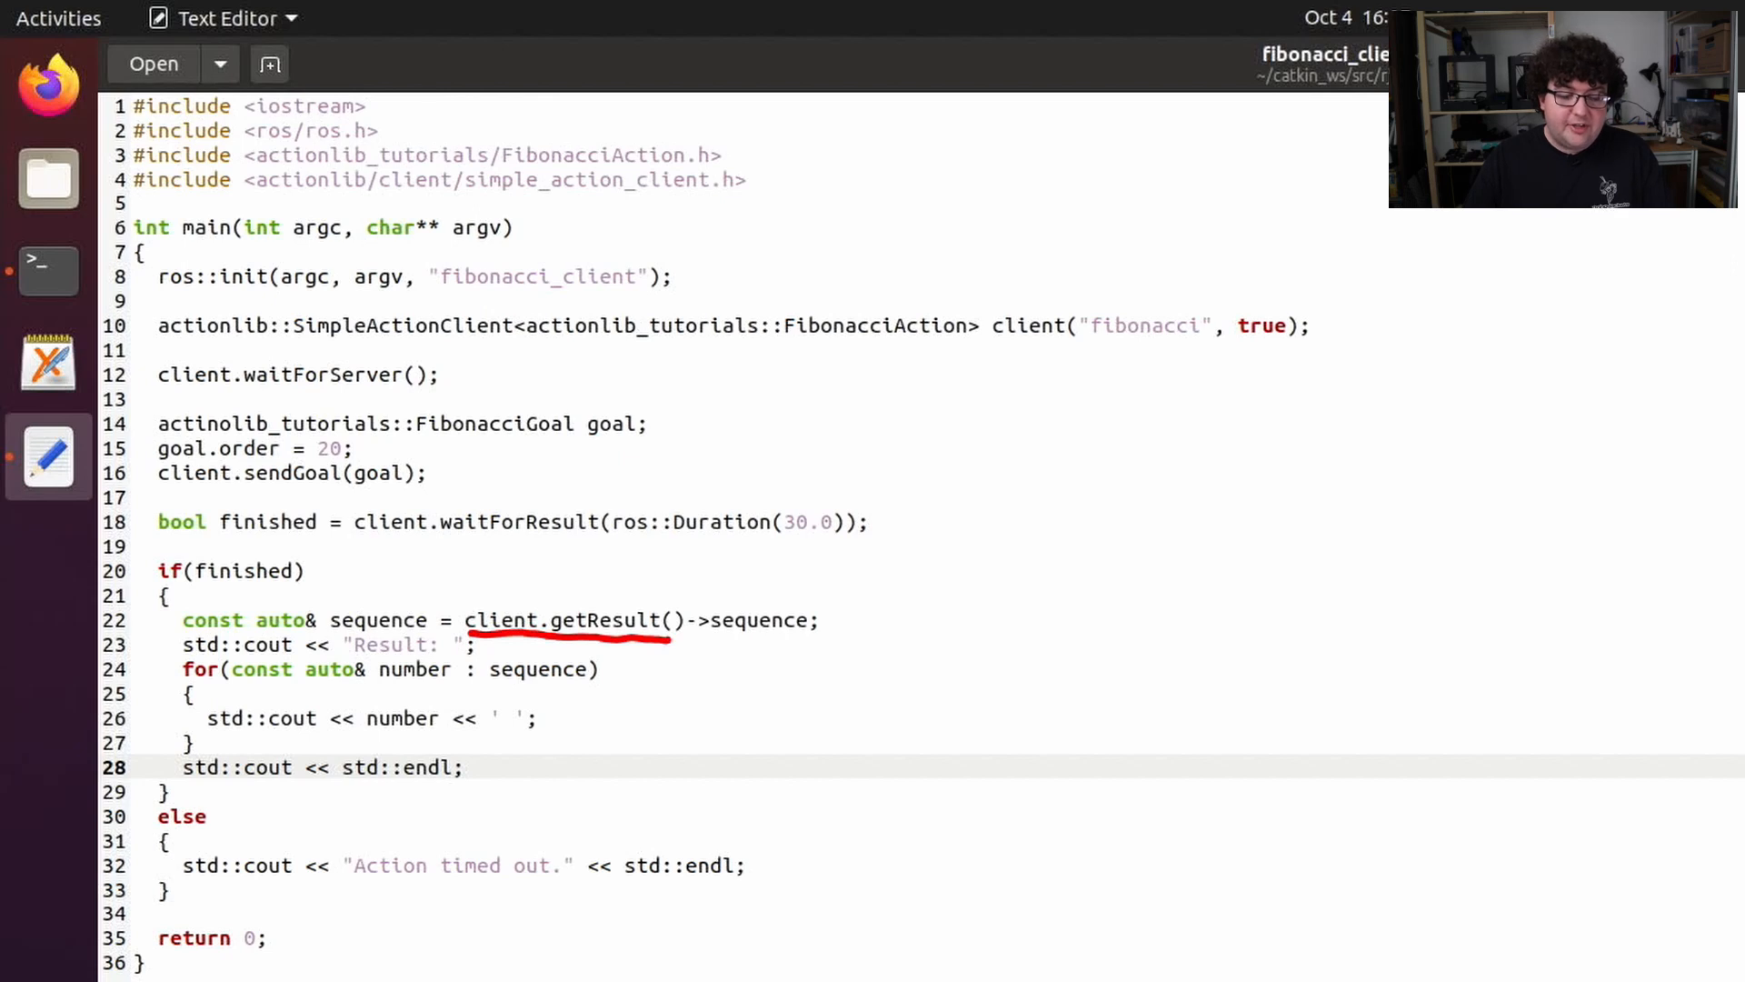
mouse_move(757, 644)
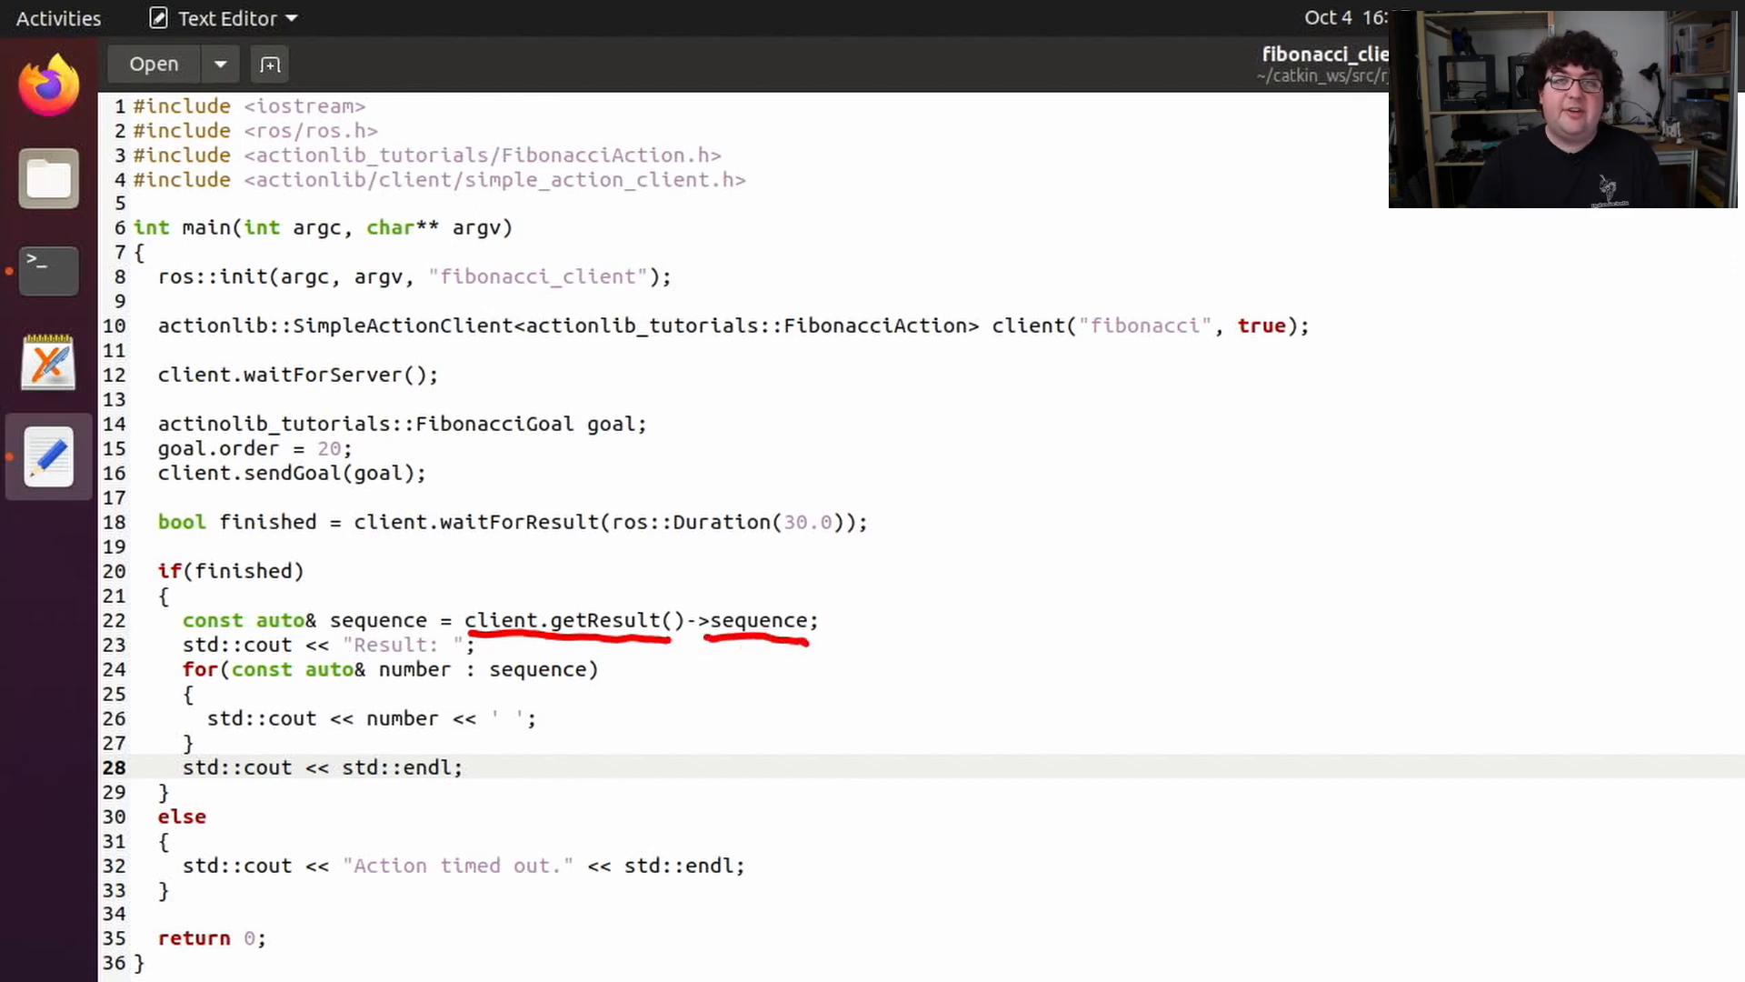
mouse_move(373, 640)
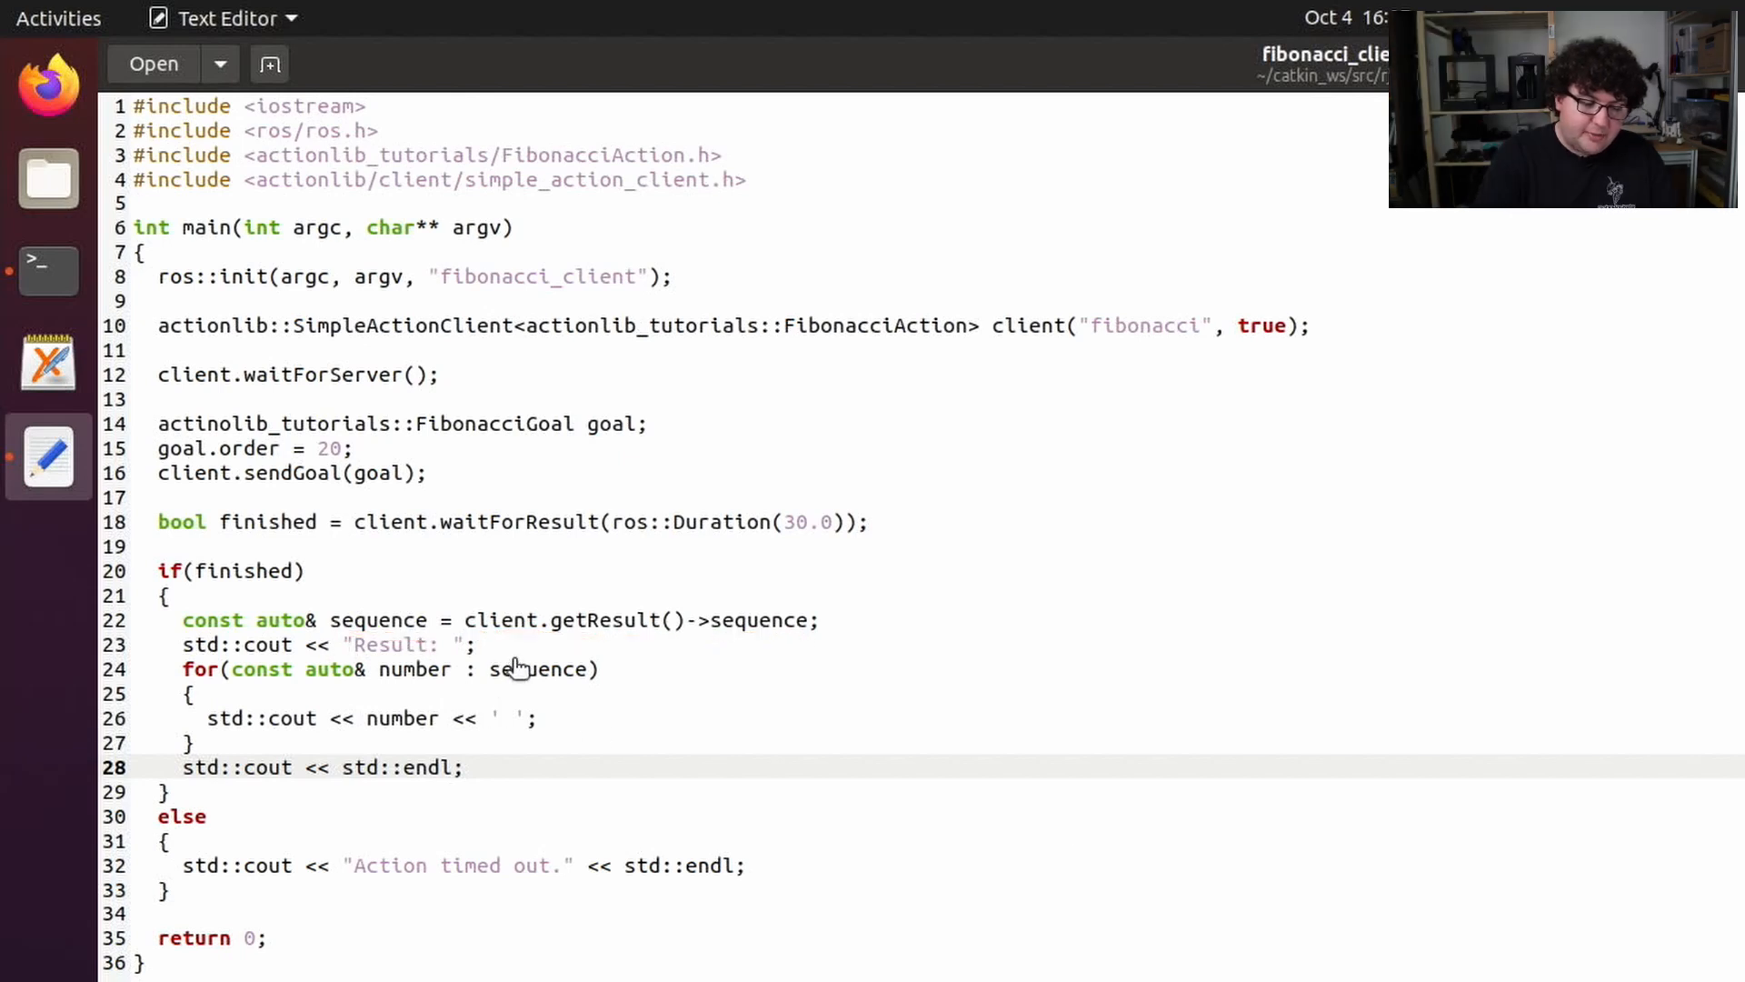
mouse_move(504, 654)
text(gedit CM)
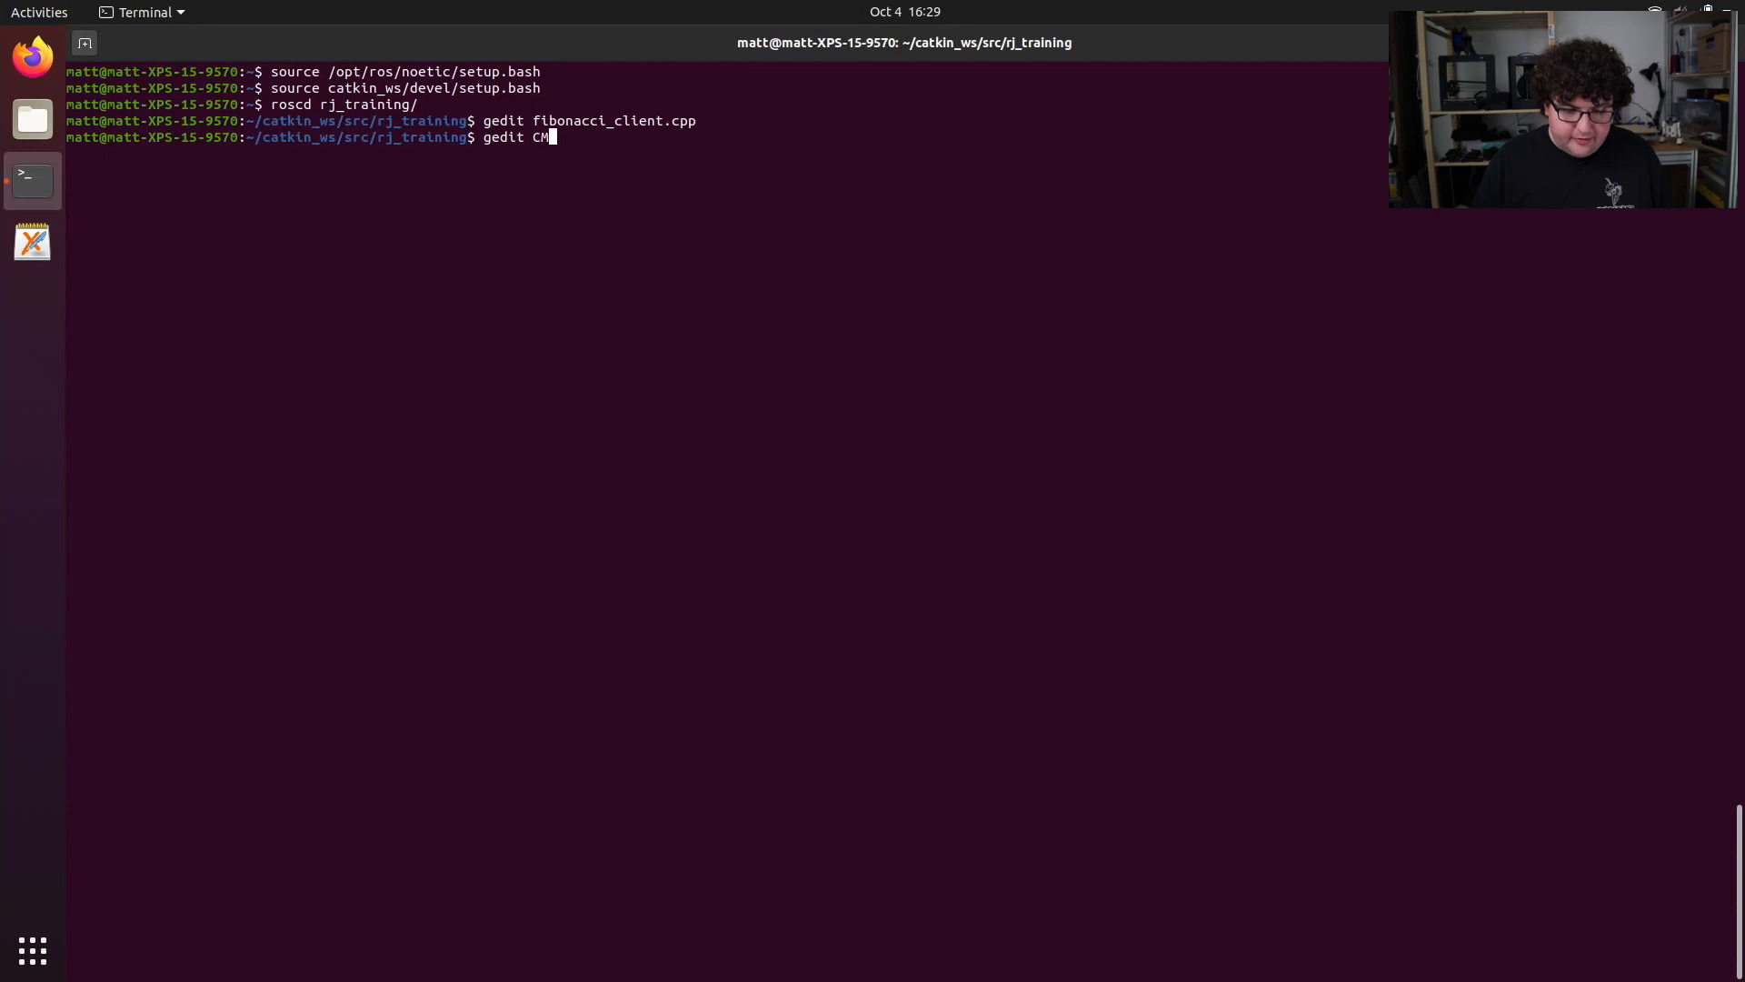
Add fibonacci_client executable linked to ${catkin_LIBRARIES} and actionlib_tutorials to find_package
key(Return)
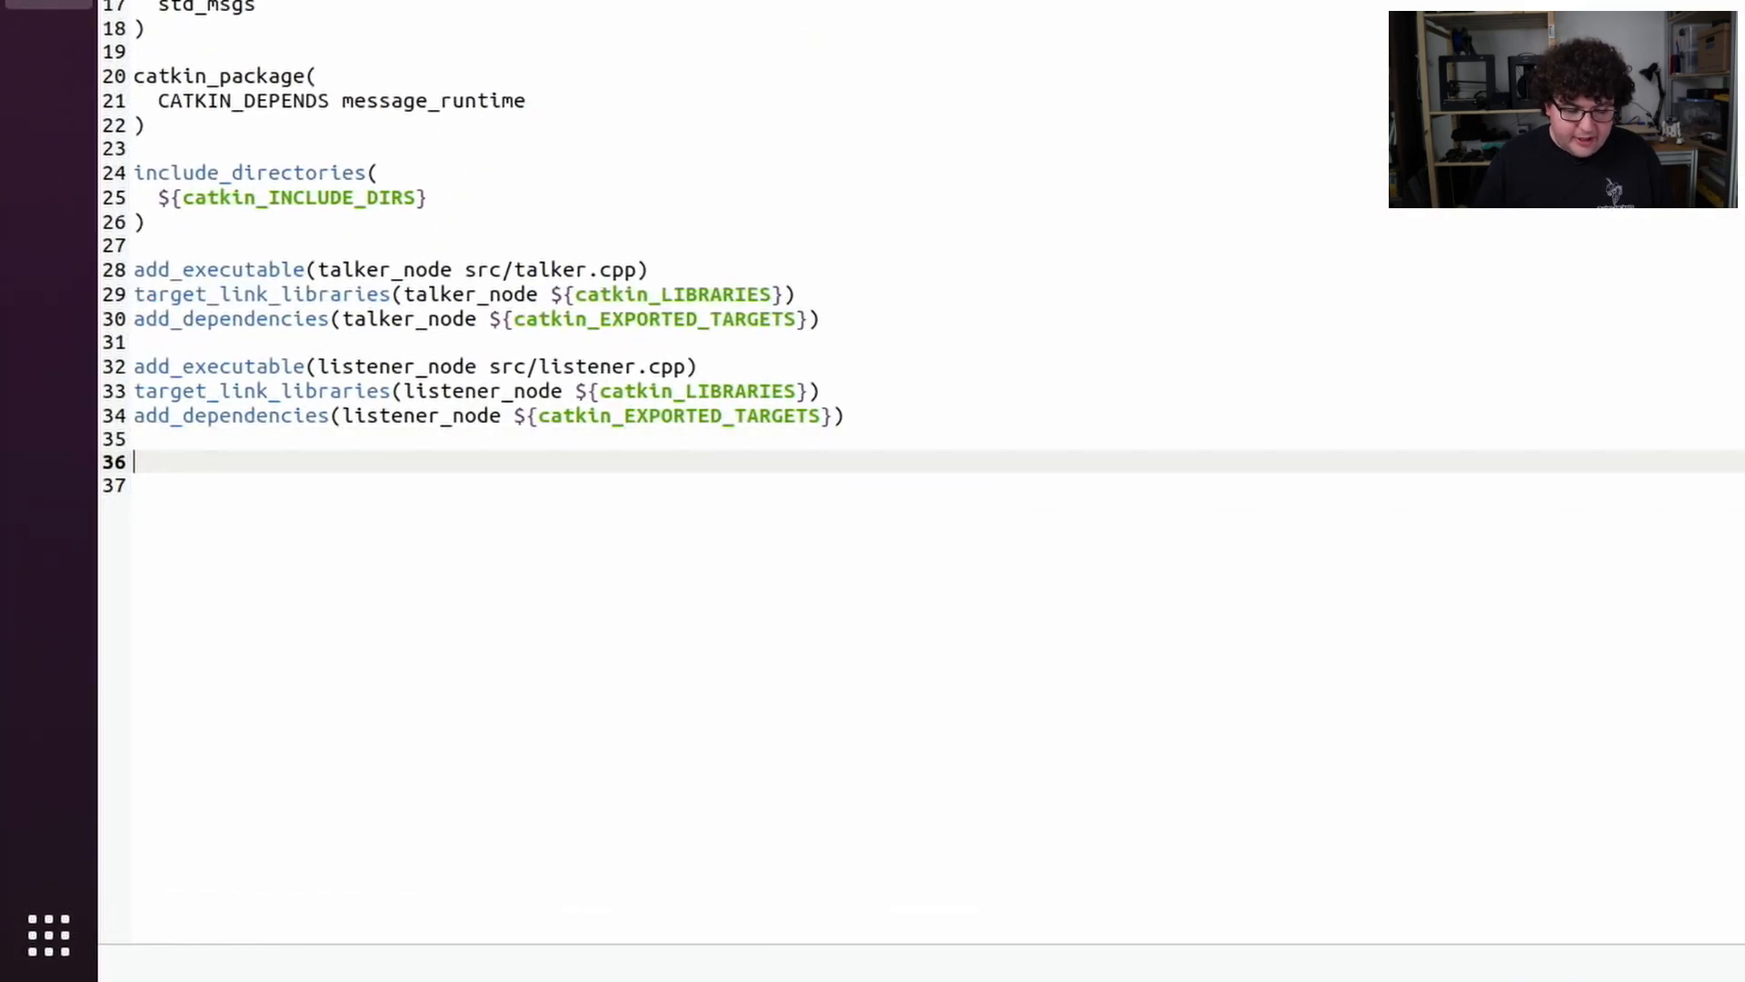
text(add_executable(fibonacci_client src/fibonacci_client.cpp)
text(target_link_libraries()
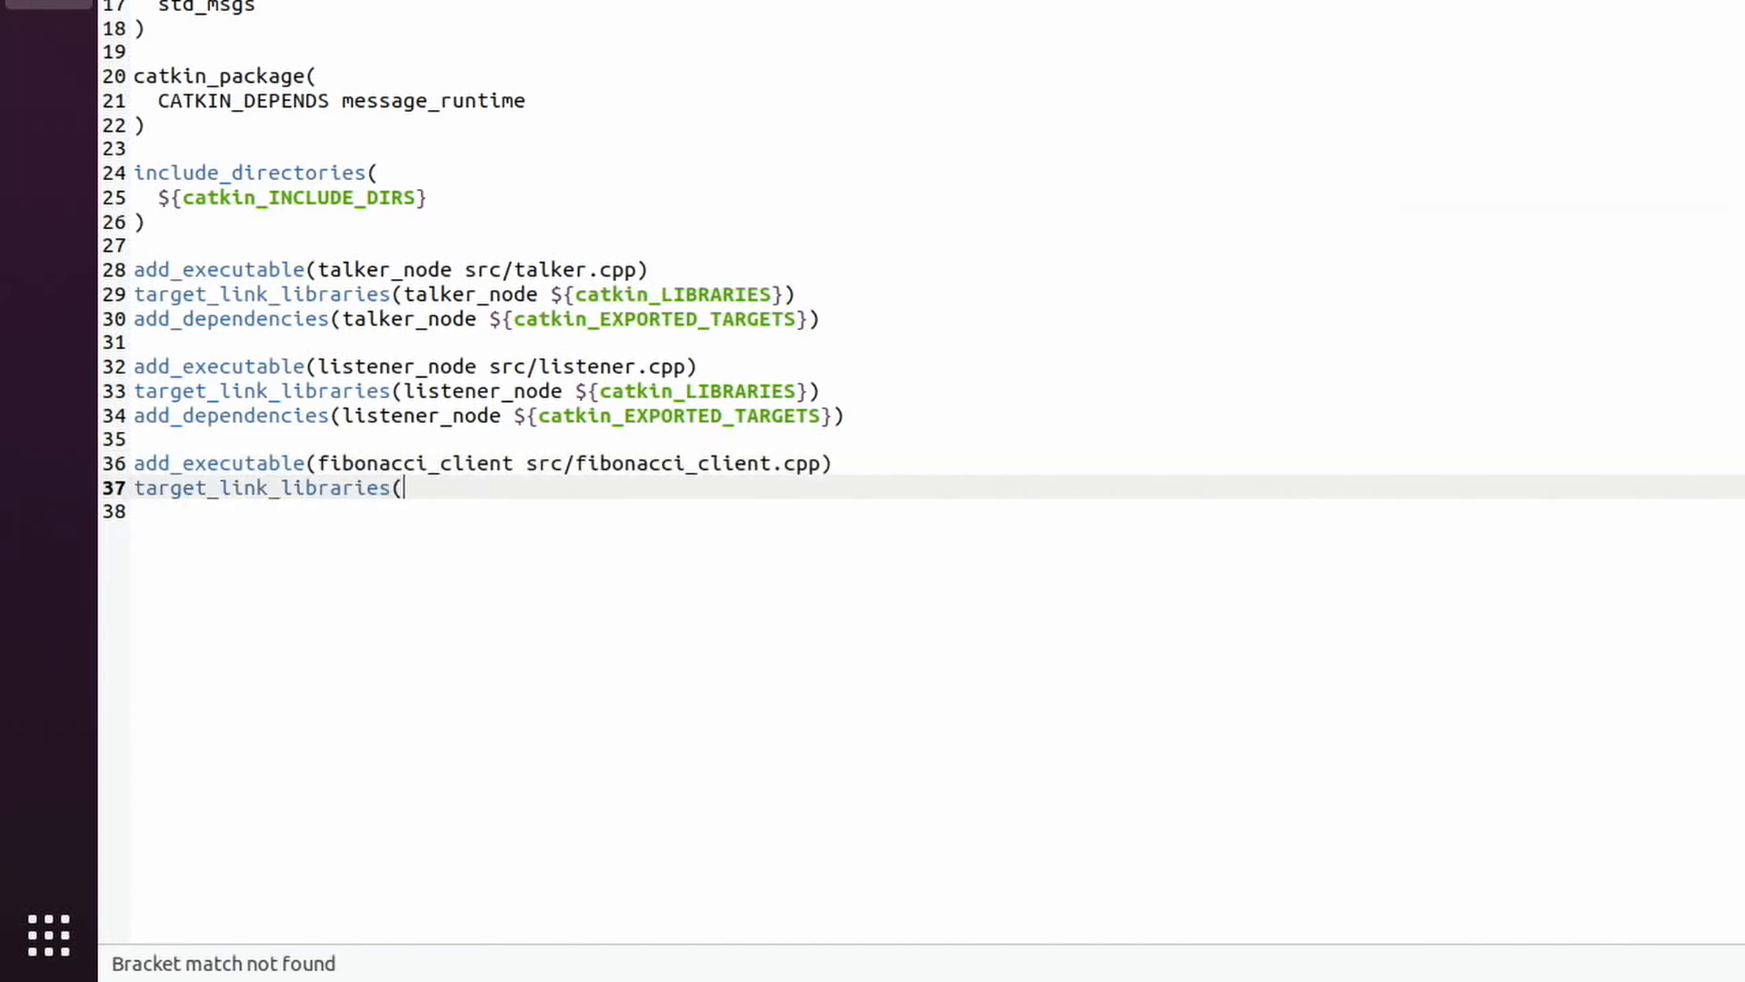
text(fibonacci_client ${catkin_LIBRARIES}))
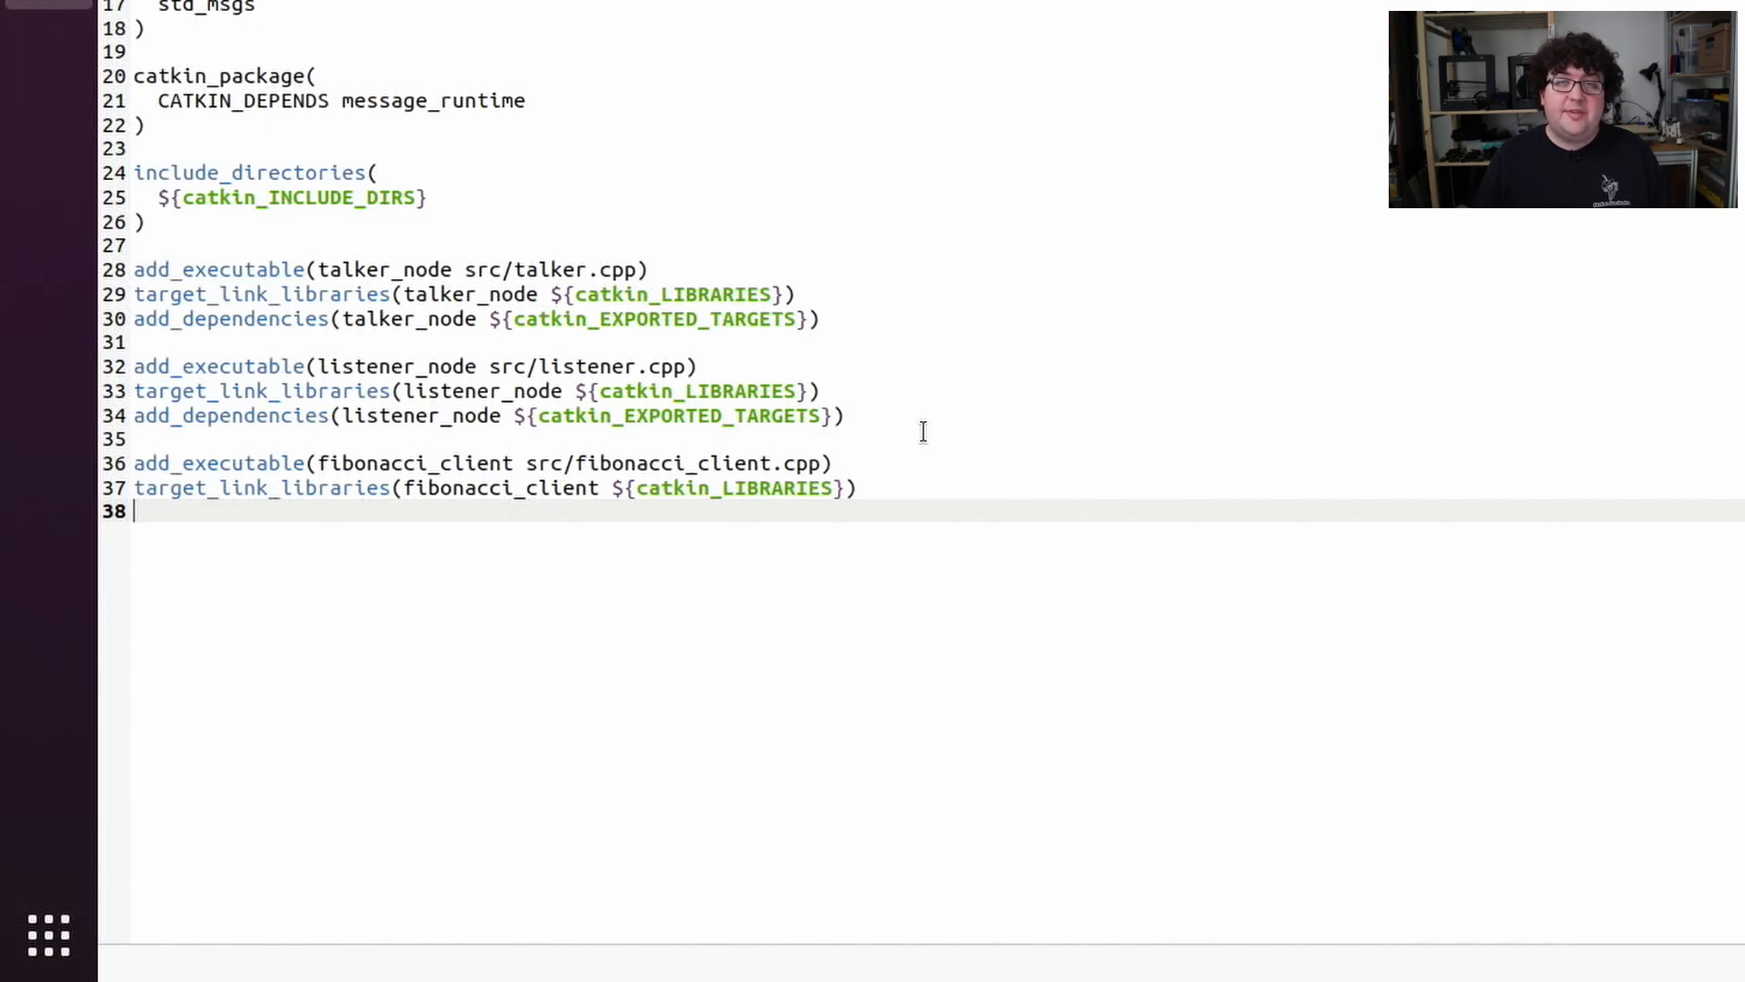
scroll(up, 3)
text(actionlib_tut)
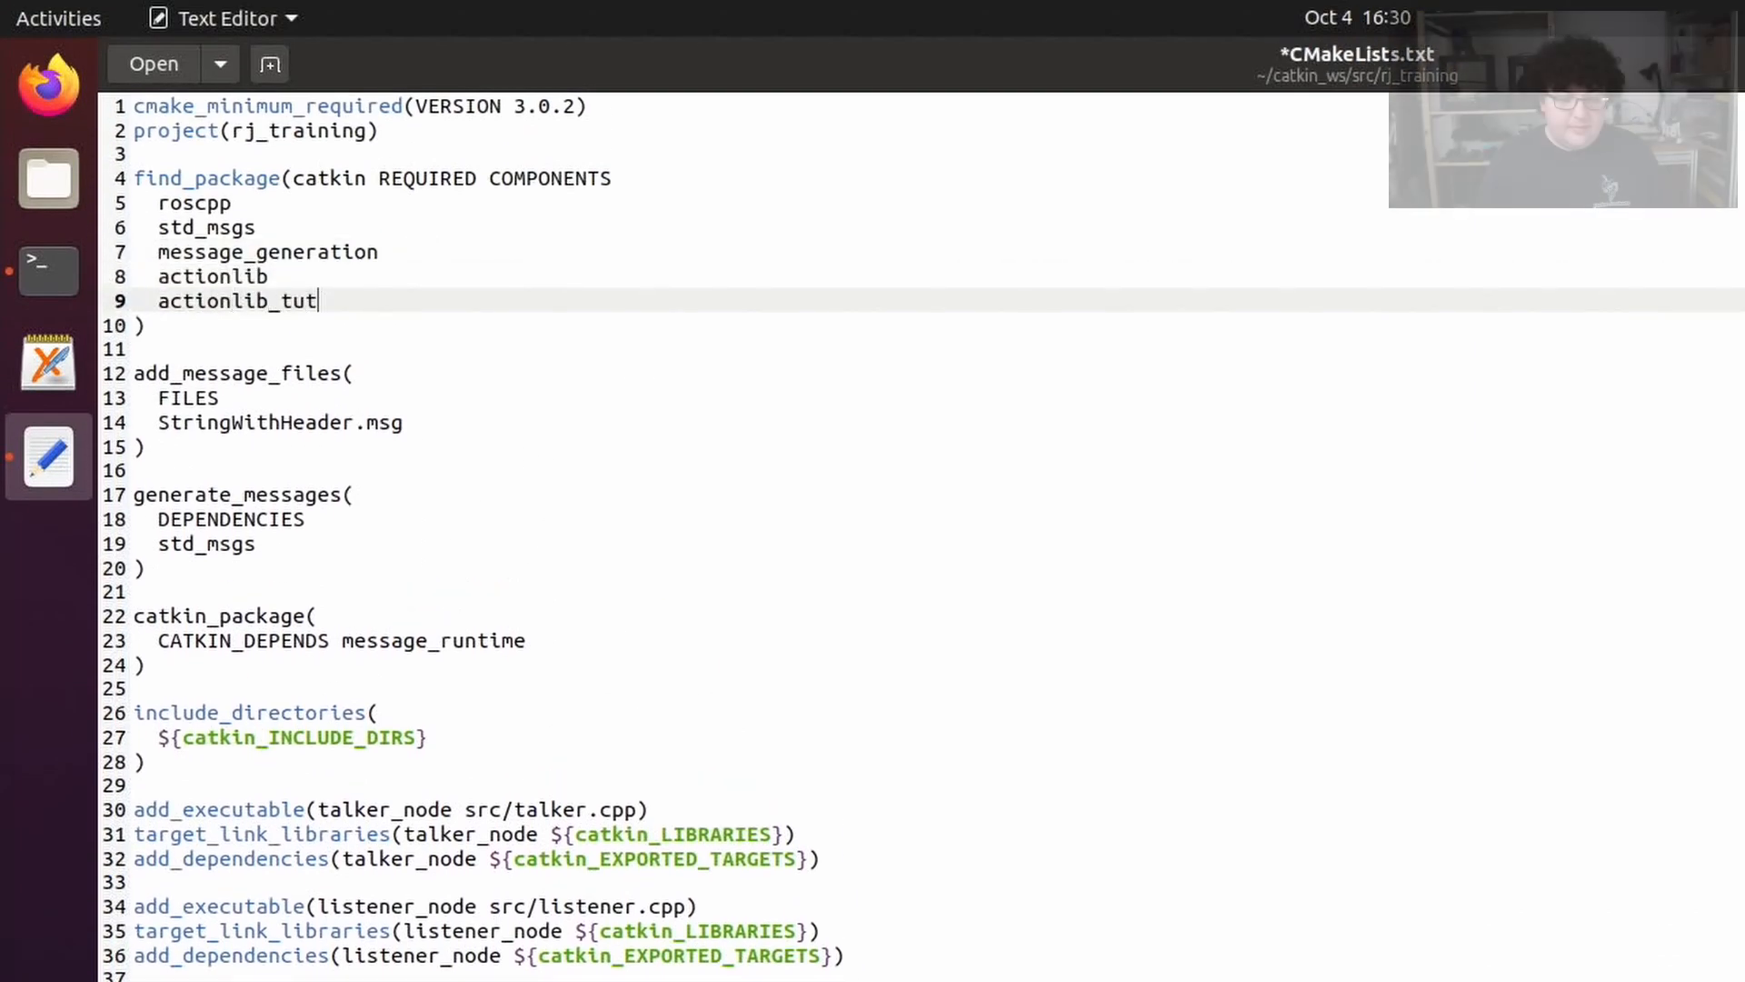
text(orials)
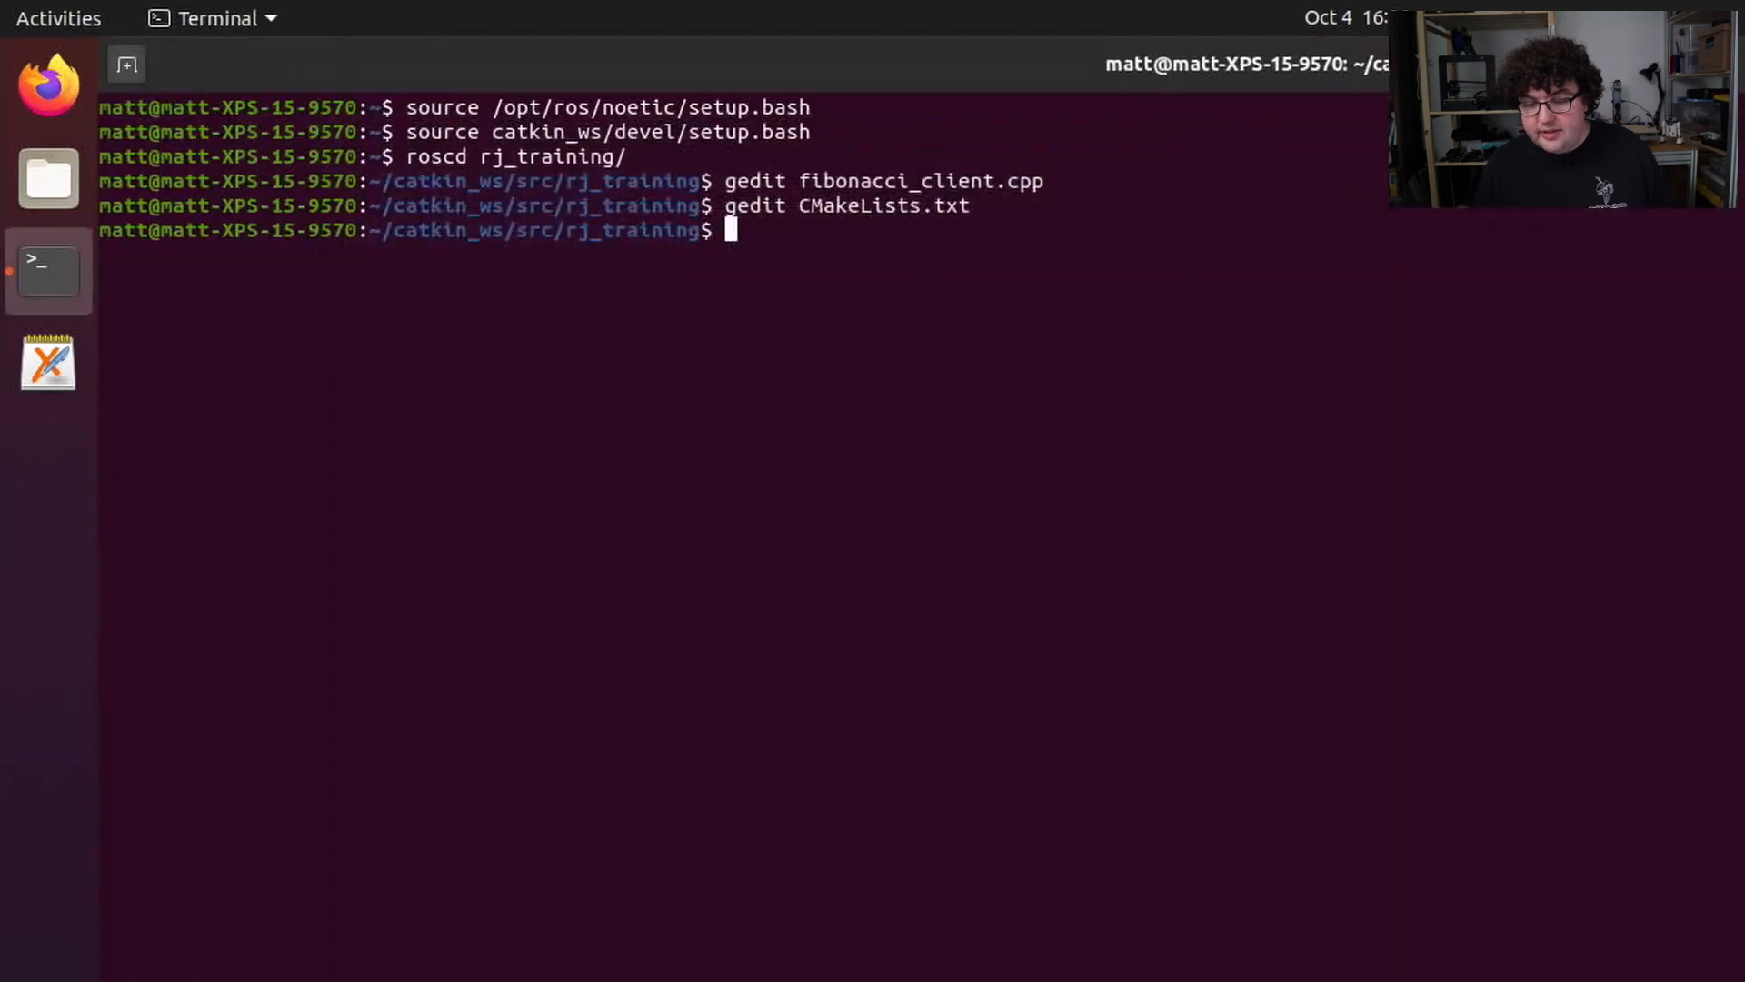
Add <build_depend>actionlib</build_depend> to package.xml
text(gedit pack)
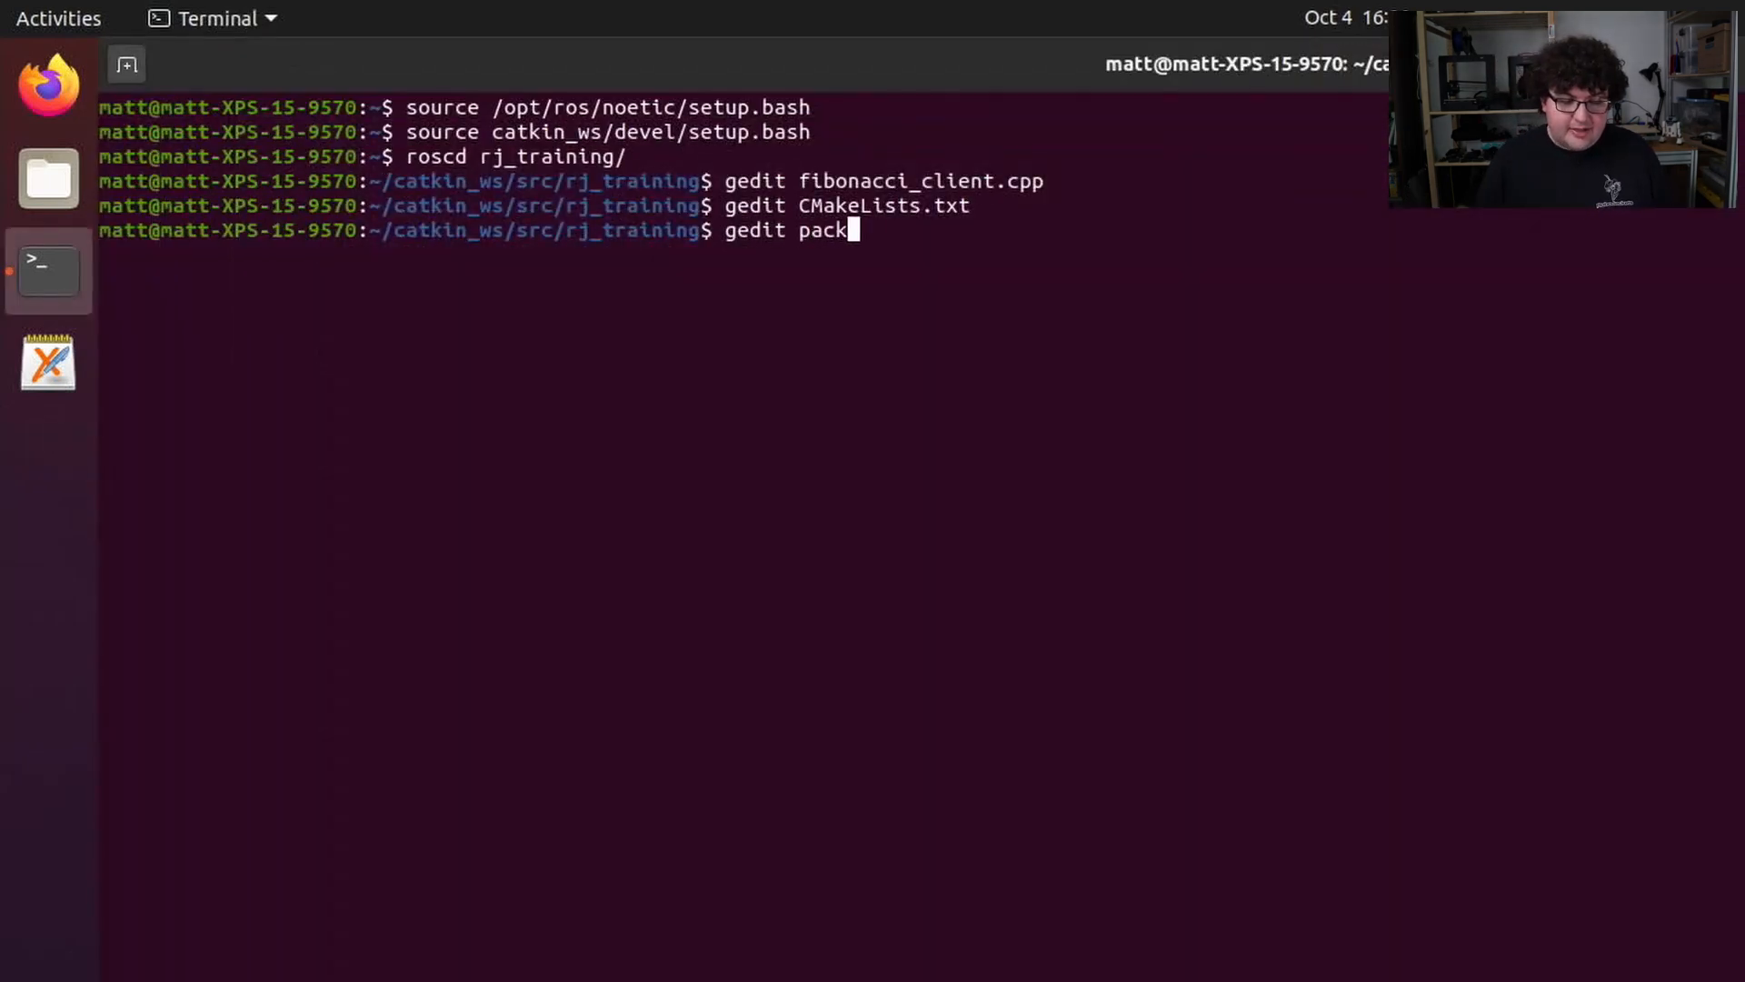
key(Return)
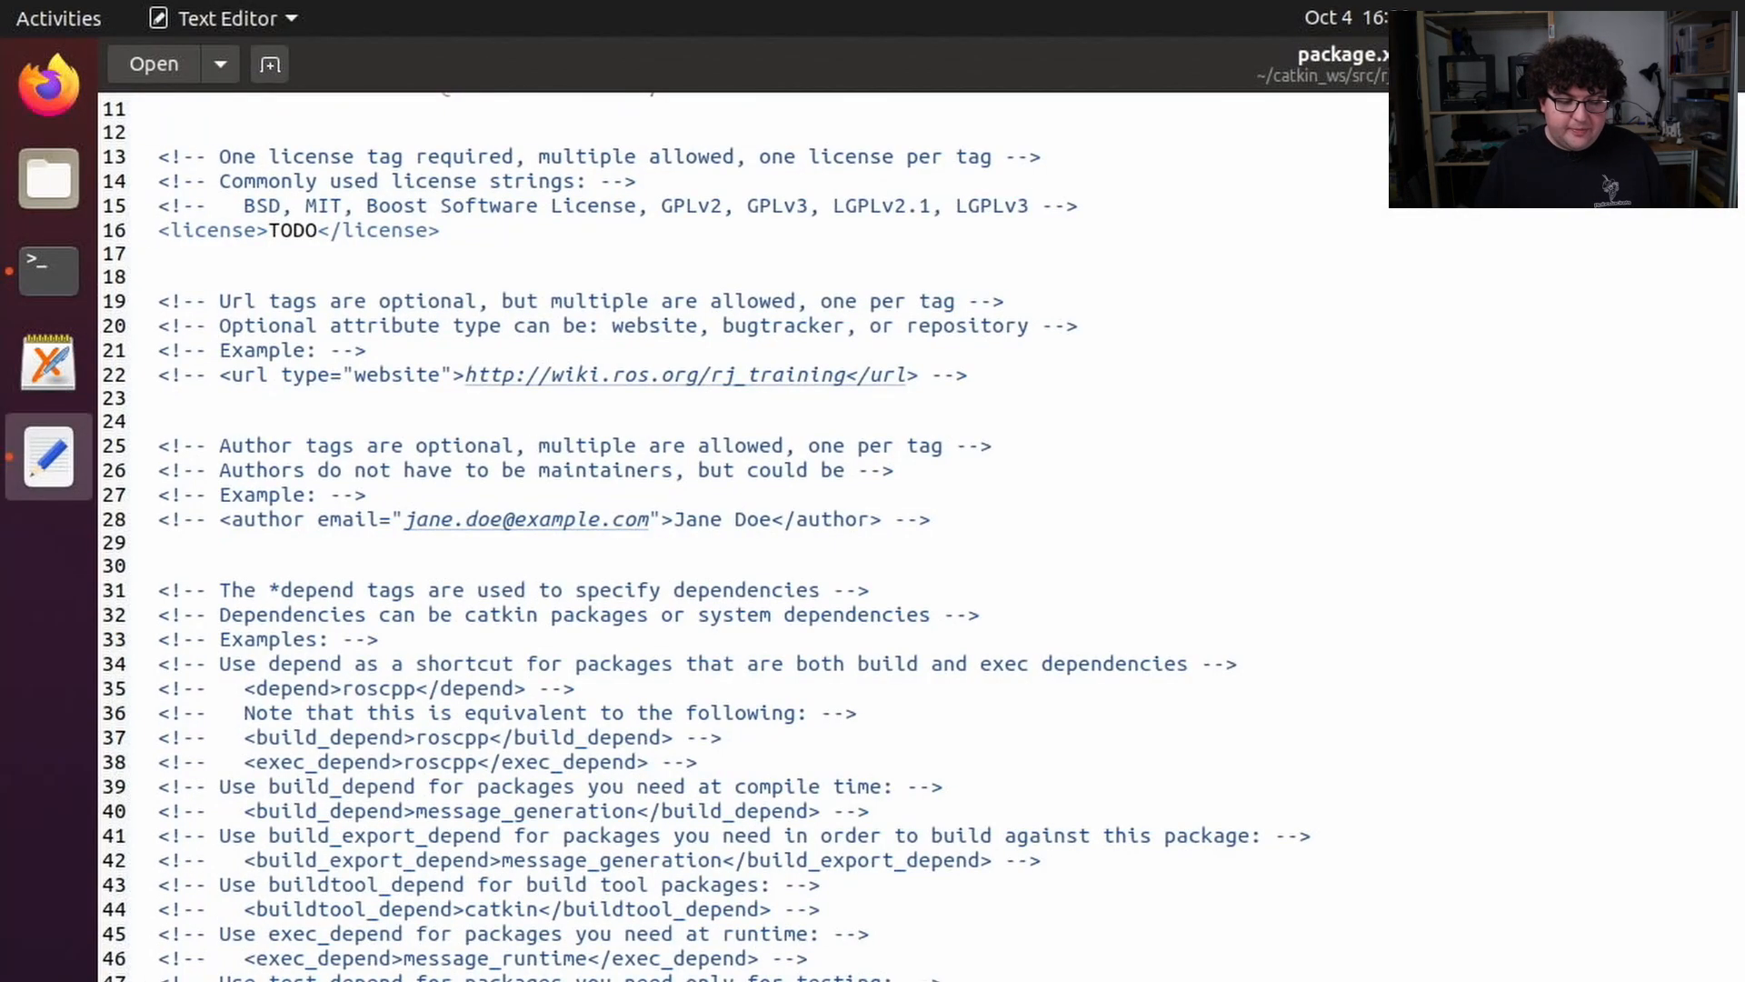
scroll(down, 3)
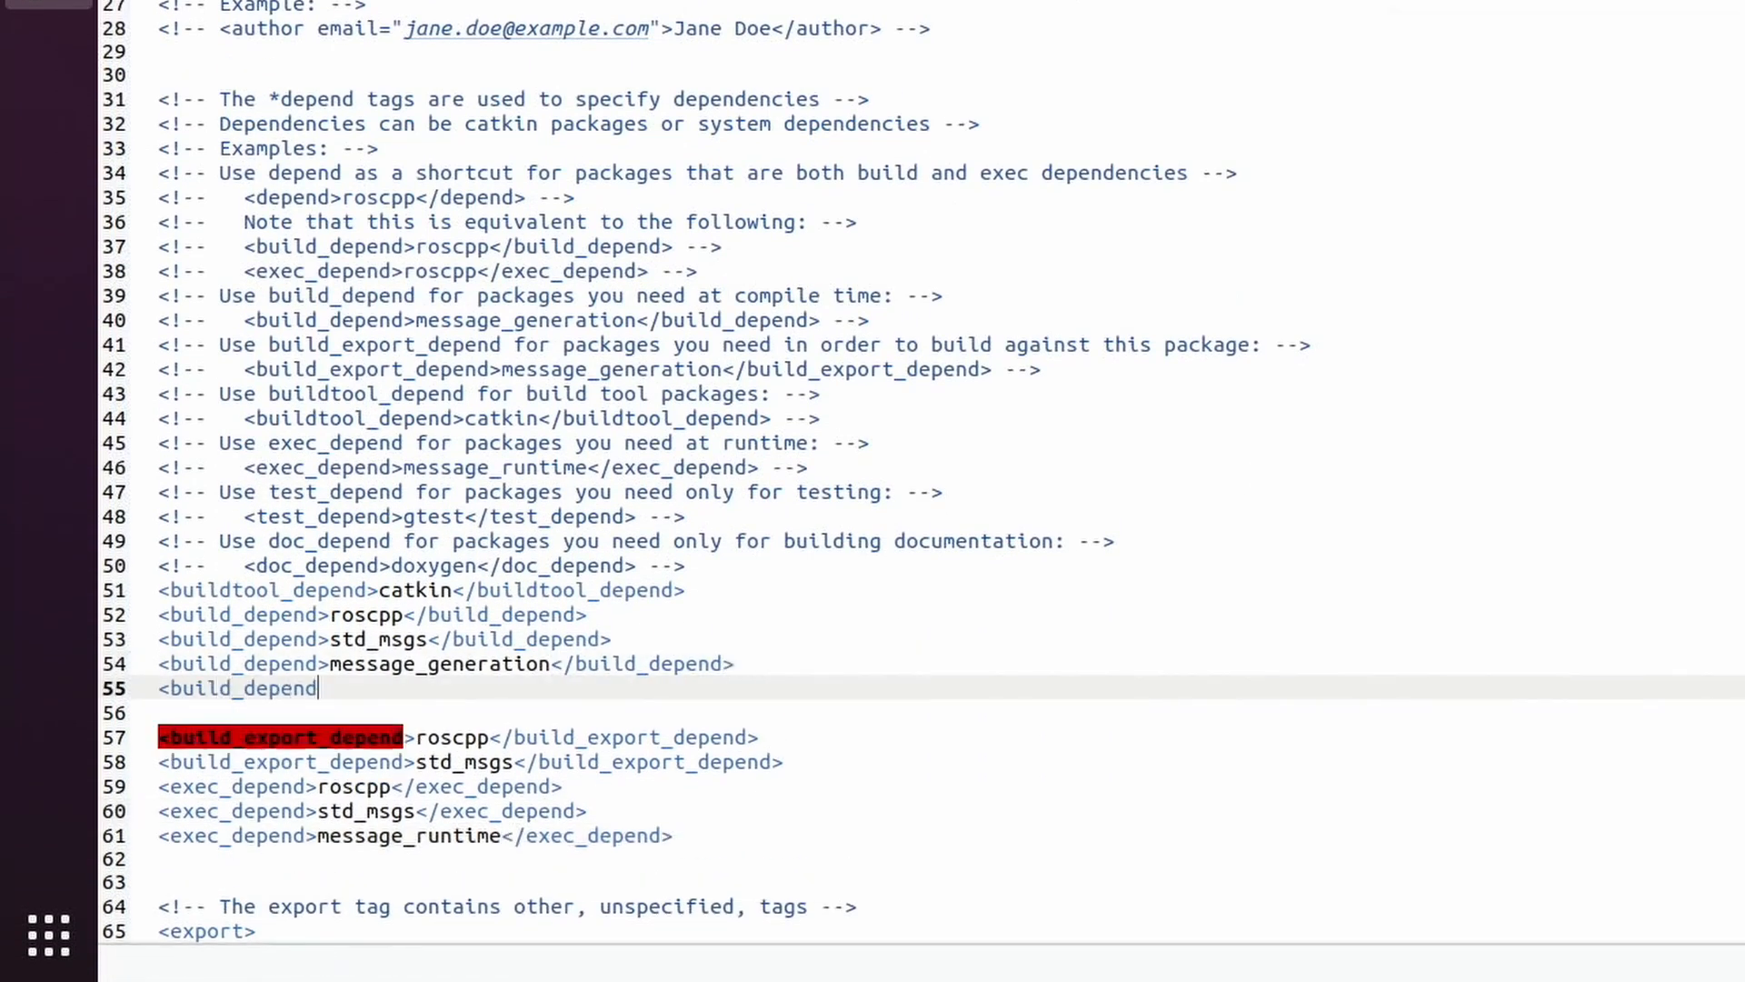
text(actionlib</build_depend>)
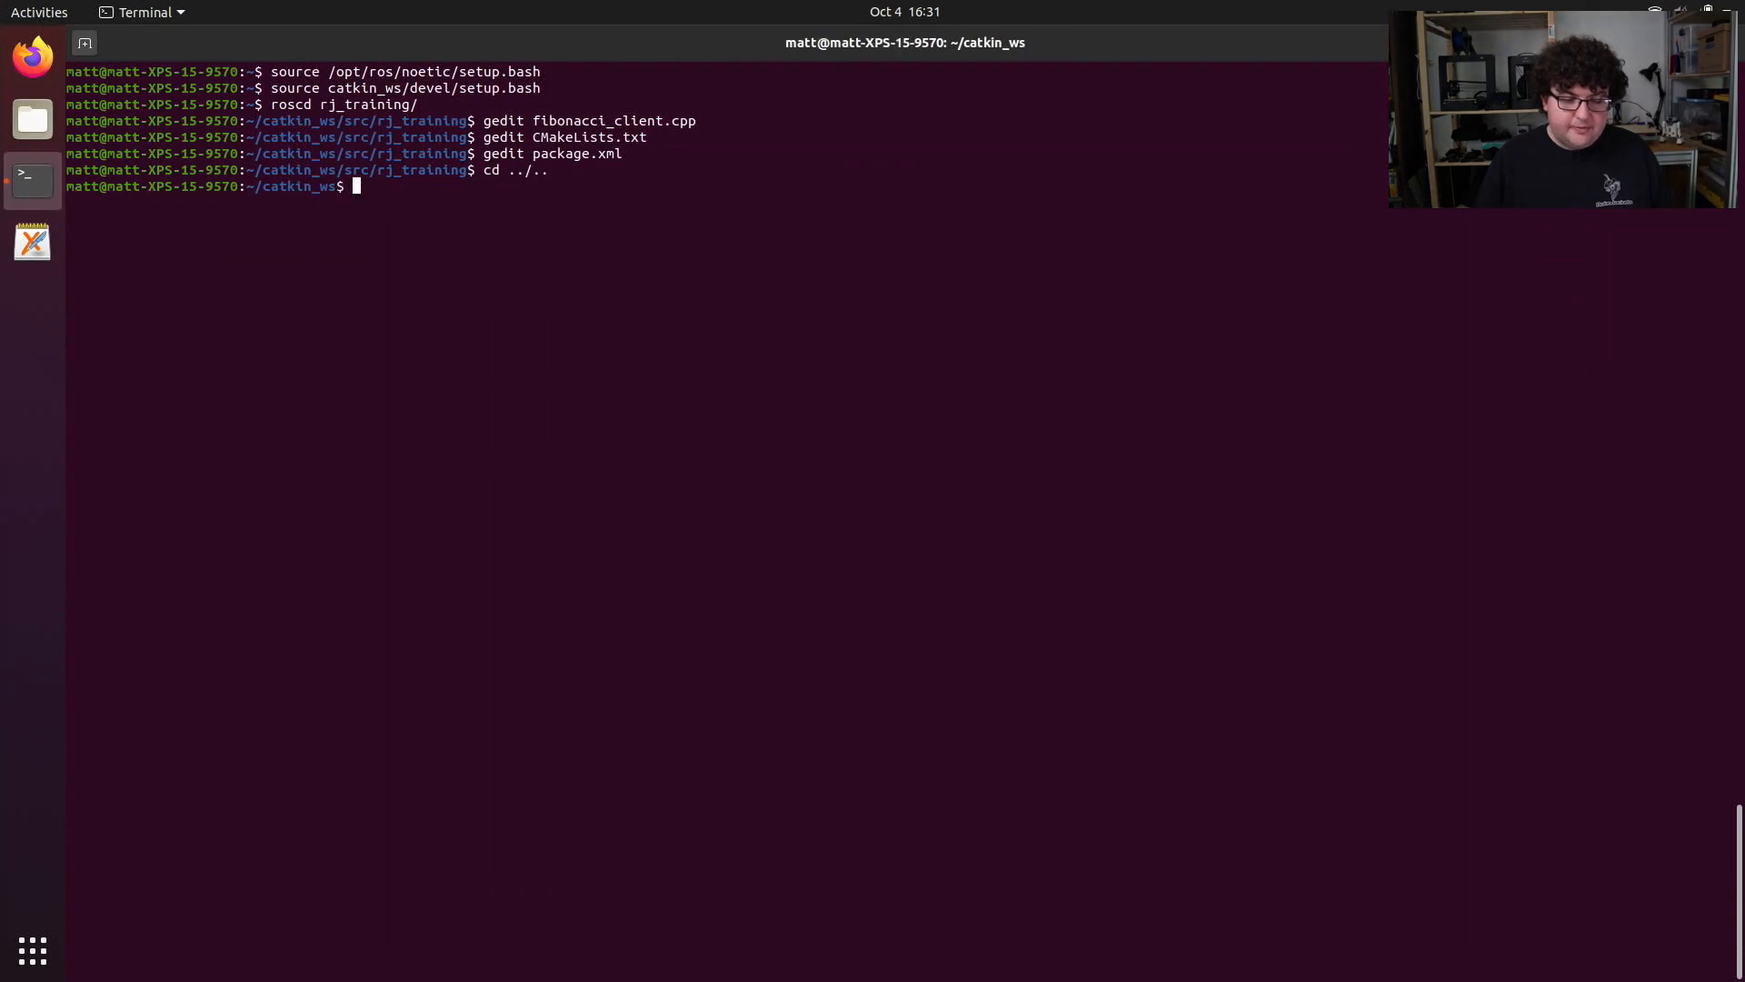
Run catkin build, then rosrun actionlib_tutorials fibonacci_server
text(catkin buil)
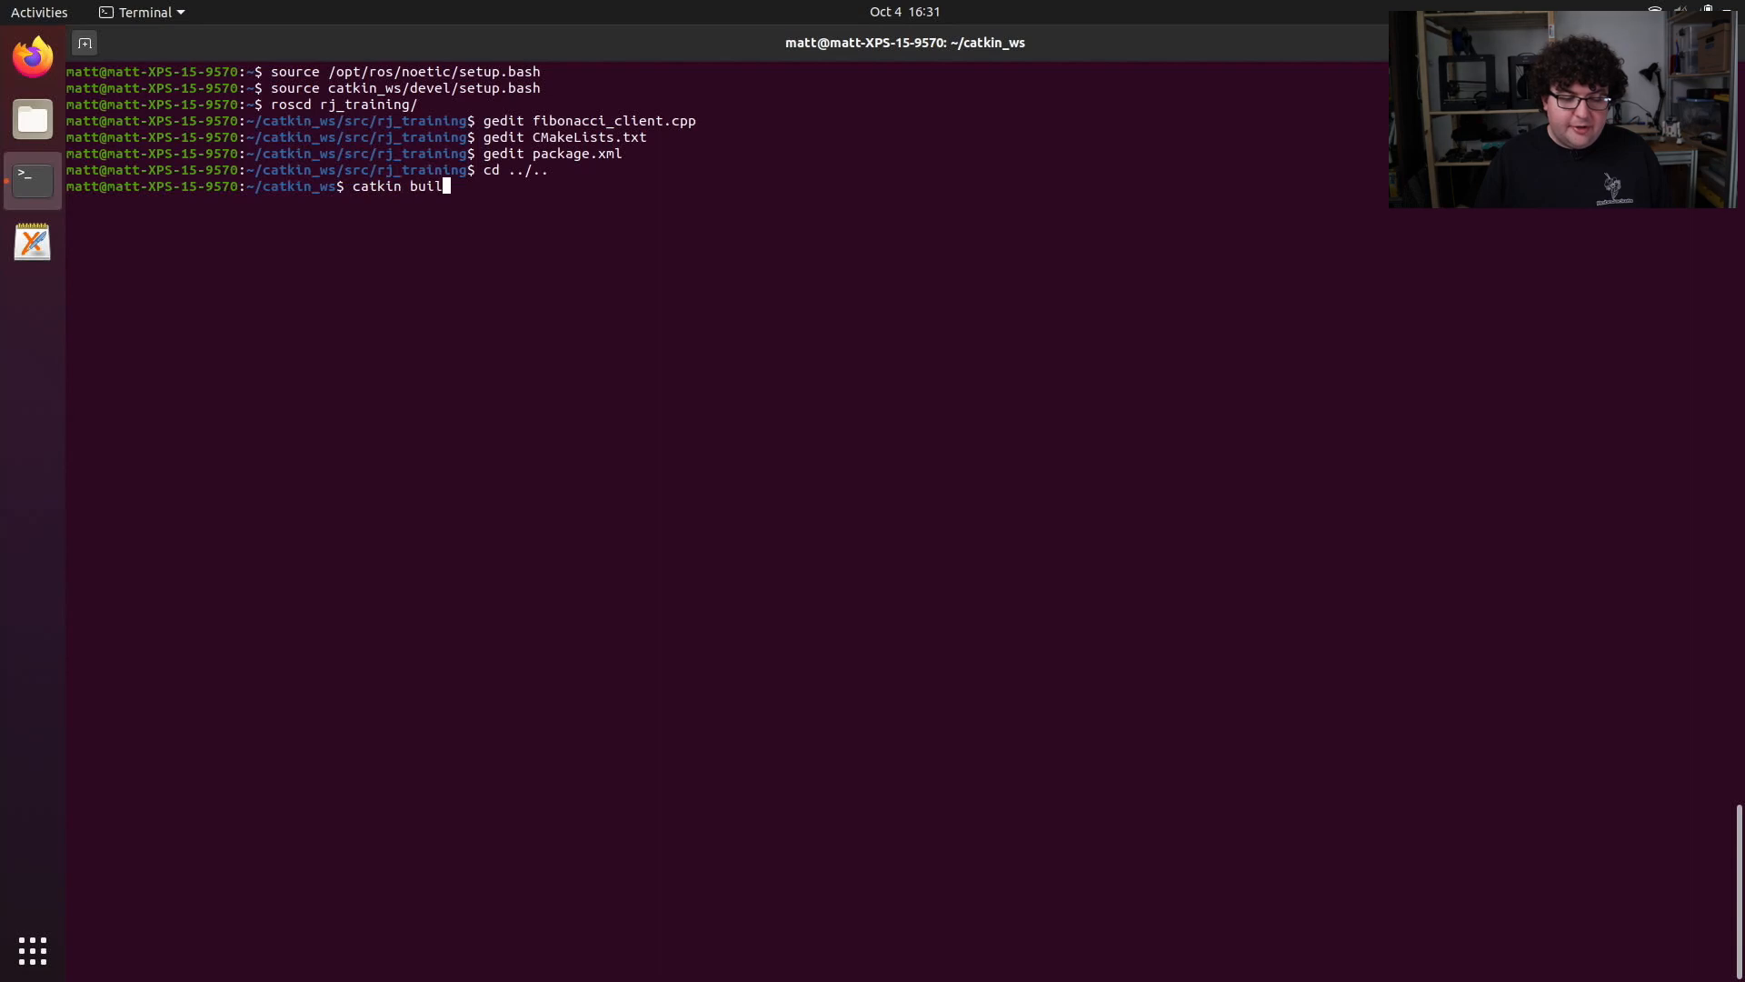
key(Return)
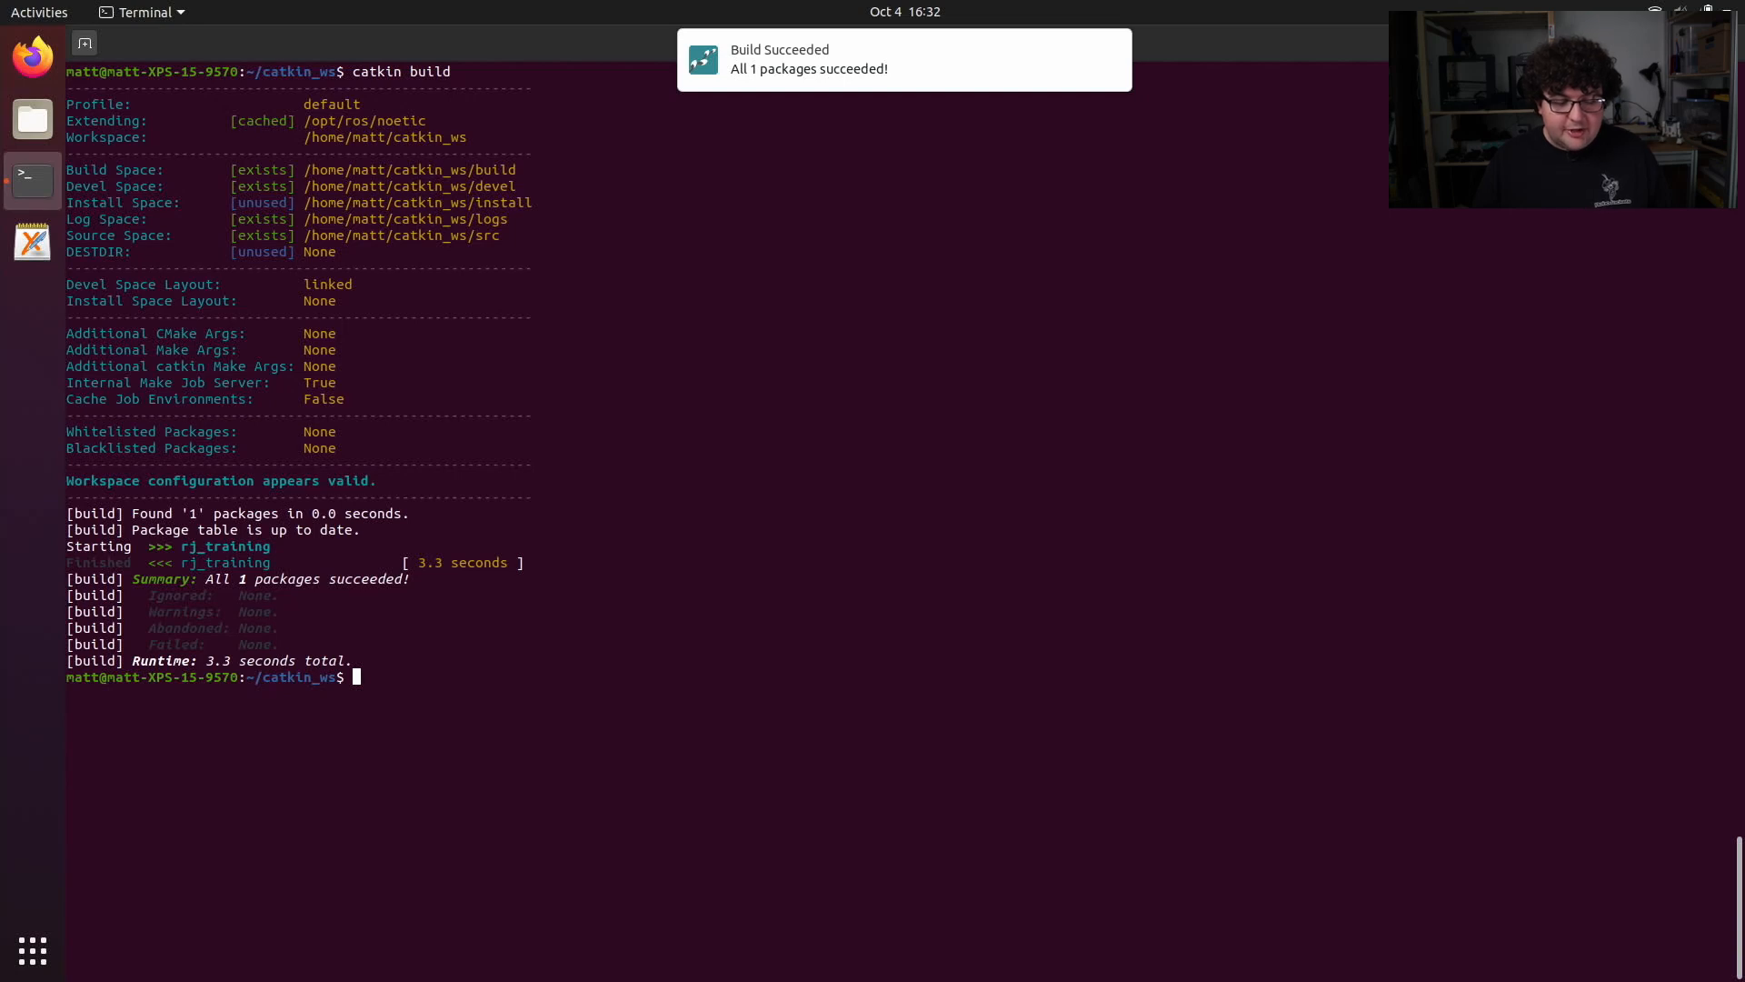
text(r)
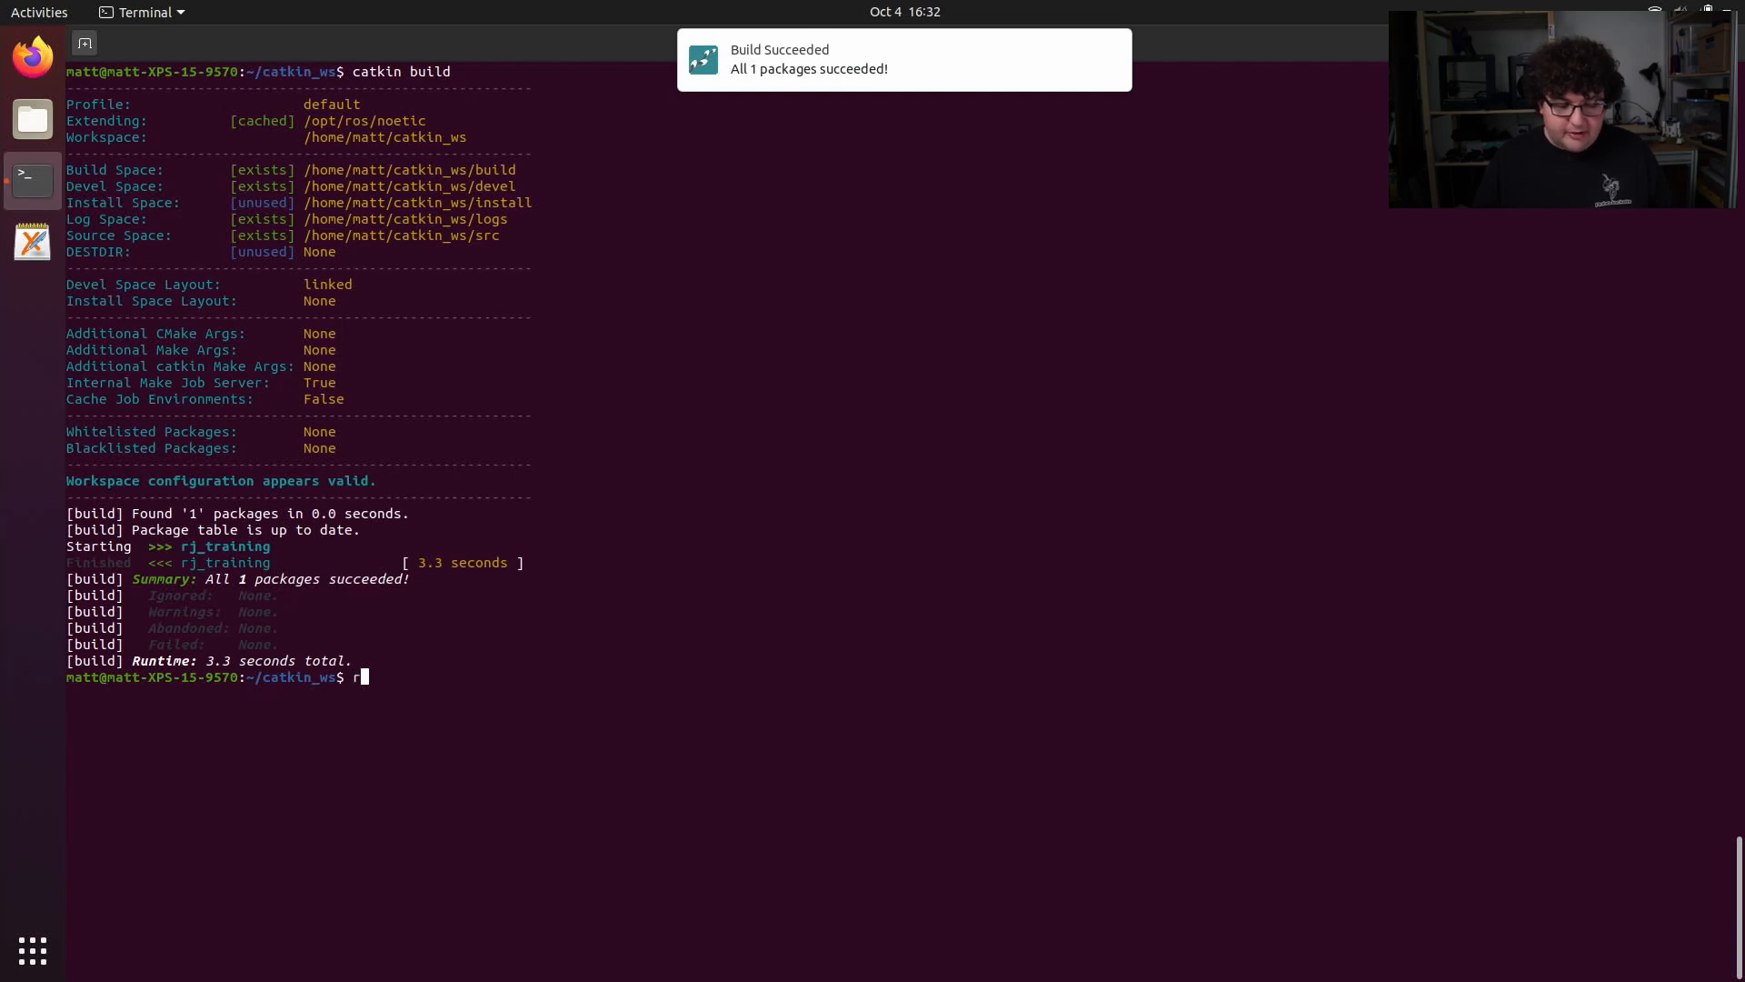
text(osrun actionlib_tutorials)
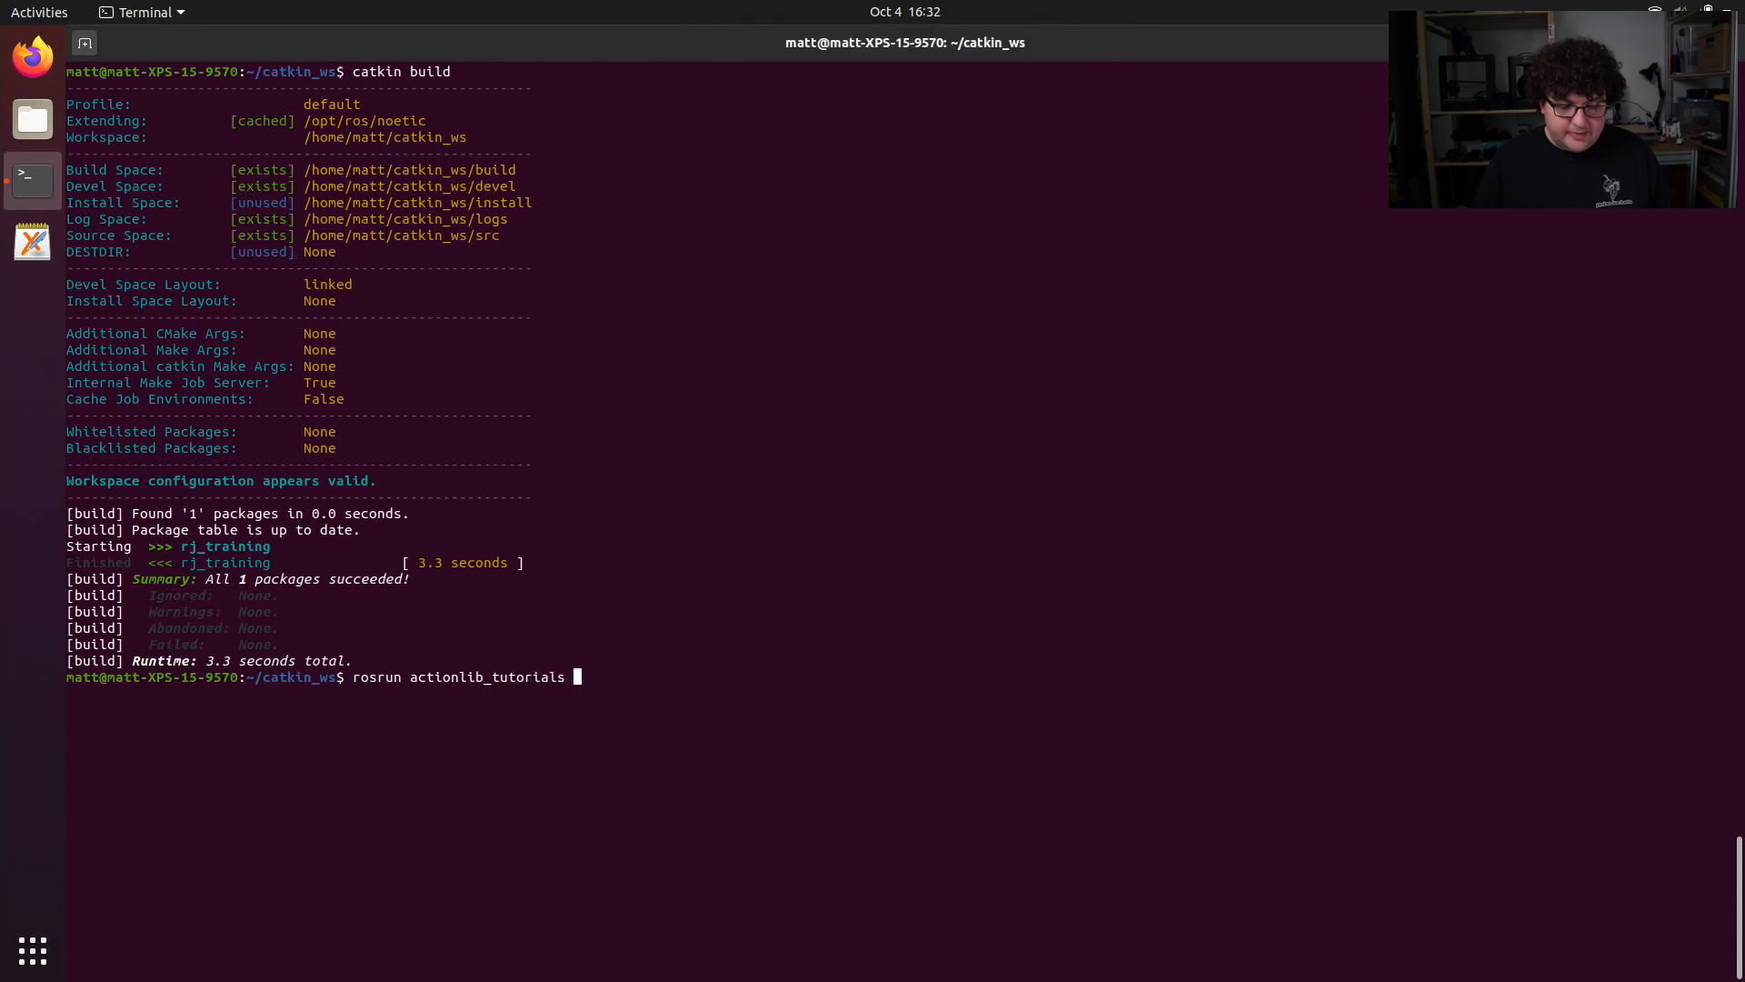
text(fibonacci_server)
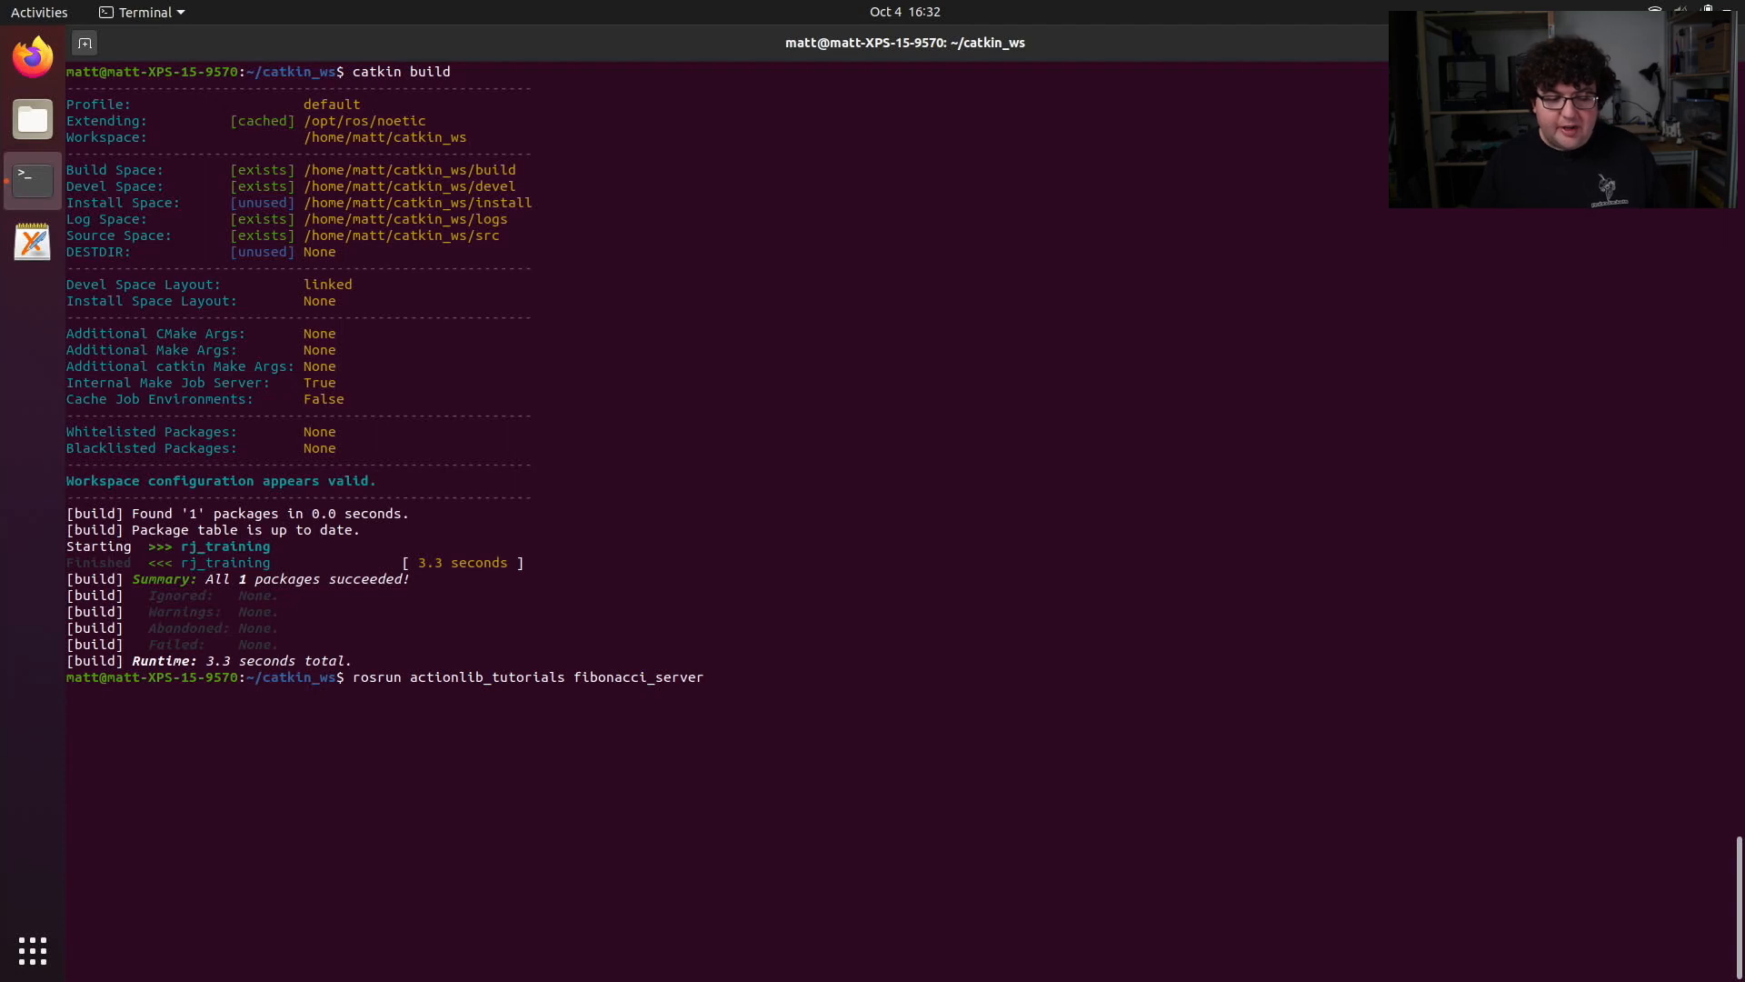
key(Return)
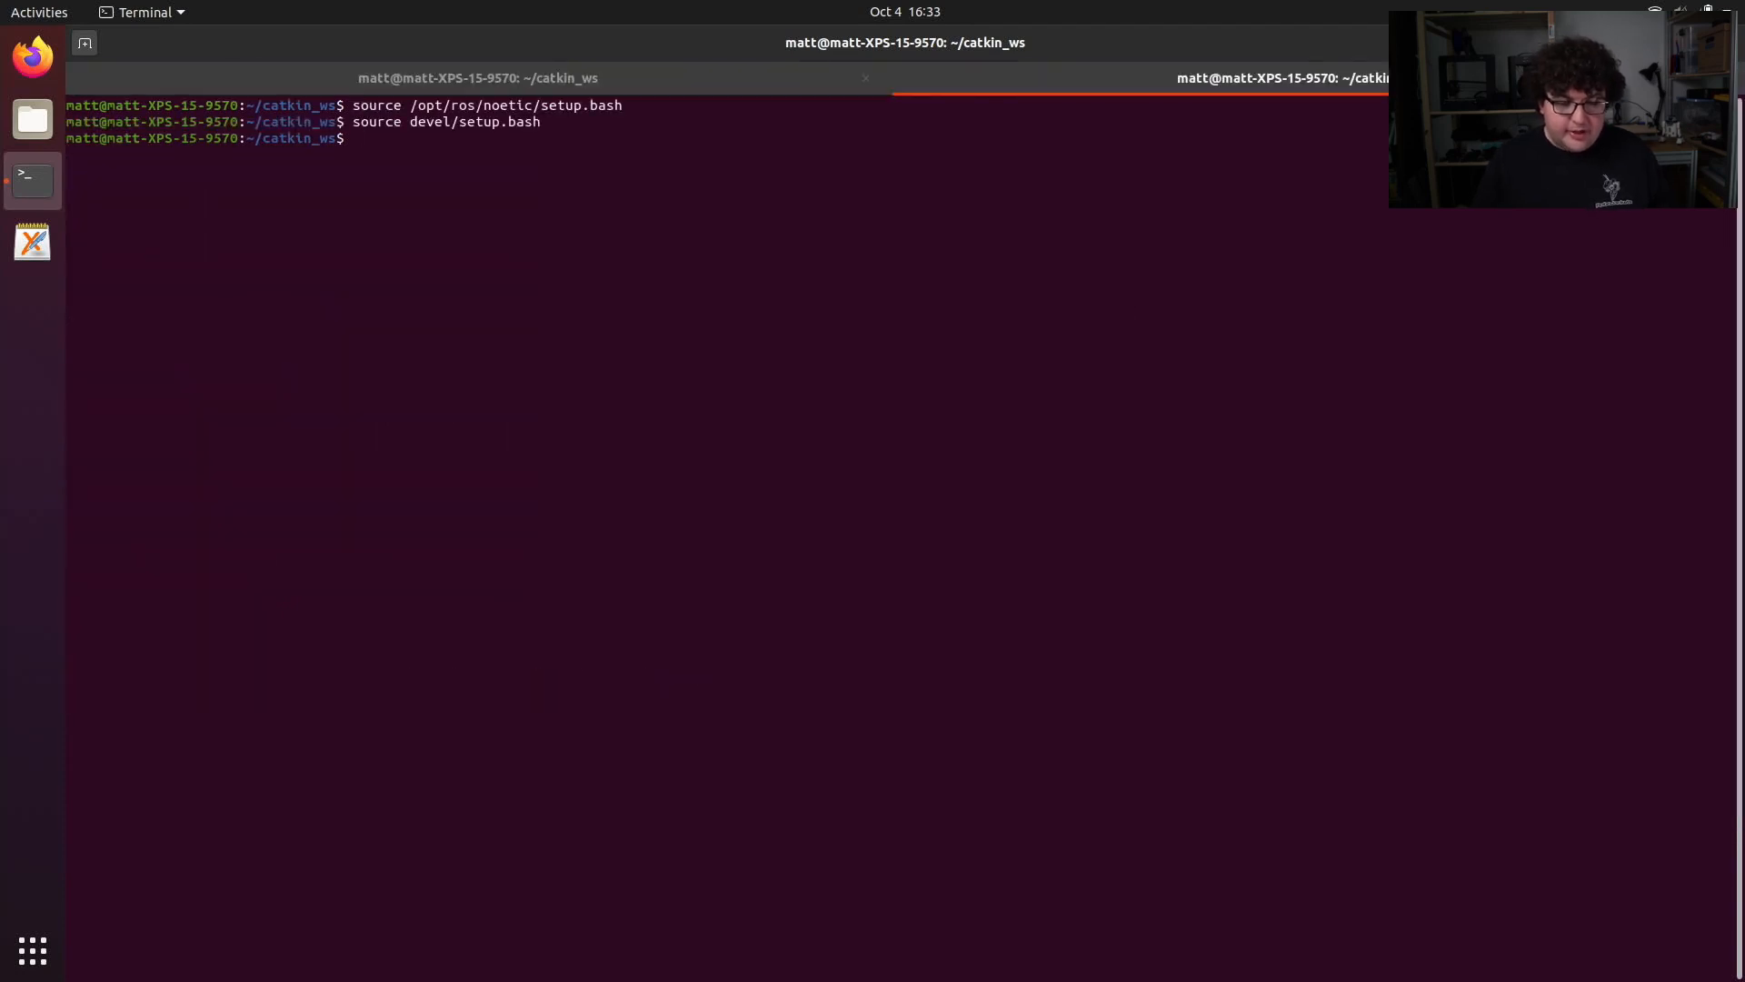
Run rosrun rj_training fibonacci_client in the second terminal tab
text(rosrun rj)
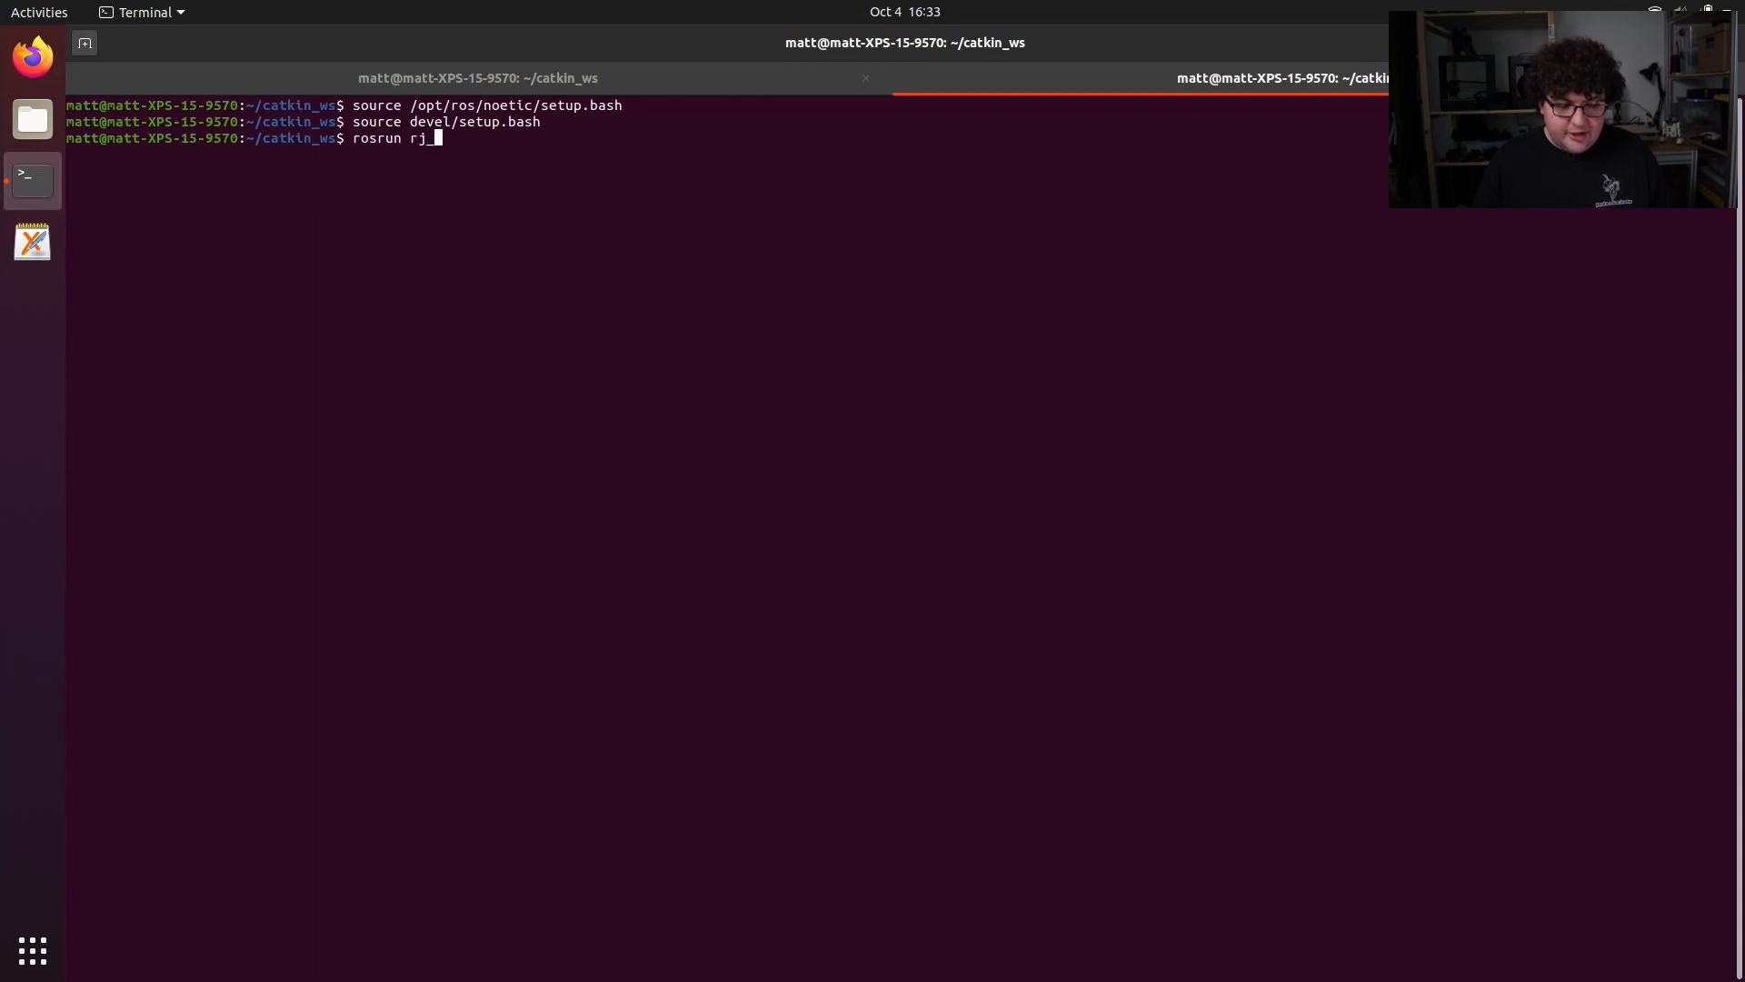
text(_training fibonacci_client)
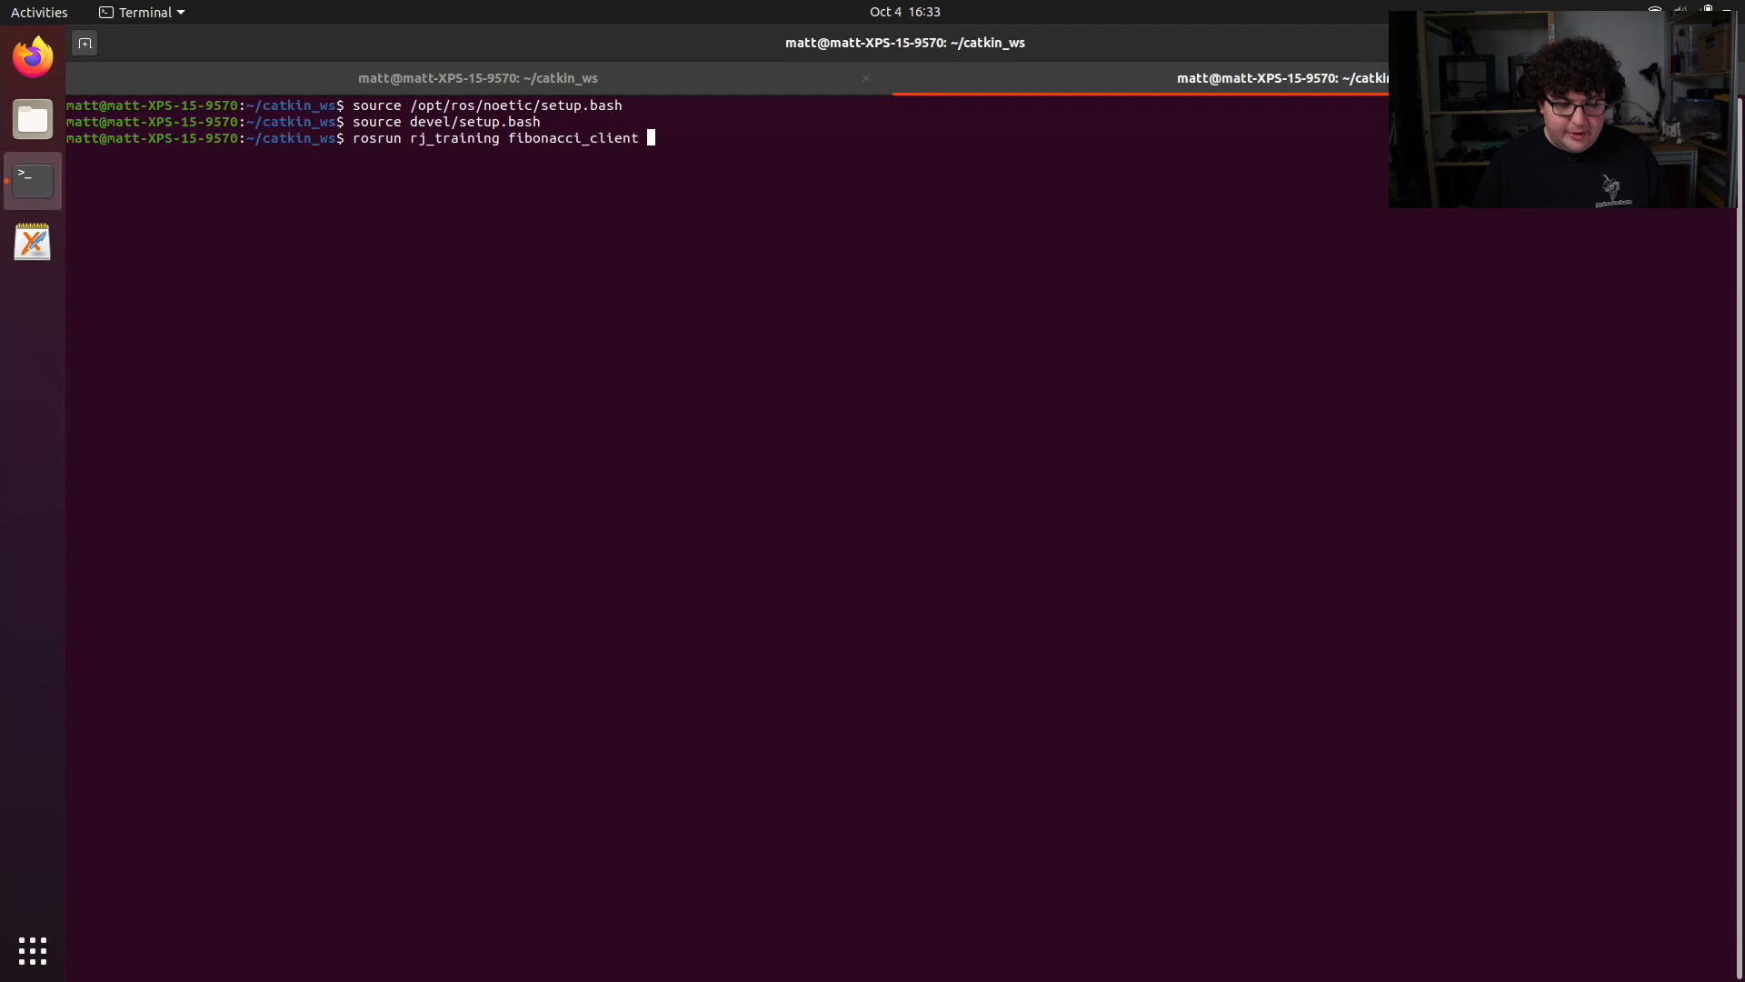
key(Return)
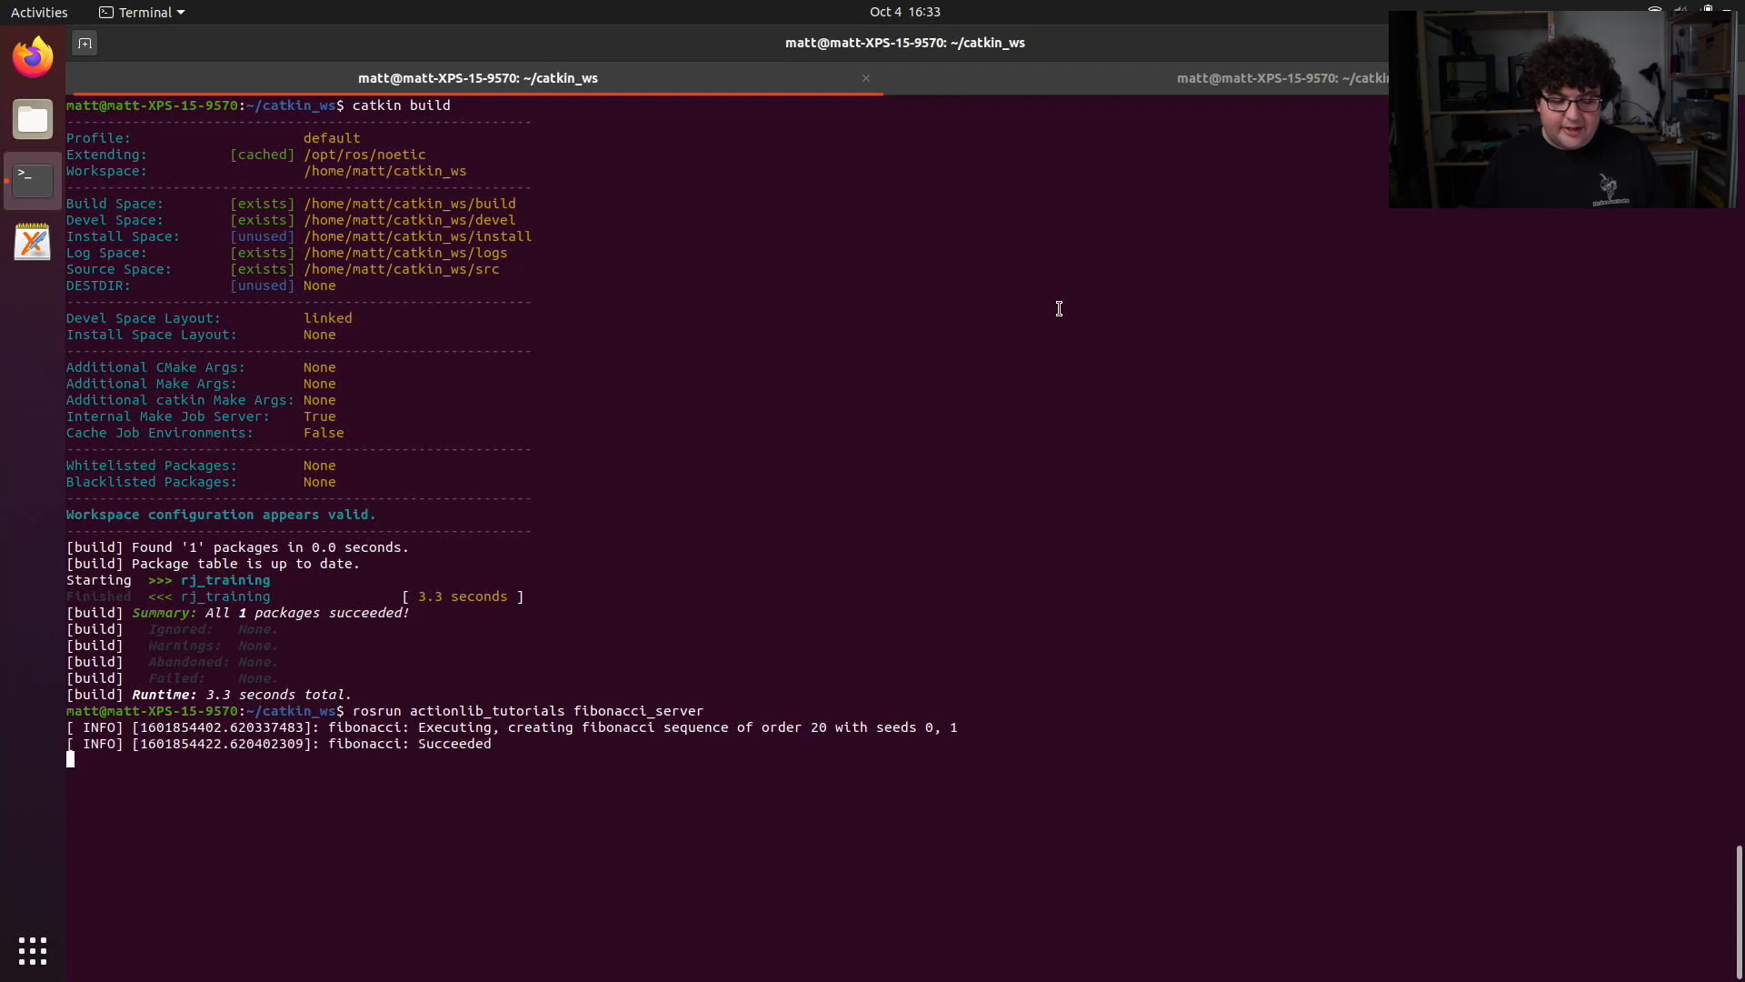
mouse_move(991, 98)
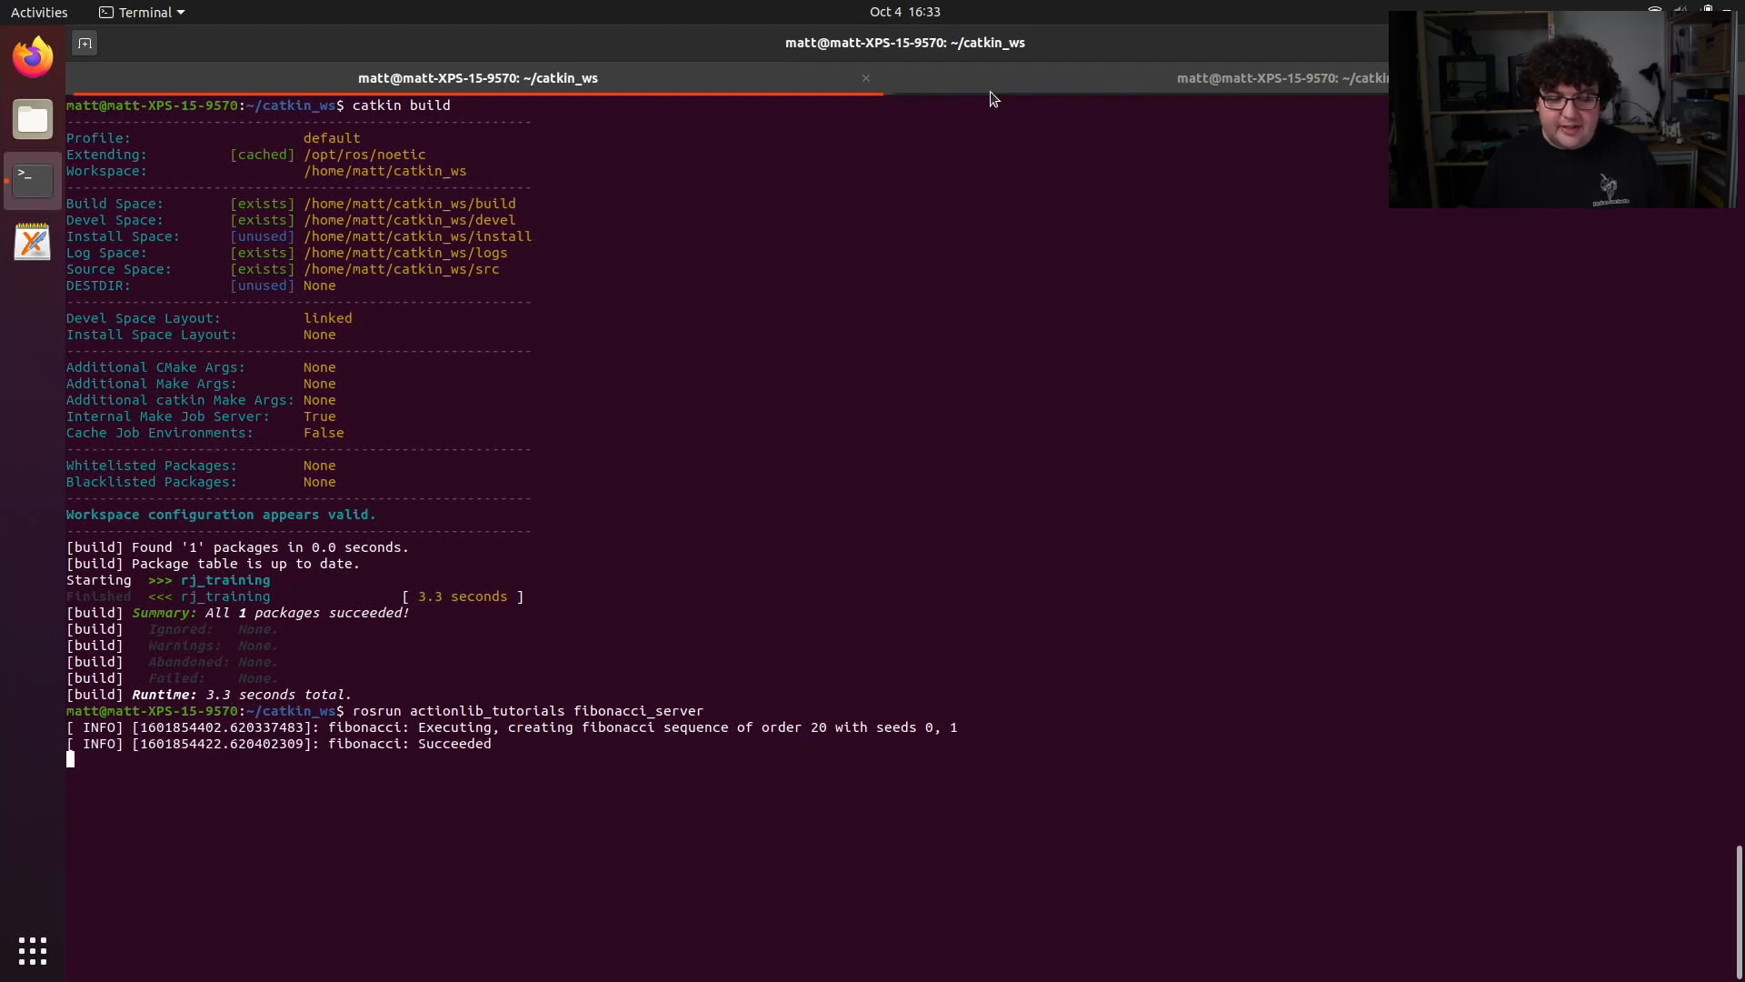